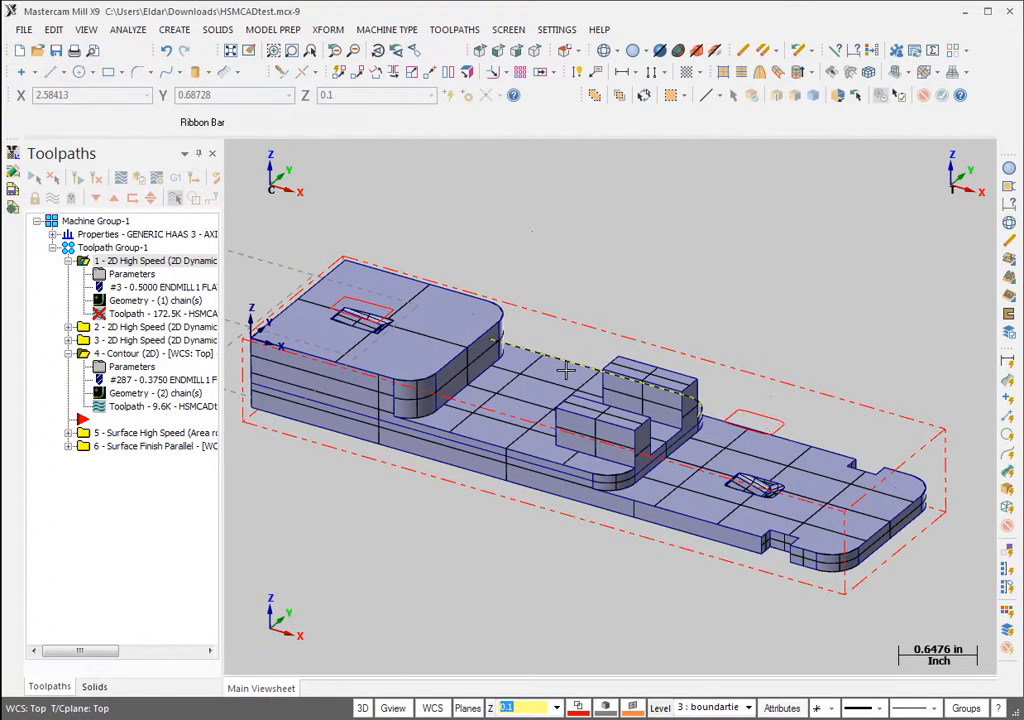
pyautogui.moveTo(525, 365)
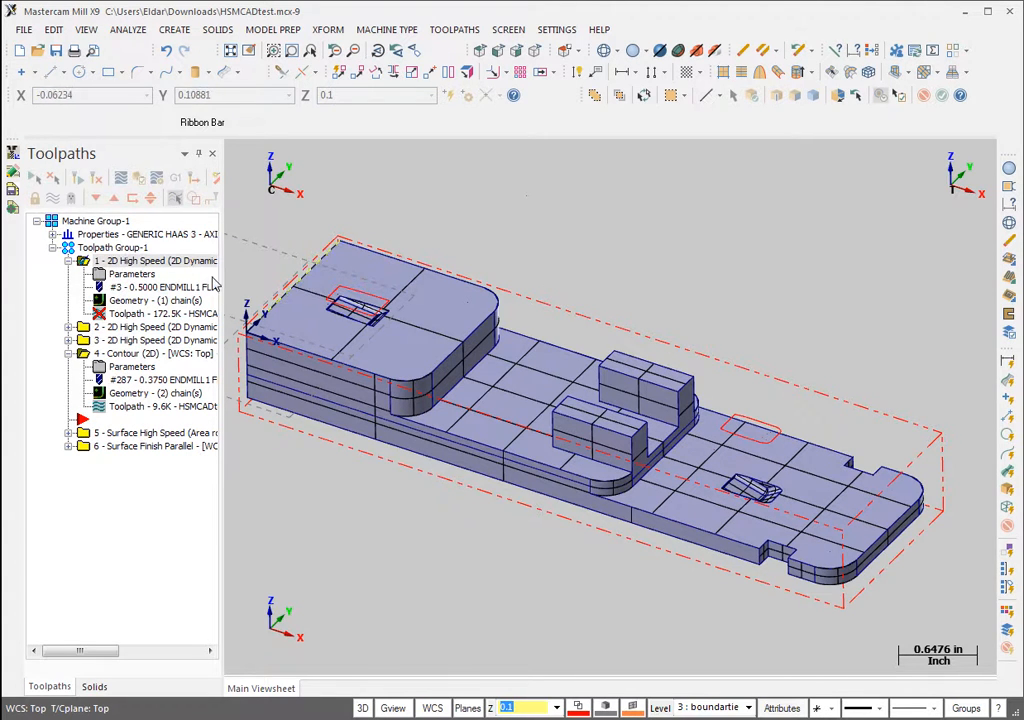
pyautogui.moveTo(613, 500)
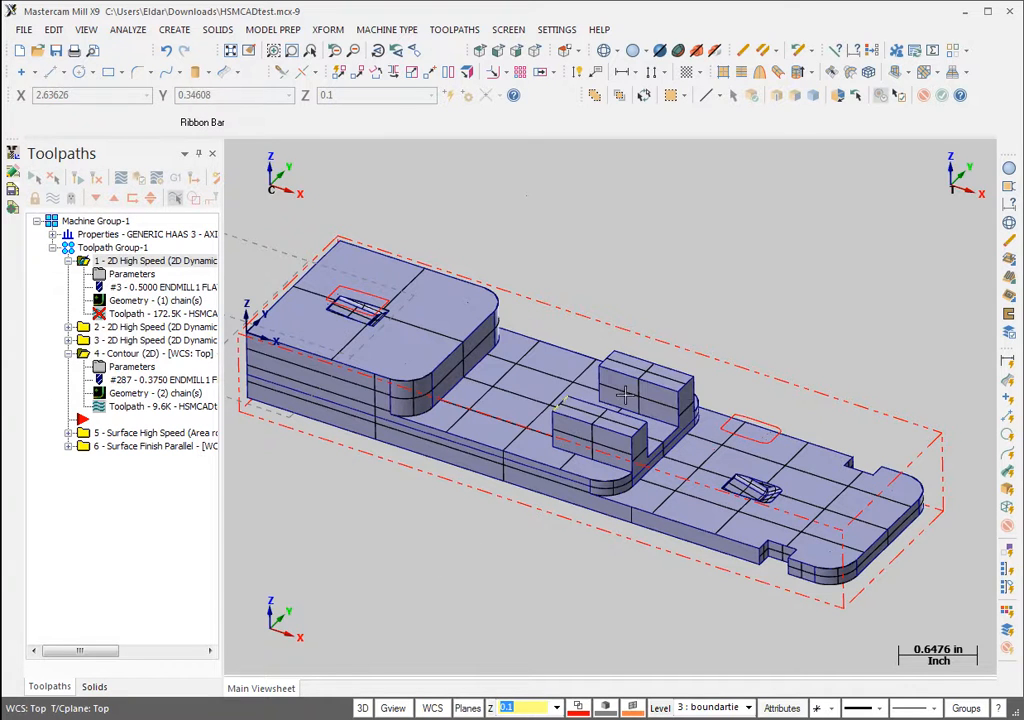
pyautogui.moveTo(497, 303)
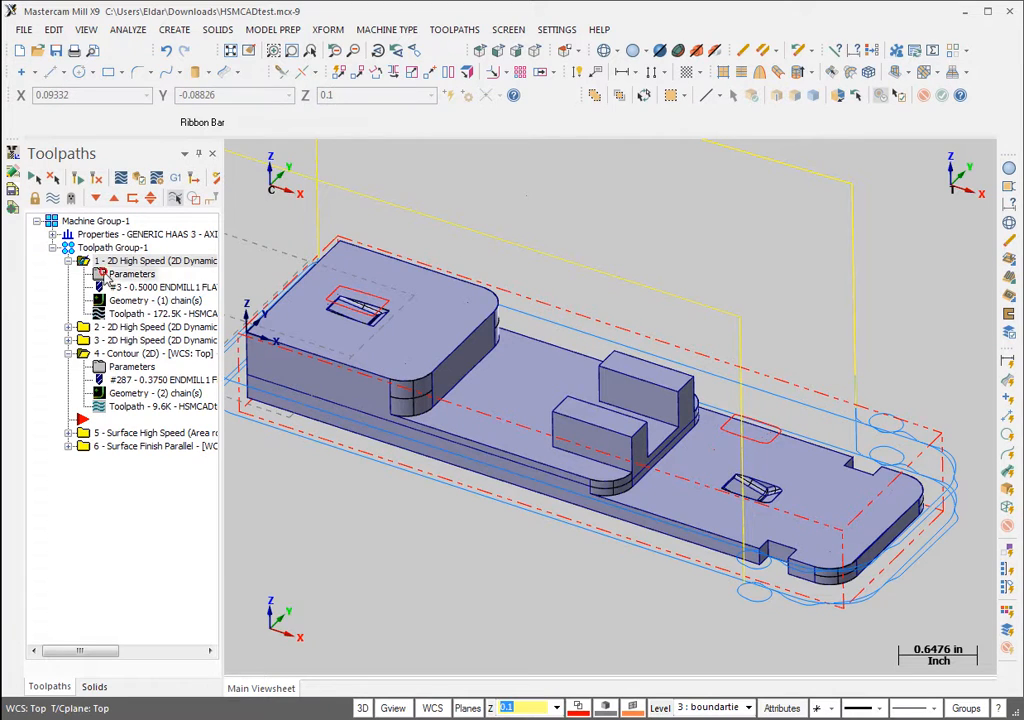
# Step: Open Outside Rough's Tool page and launch HSMAdvisor for the 0.5-inch carbide end mill in 304
pyautogui.doubleClick(132, 274)
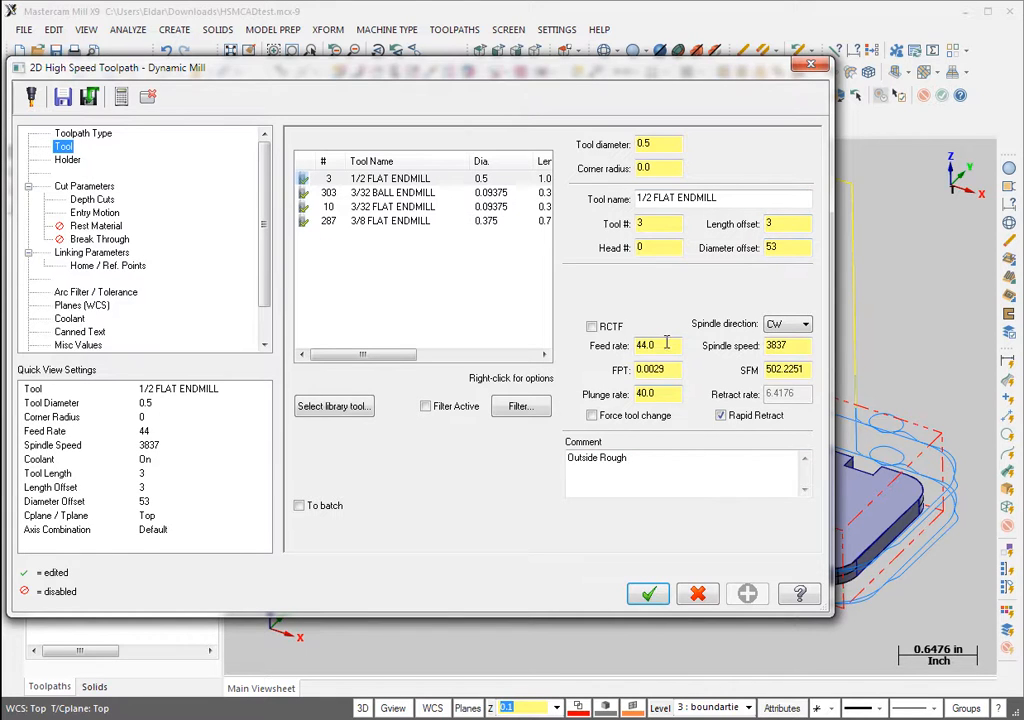
pyautogui.click(787, 345)
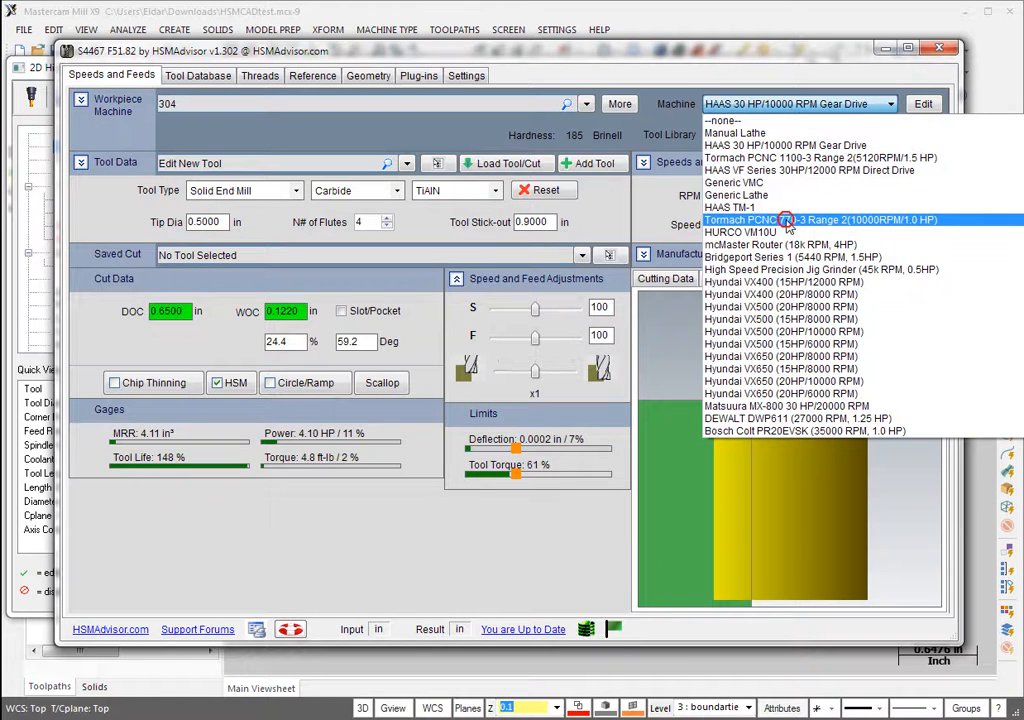
# Step: Select the Tormach PCNC 770-3 Range 2 (1.0 HP) machine, giving 7674 RPM and 89.02 in/min
pyautogui.click(800, 219)
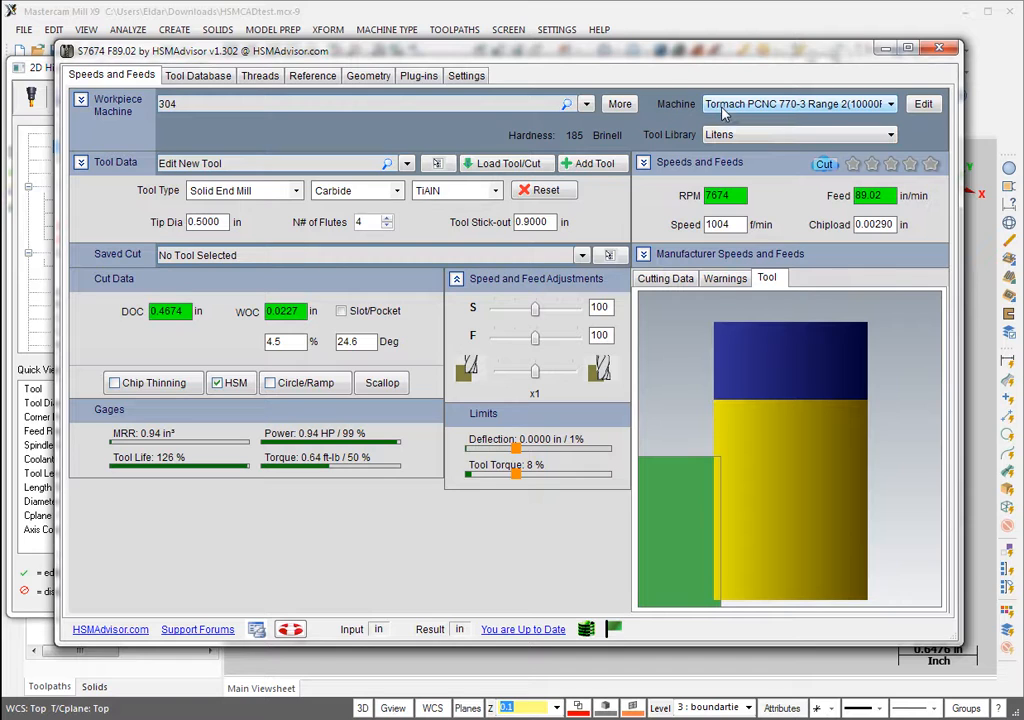
pyautogui.moveTo(218, 397)
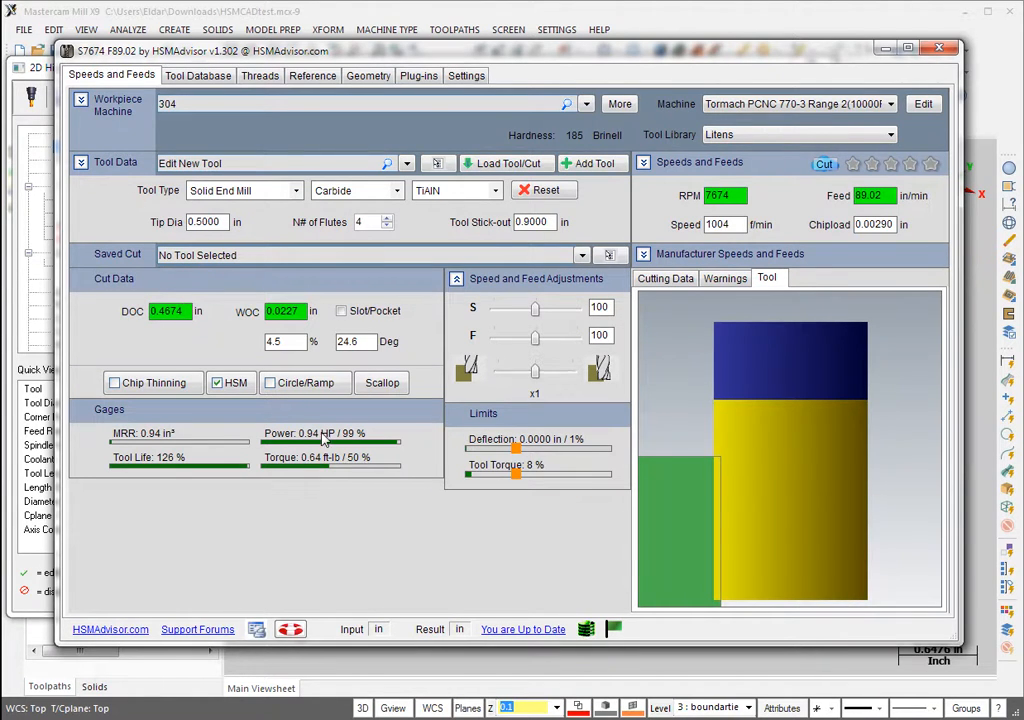
pyautogui.moveTo(300, 448)
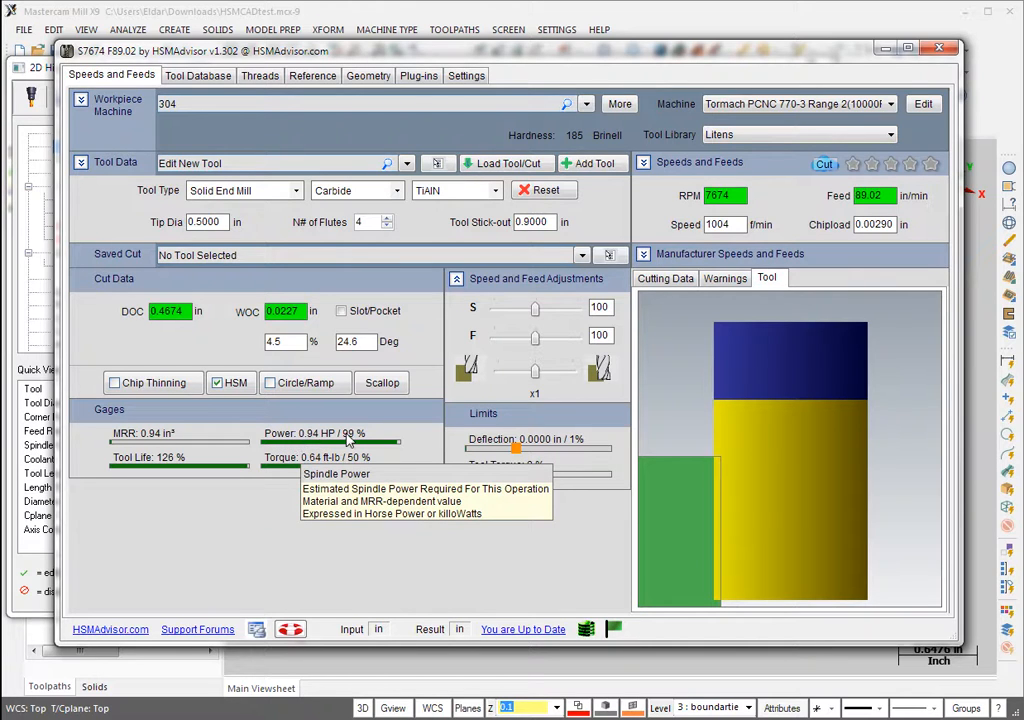
pyautogui.moveTo(241, 318)
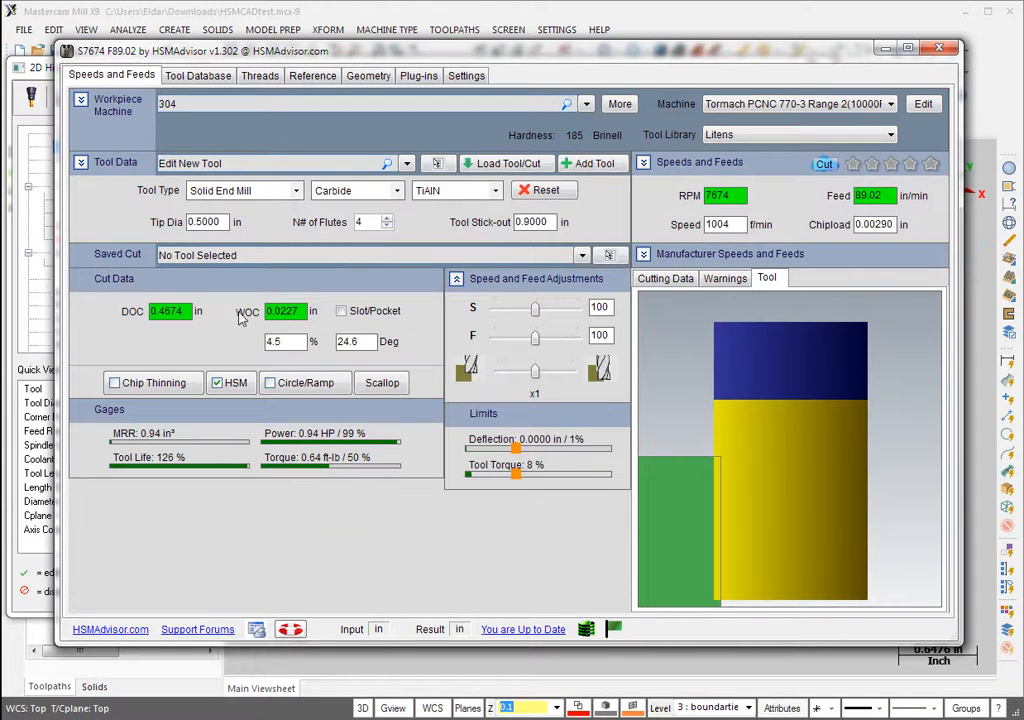
pyautogui.moveTo(284, 311)
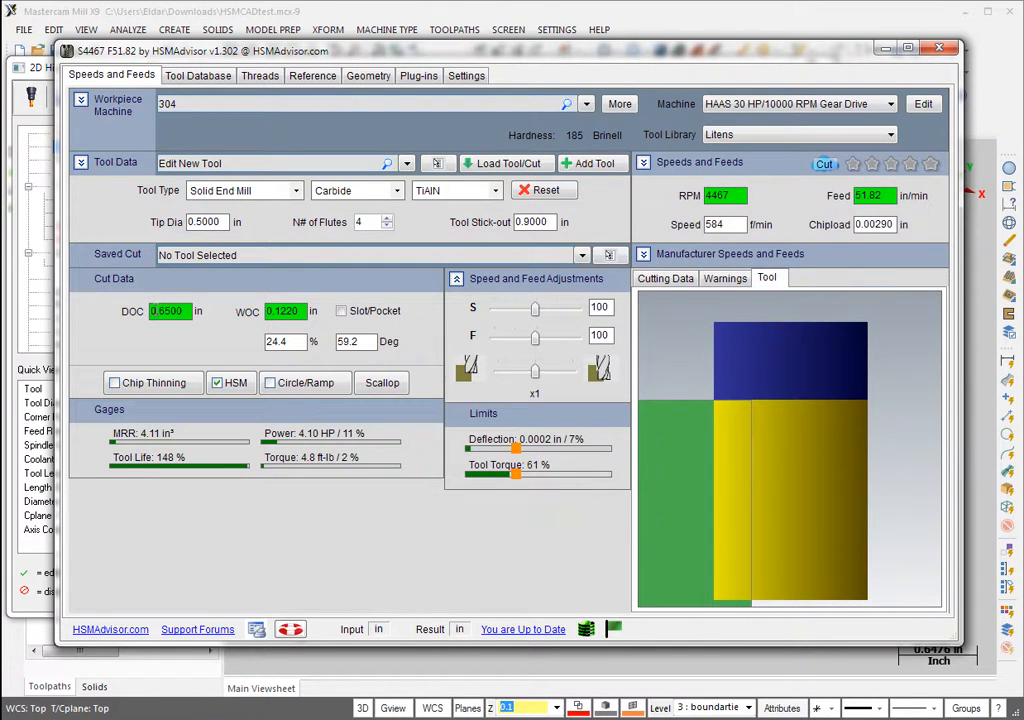
pyautogui.tripleClick(167, 311)
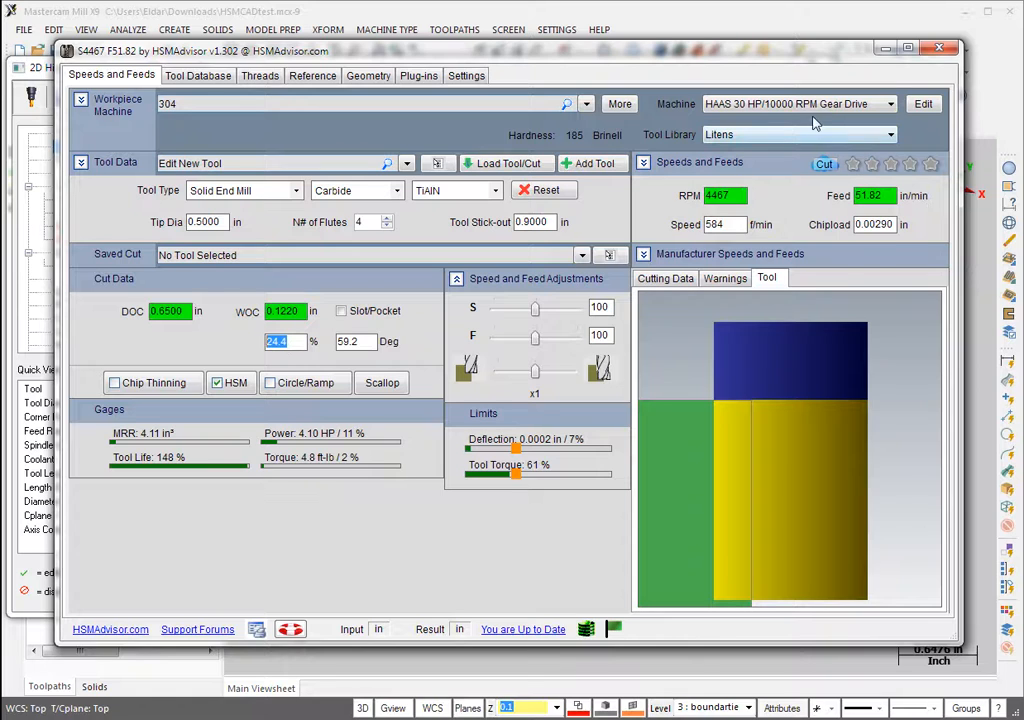
pyautogui.click(888, 103)
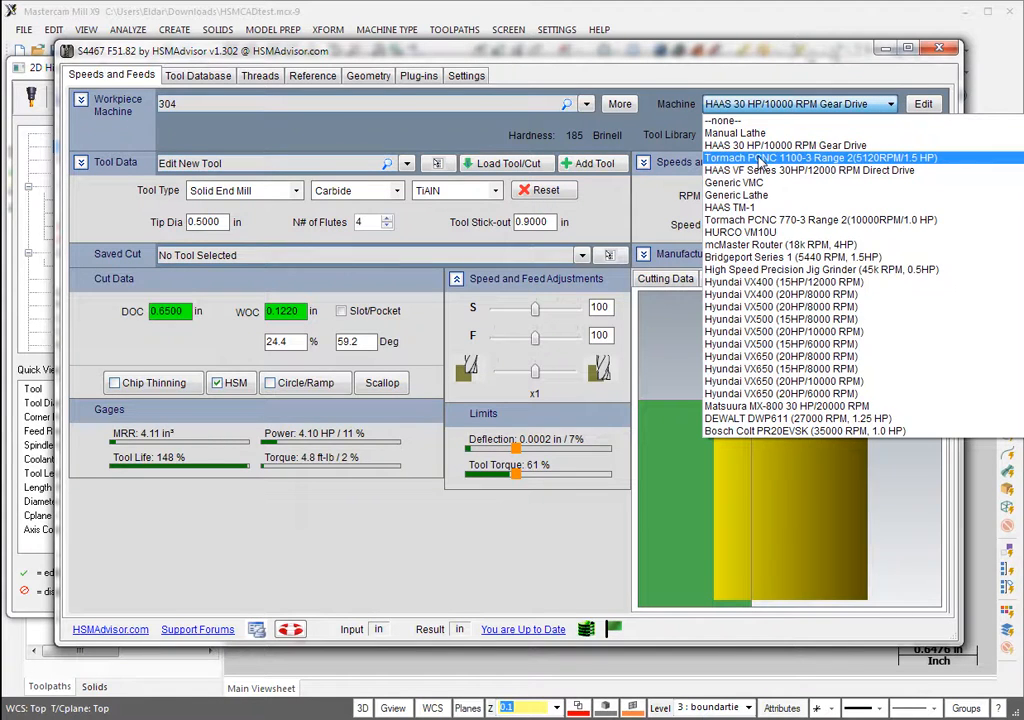
pyautogui.moveTo(738, 219)
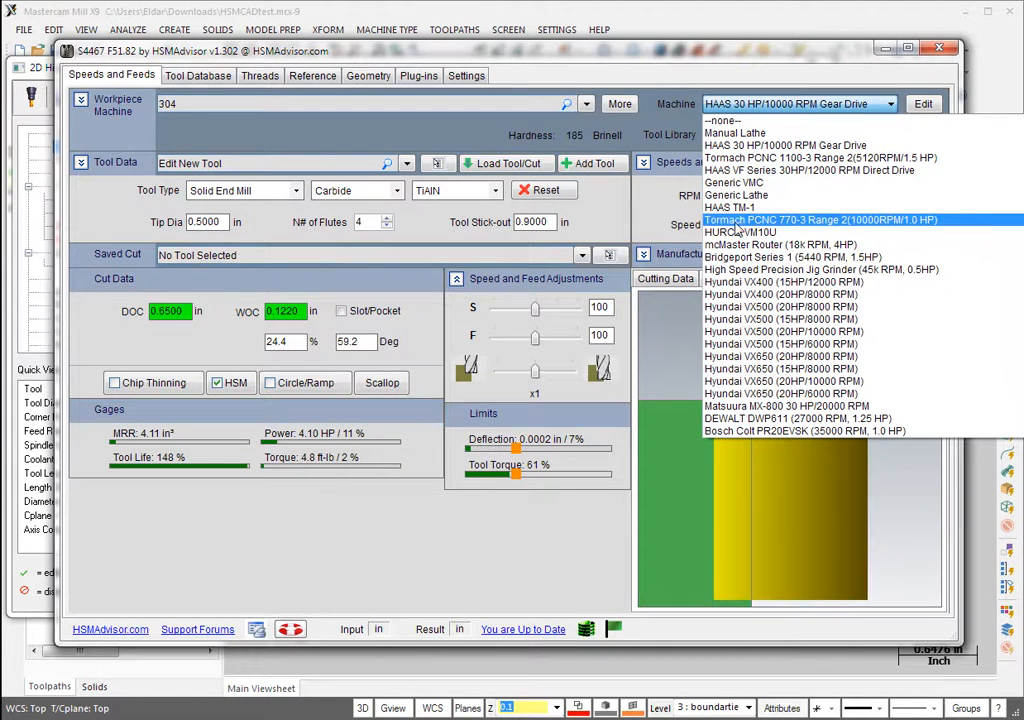
pyautogui.click(820, 219)
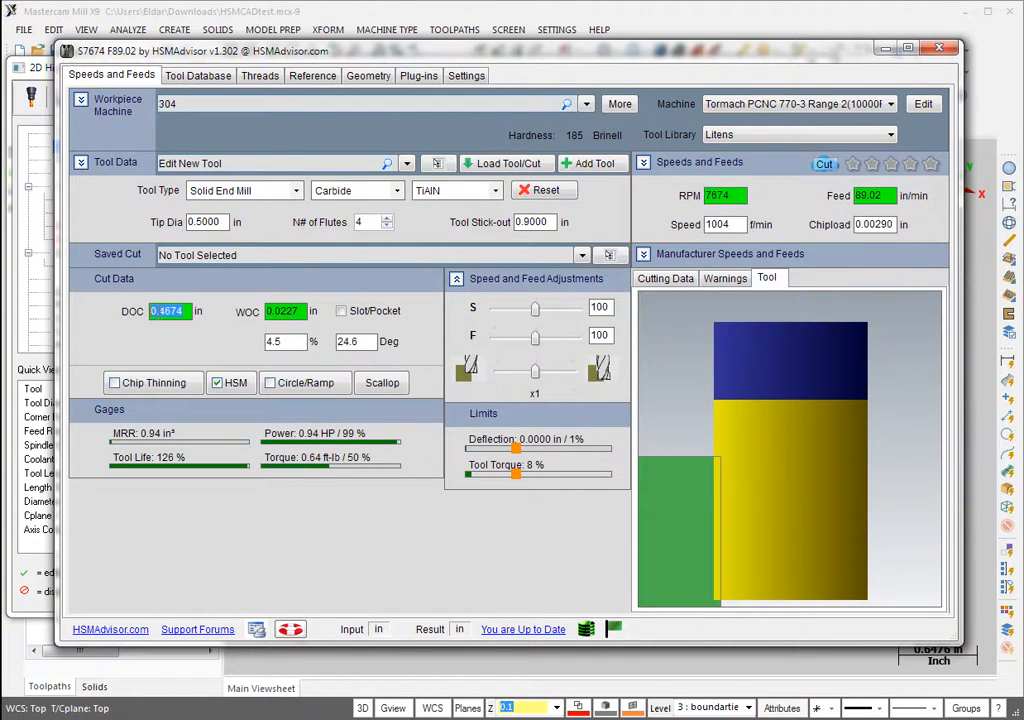
pyautogui.click(283, 311)
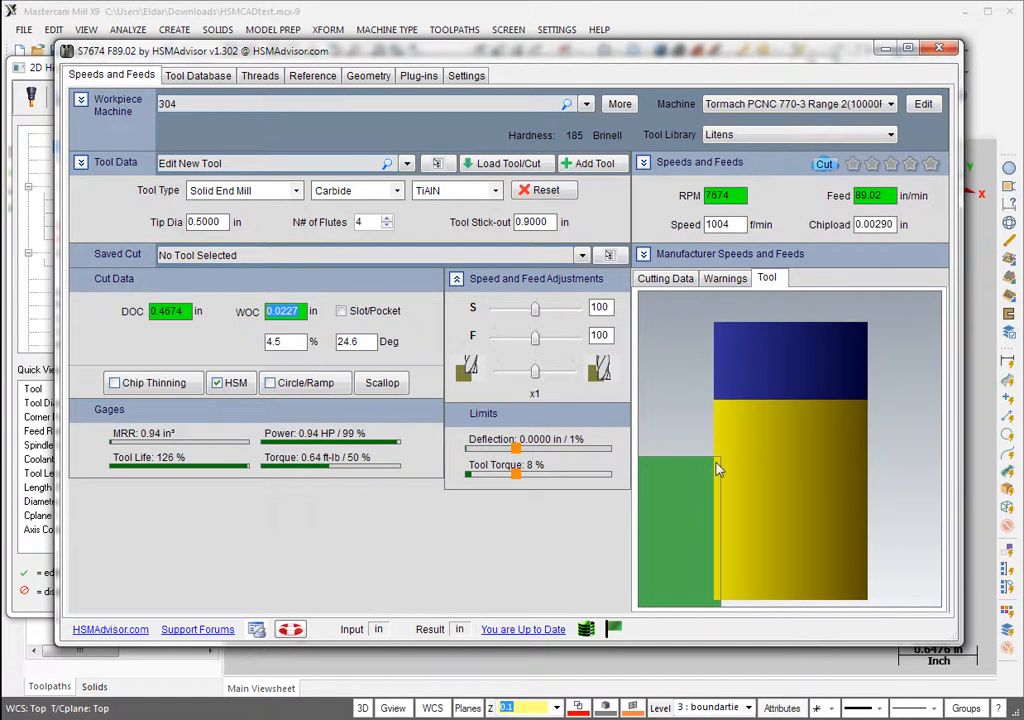
pyautogui.moveTo(335, 433)
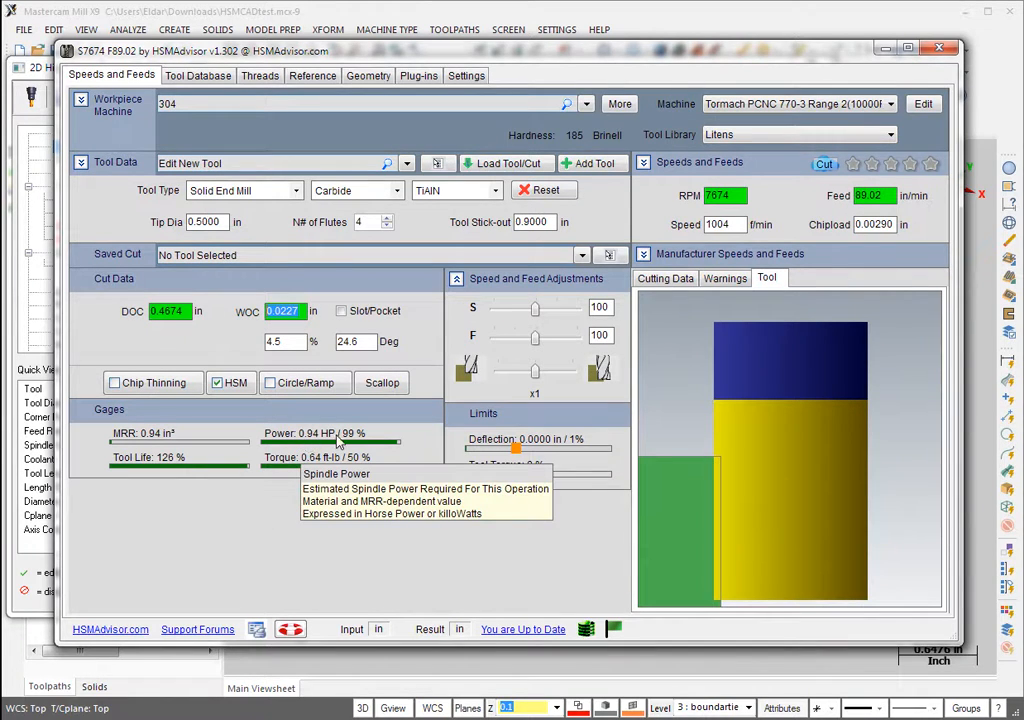
pyautogui.moveTo(330, 440)
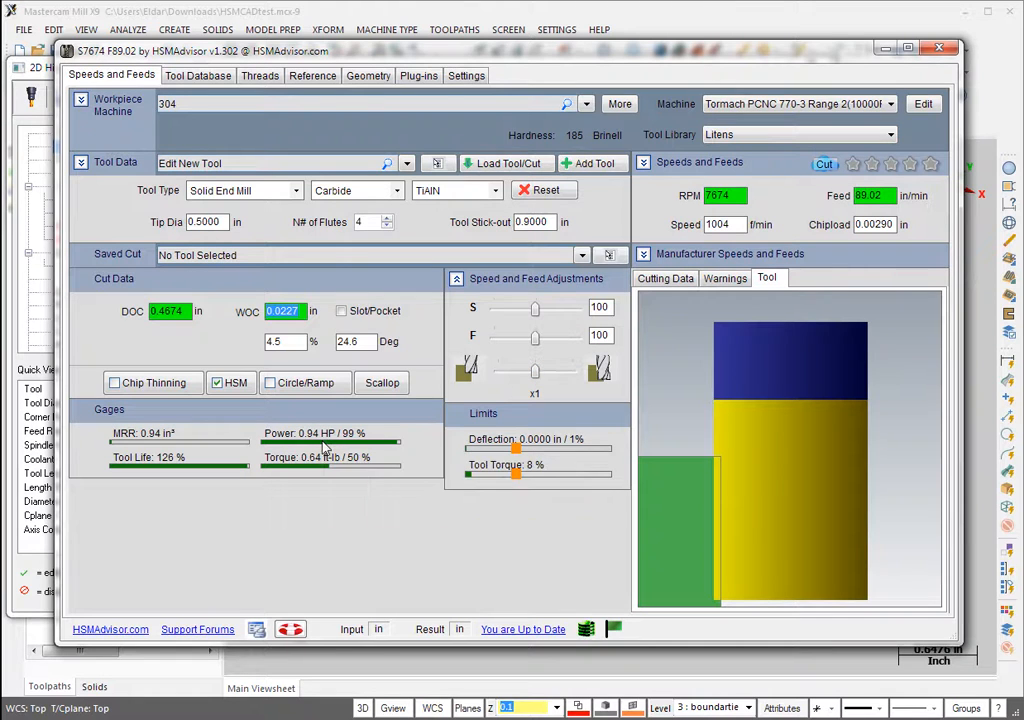
pyautogui.moveTo(310, 433)
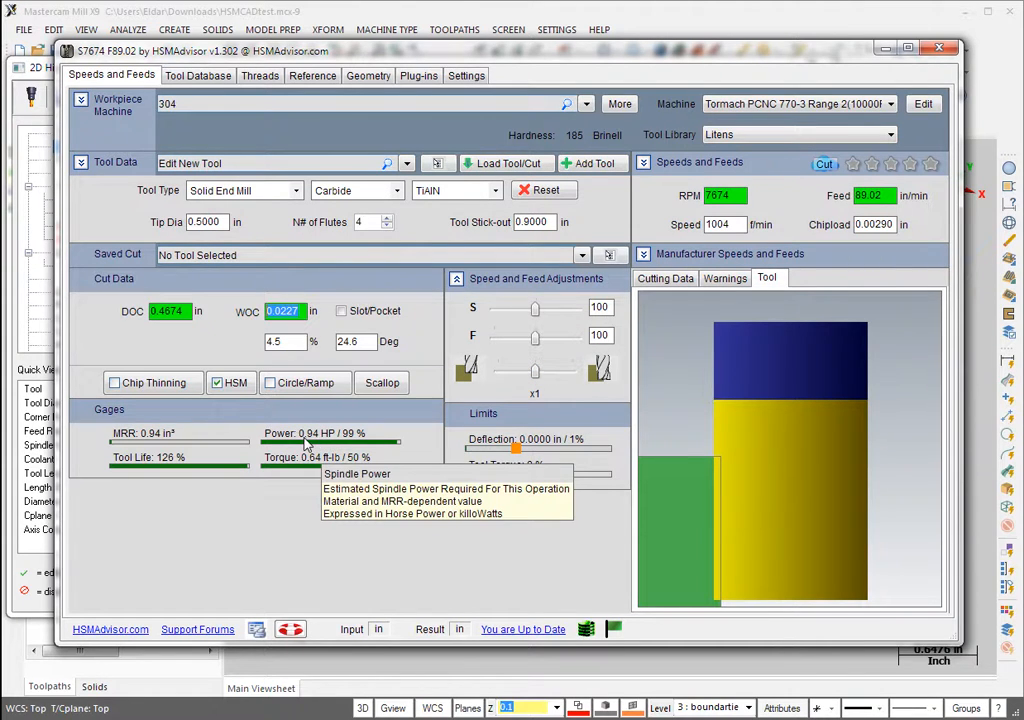
pyautogui.moveTo(537, 378)
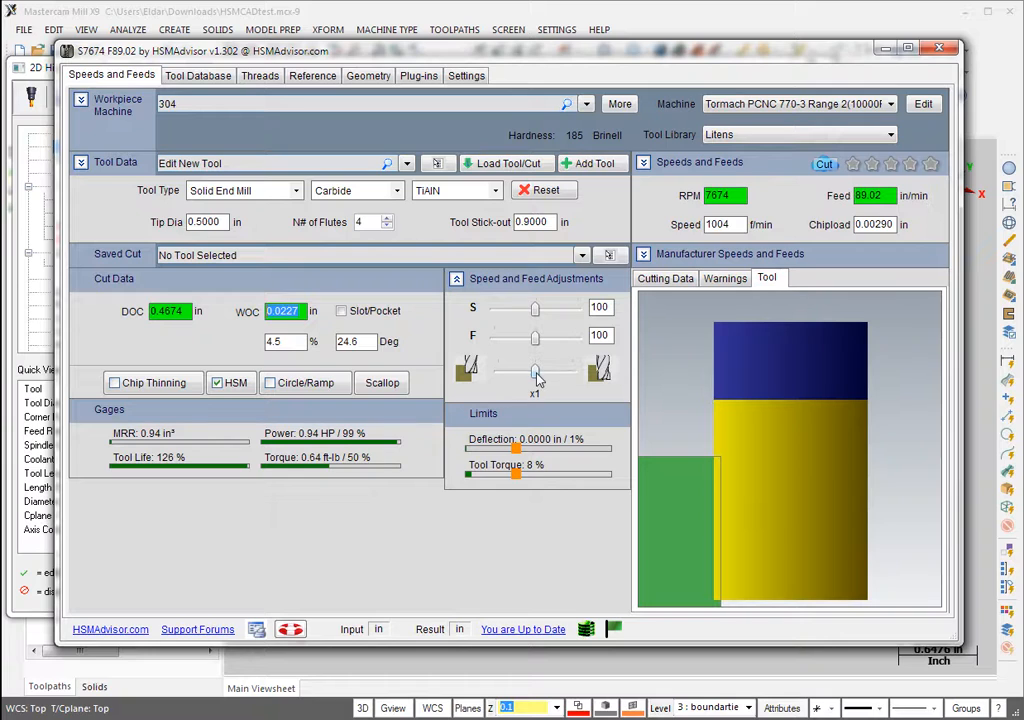
# Step: Scale the depth of cut to x0.75 (0.3505 in) with chip thinning for 110 in/min
pyautogui.click(456, 278)
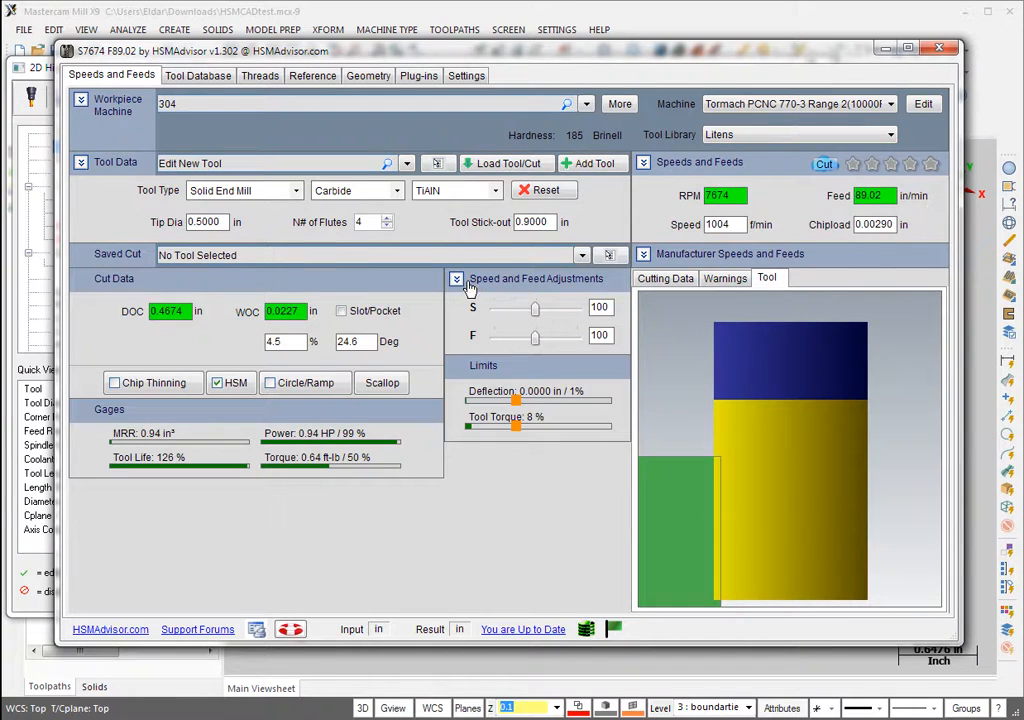
pyautogui.click(457, 278)
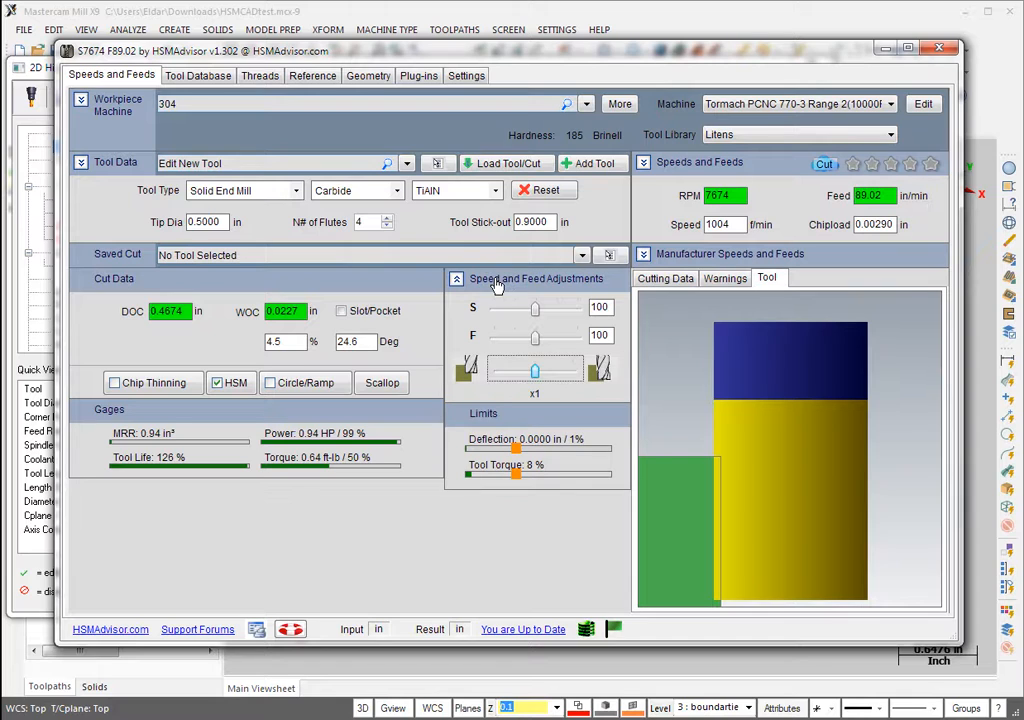
pyautogui.moveTo(535, 370); pyautogui.dragTo(528, 371)
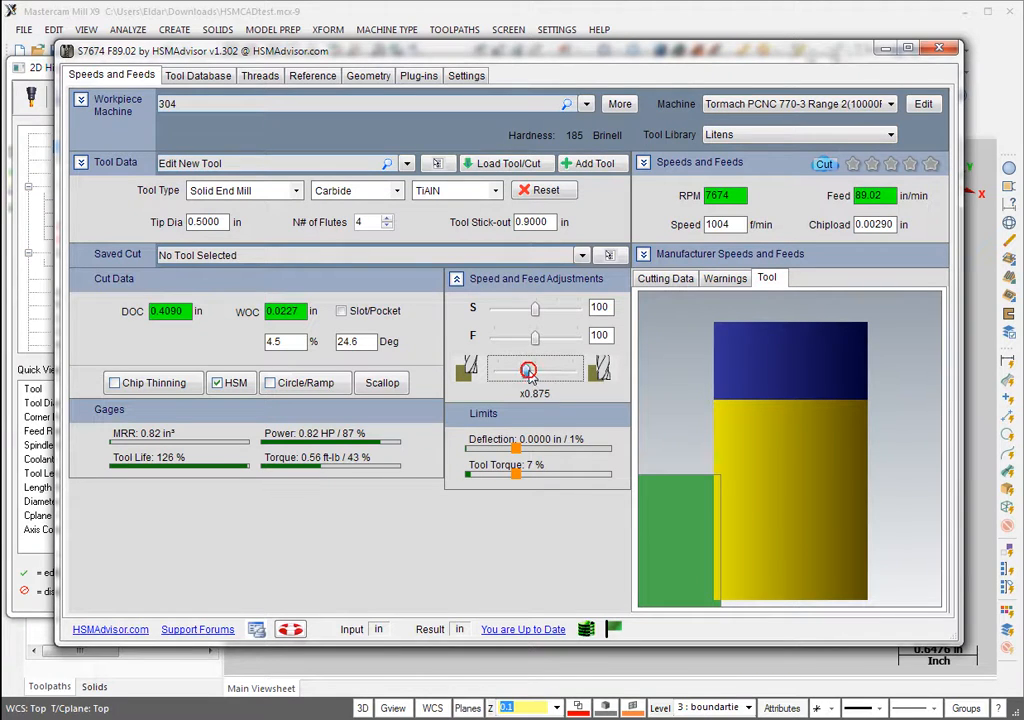
pyautogui.moveTo(528, 370); pyautogui.dragTo(520, 370)
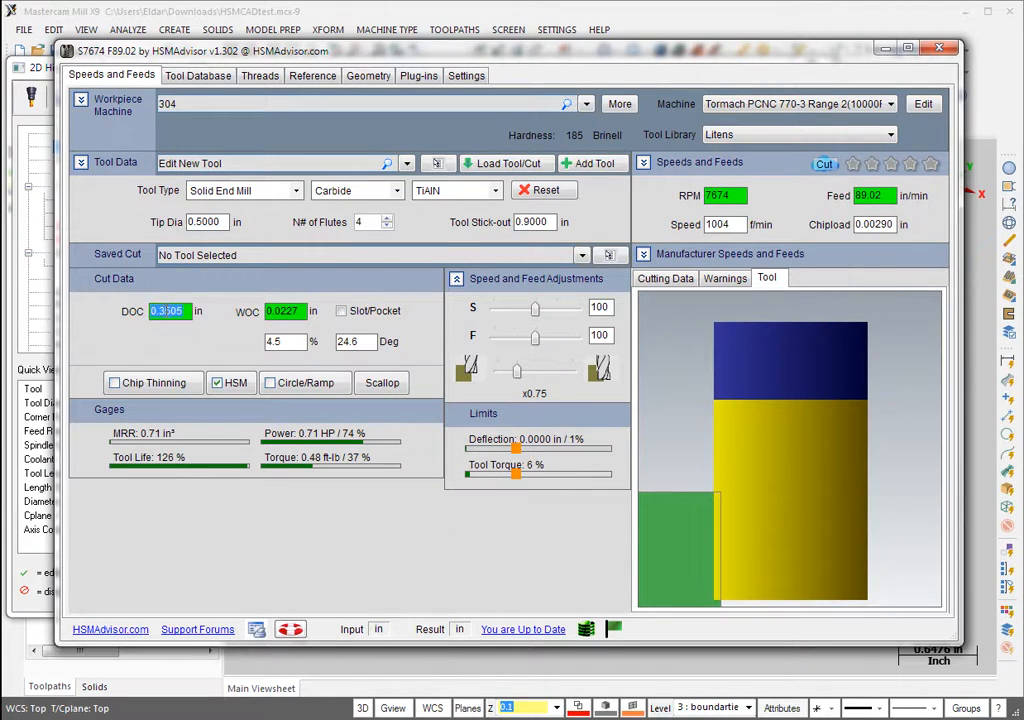
pyautogui.moveTo(282, 311)
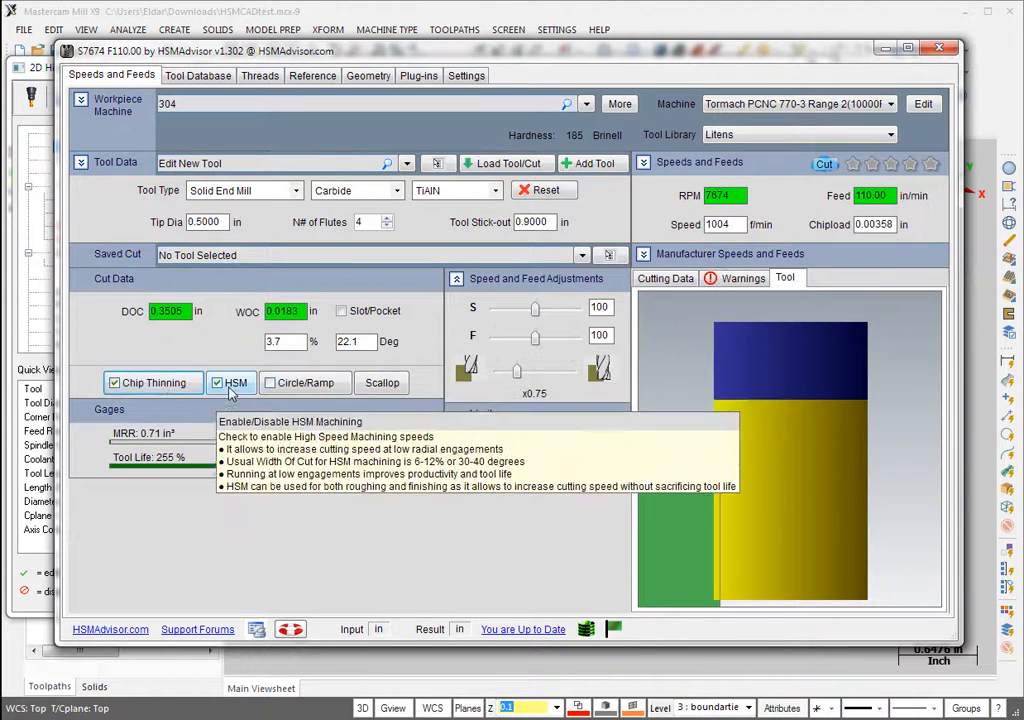
# Step: Turn off HSM, check plunge values, and raise engagement for a 0.05 in (10%) width of cut
pyautogui.click(115, 383)
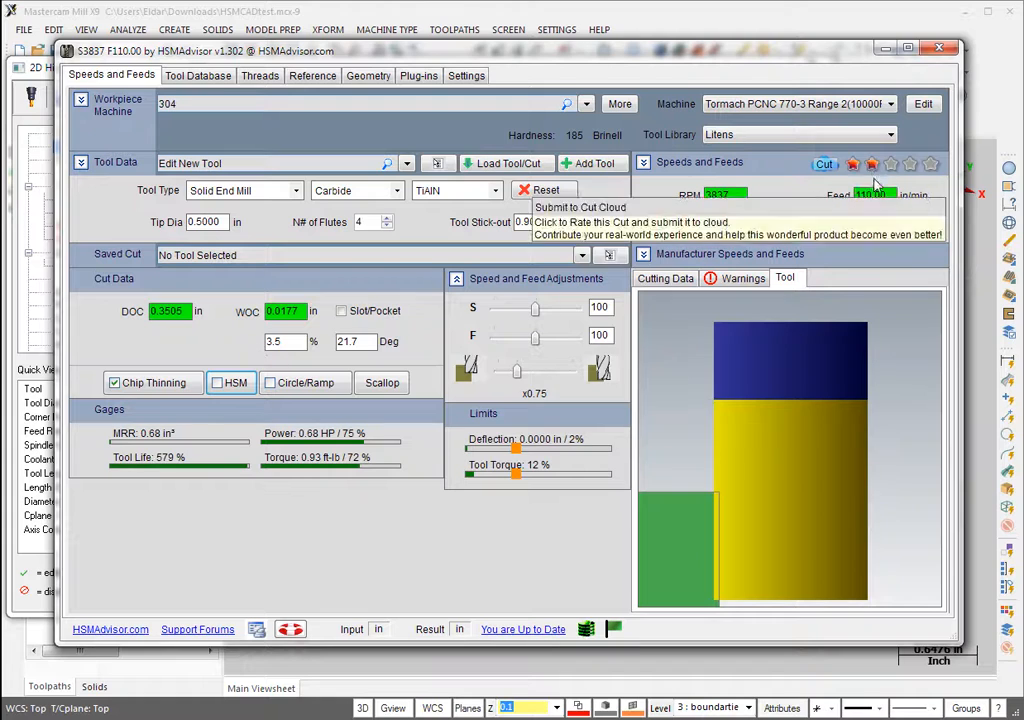
pyautogui.moveTo(888, 216)
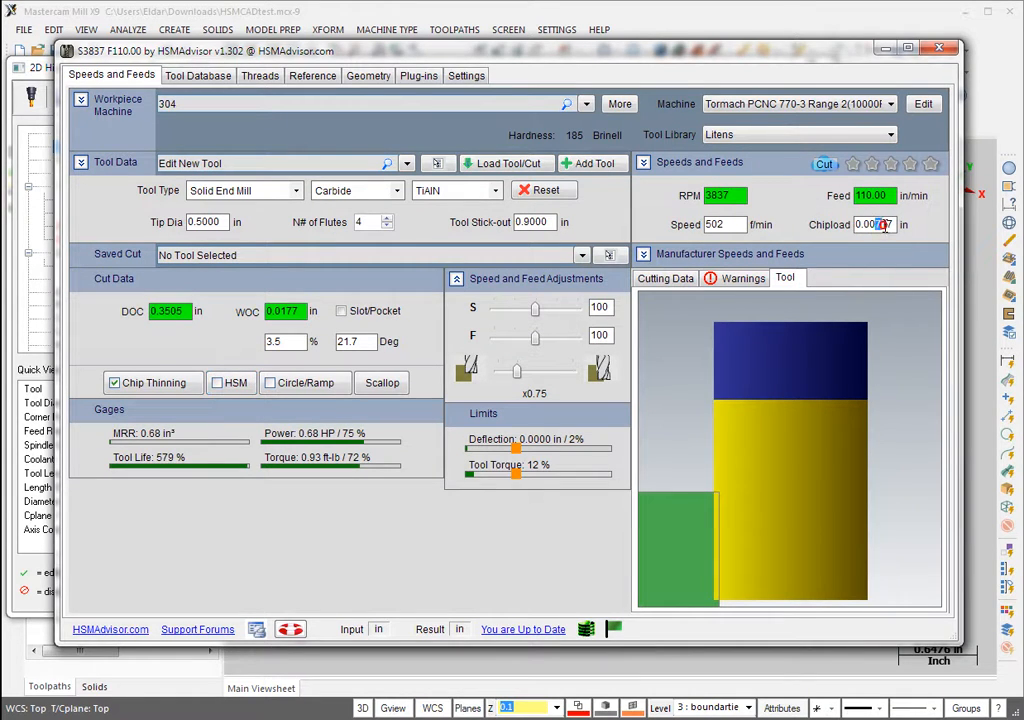
pyautogui.click(699, 162)
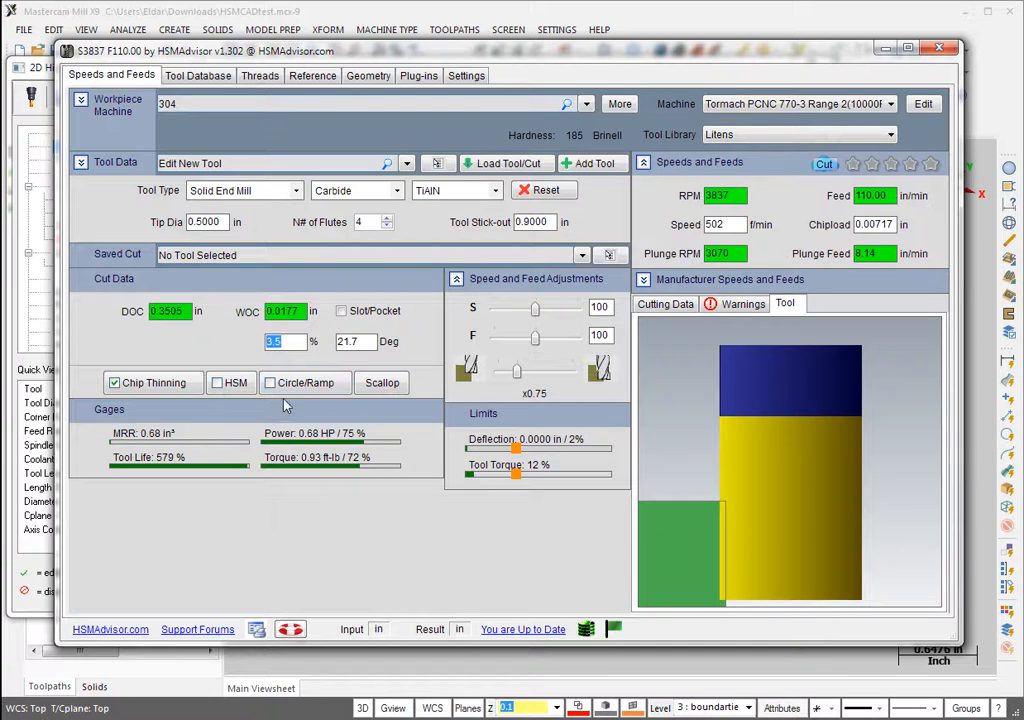
pyautogui.moveTo(153, 382)
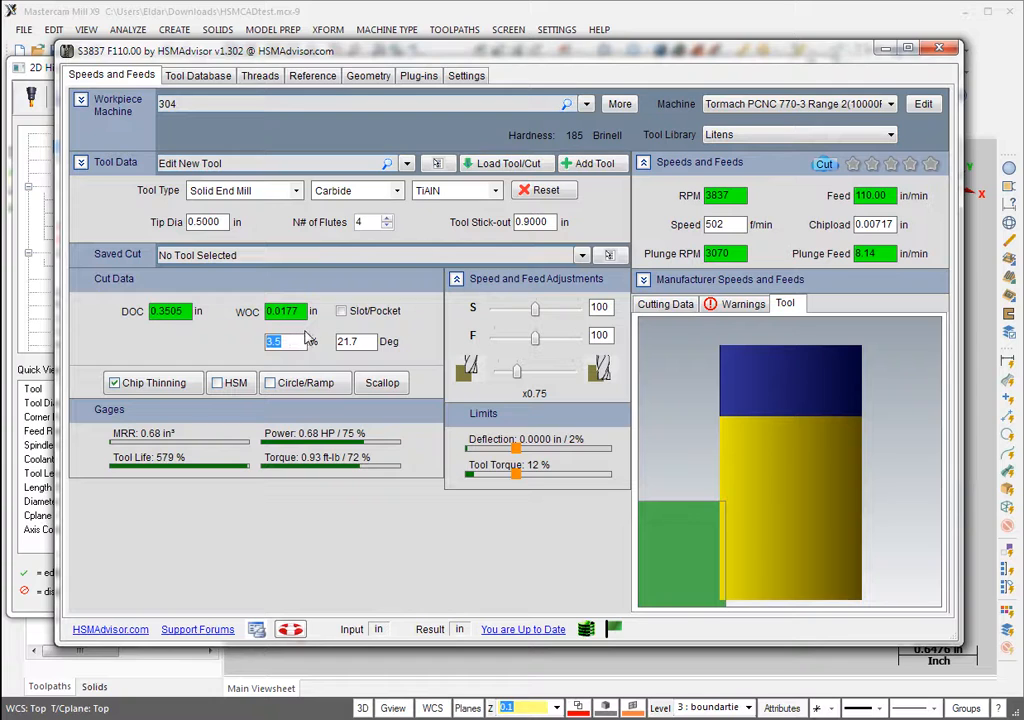
pyautogui.moveTo(325, 433)
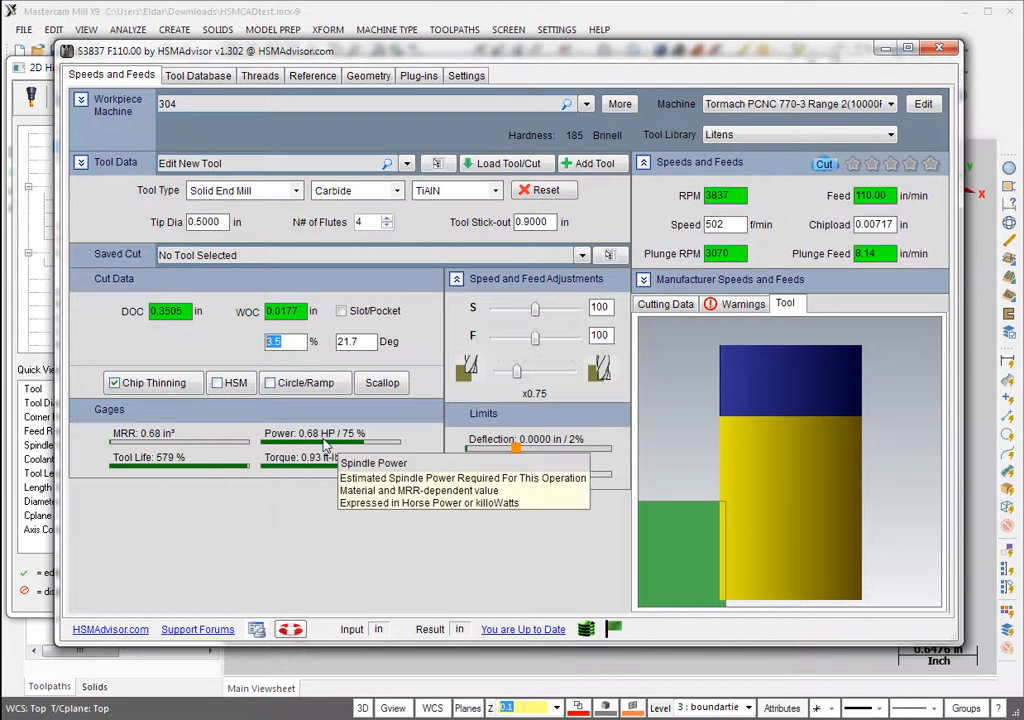
pyautogui.moveTo(155, 447)
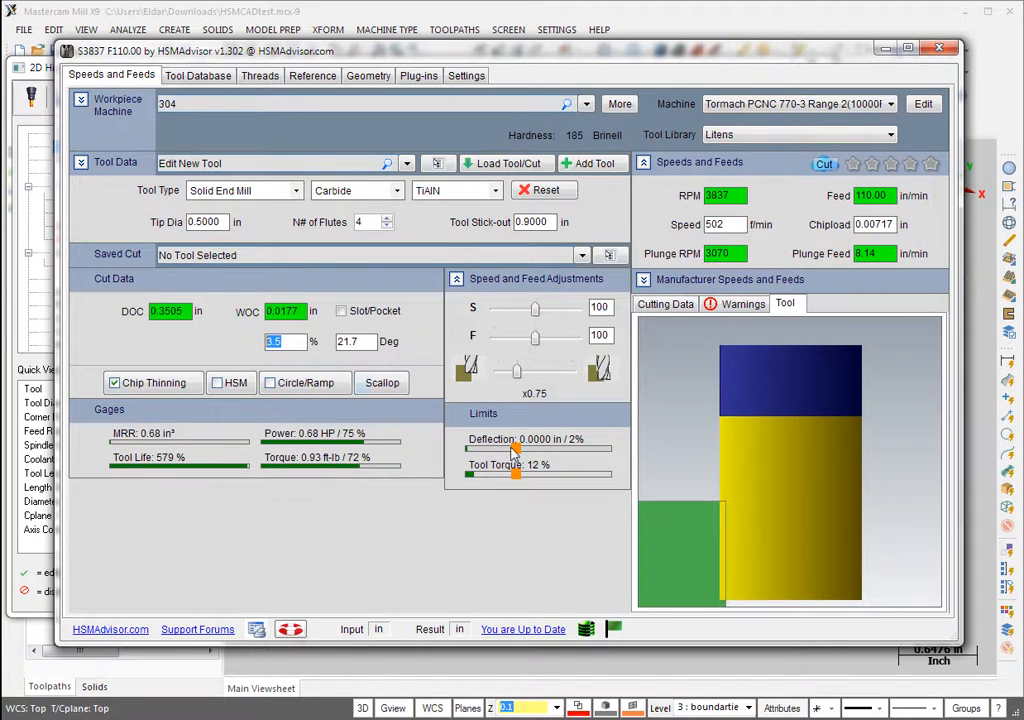
pyautogui.moveTo(516, 370); pyautogui.dragTo(530, 370)
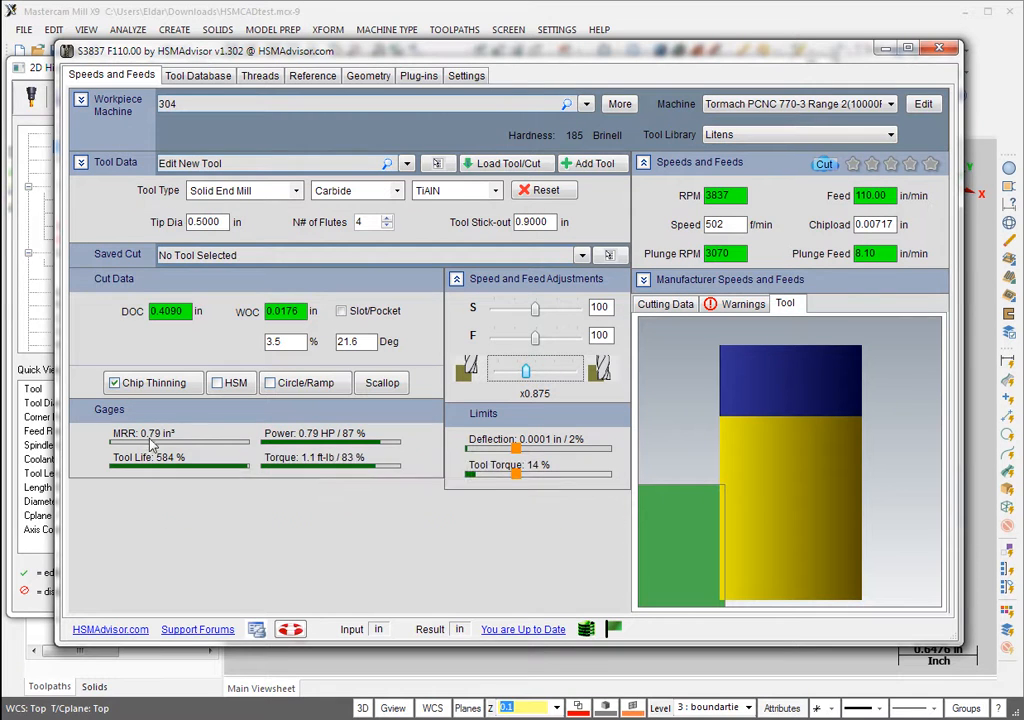
pyautogui.moveTo(150, 432)
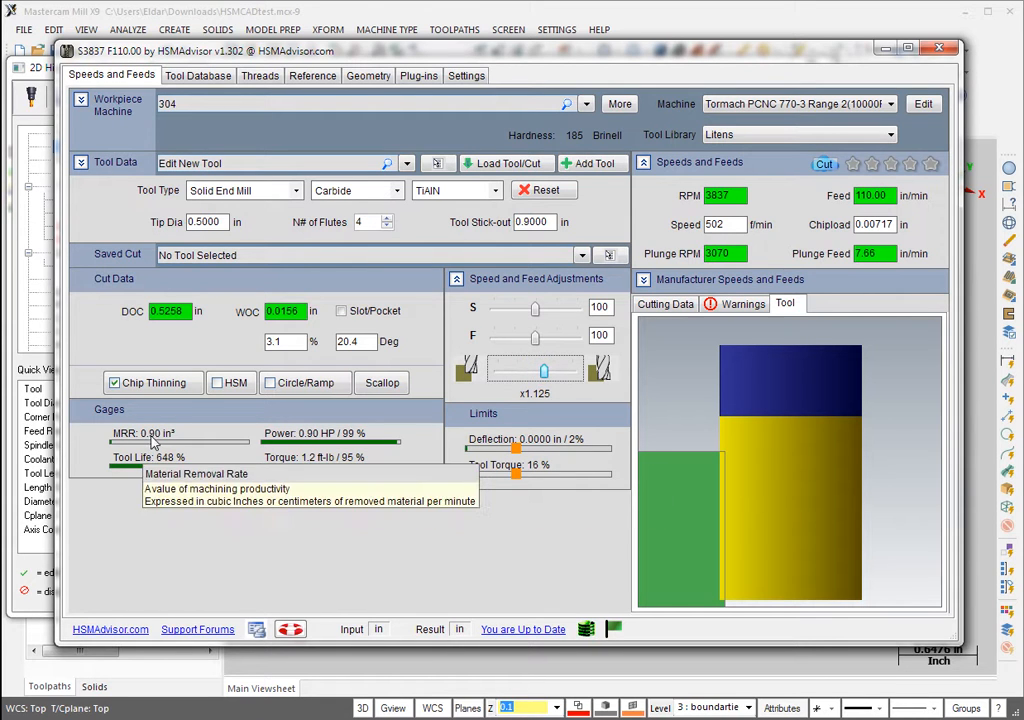
pyautogui.moveTo(265, 468)
pyautogui.write('10')
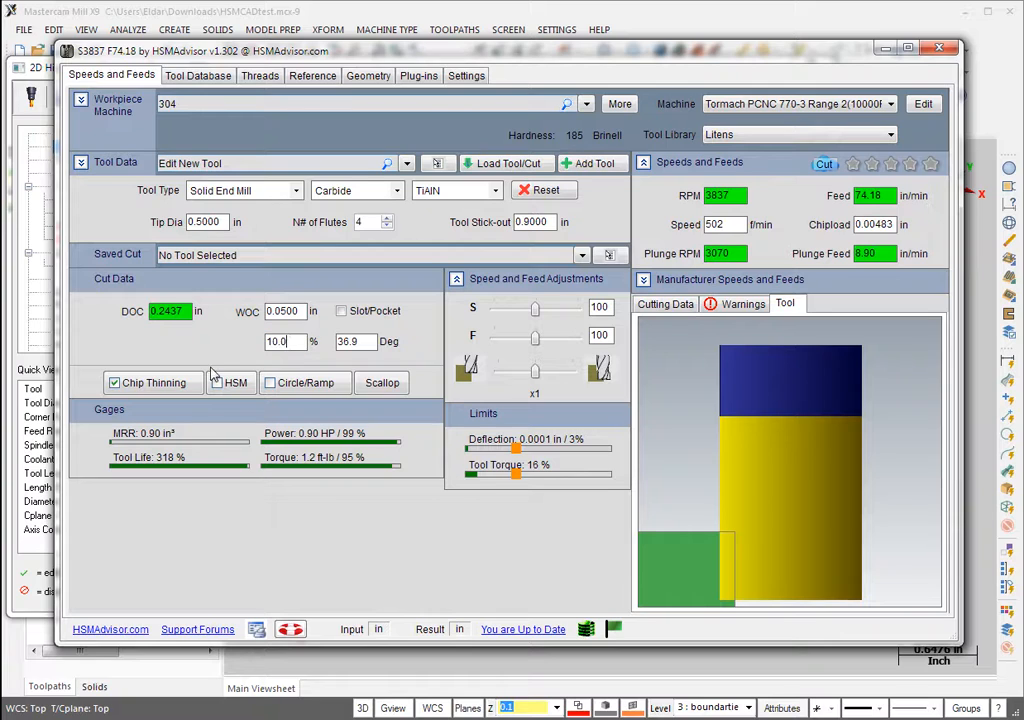
# Step: Enter 0.325 in depth, x0.5 engagement and a 0.0250 in (5%) width of cut
pyautogui.click(280, 341)
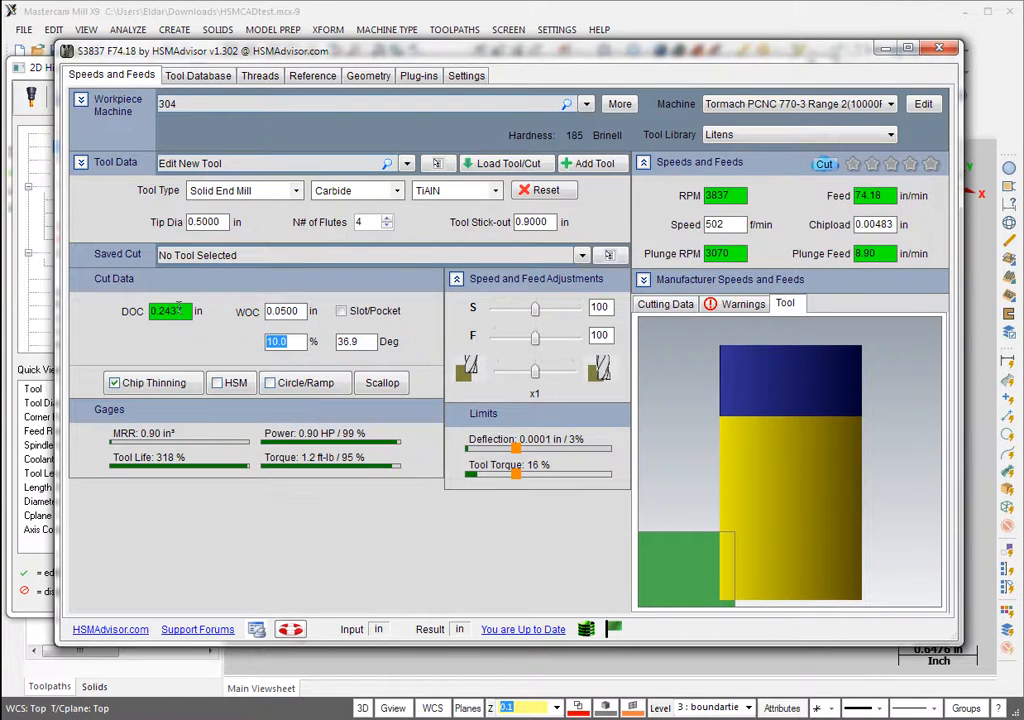
pyautogui.write('6')
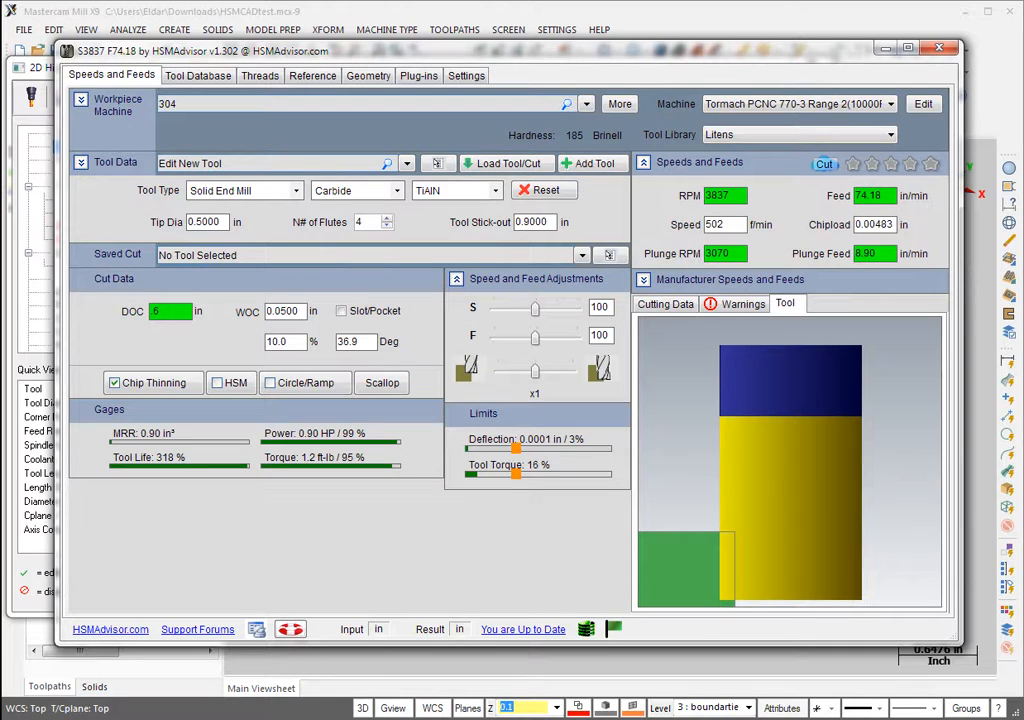
pyautogui.write('3250')
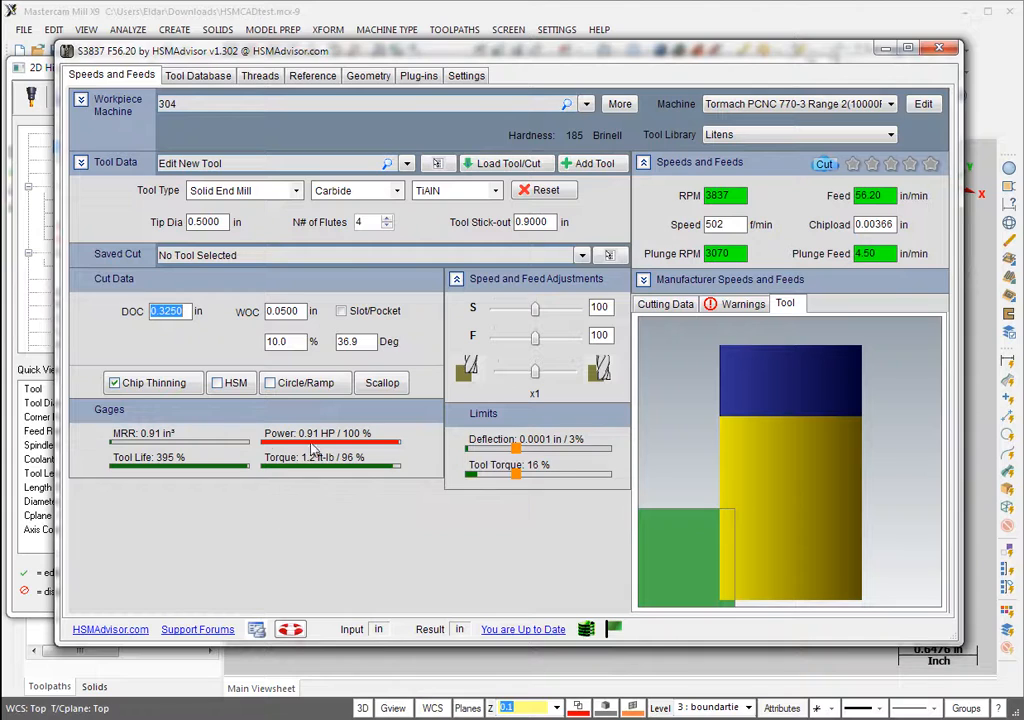
pyautogui.moveTo(335, 446)
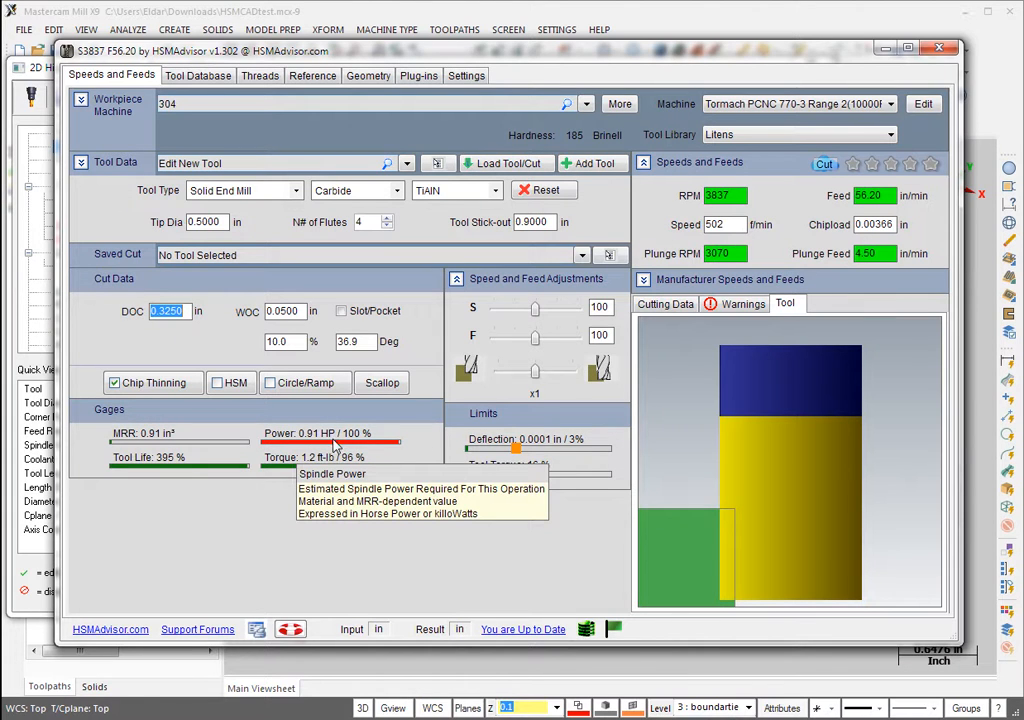
pyautogui.moveTo(305, 445)
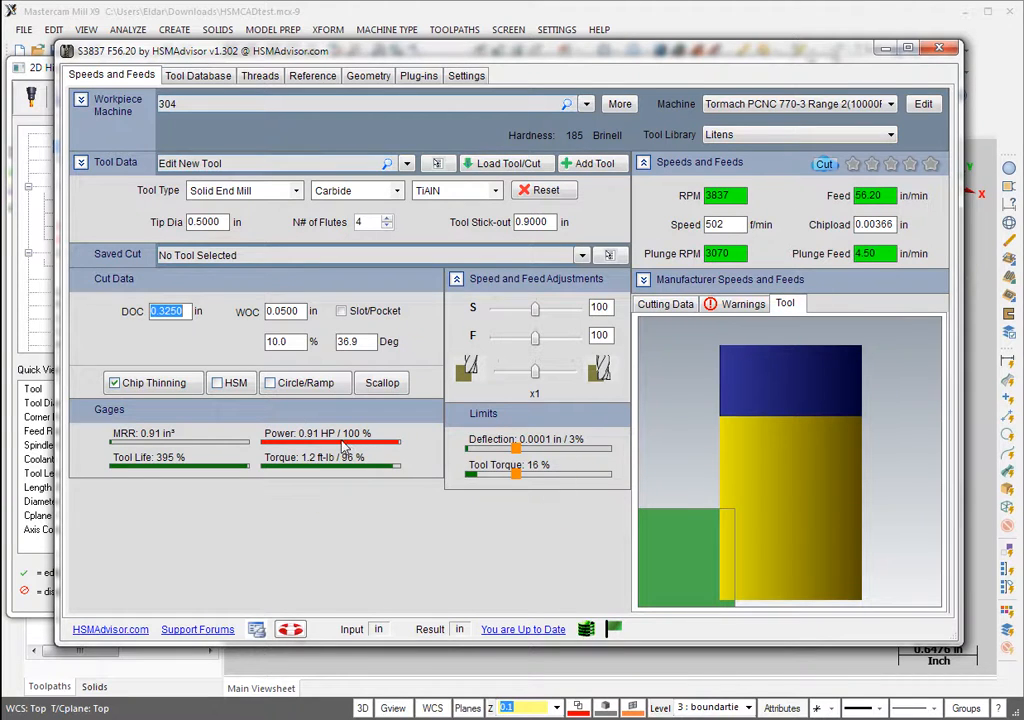
pyautogui.moveTo(458, 418)
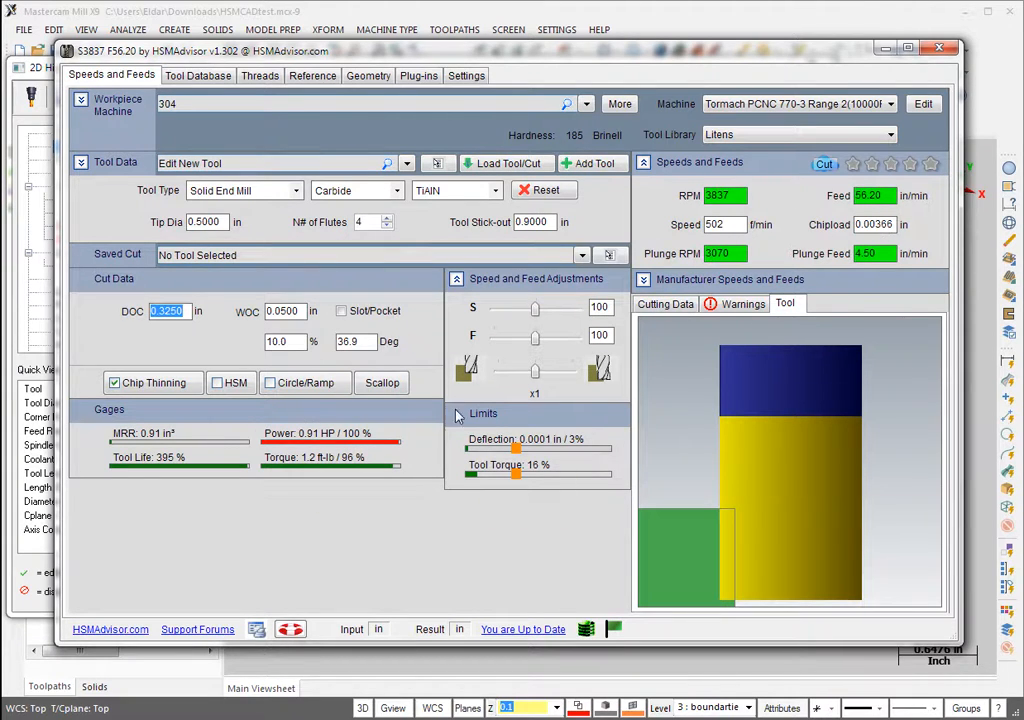
pyautogui.moveTo(318, 433)
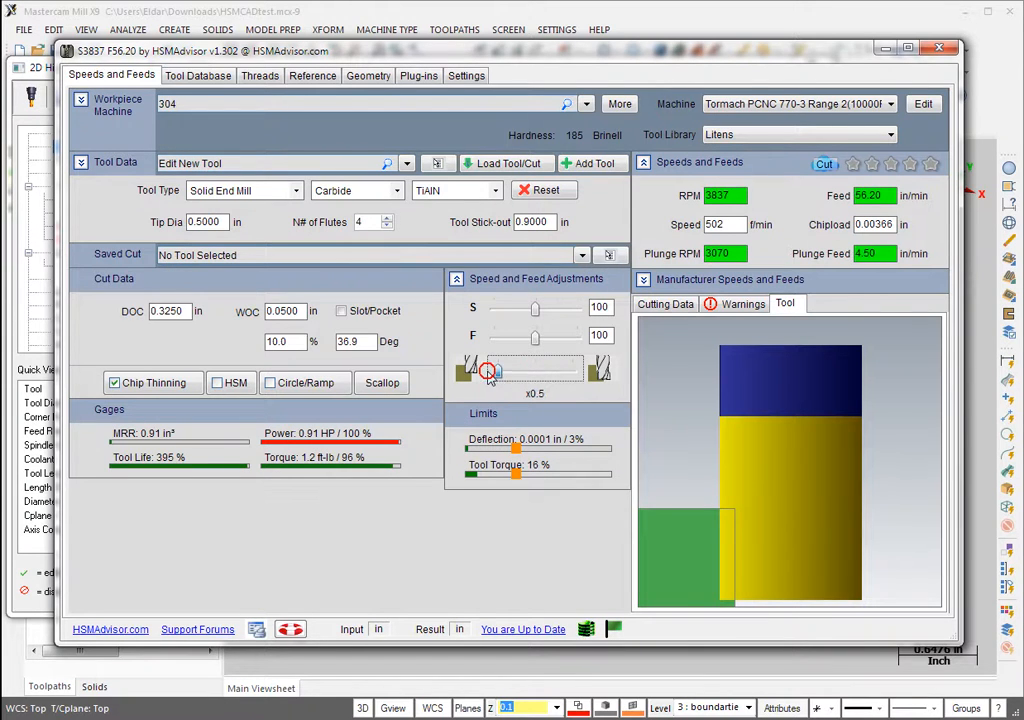
pyautogui.moveTo(489, 372); pyautogui.dragTo(535, 372)
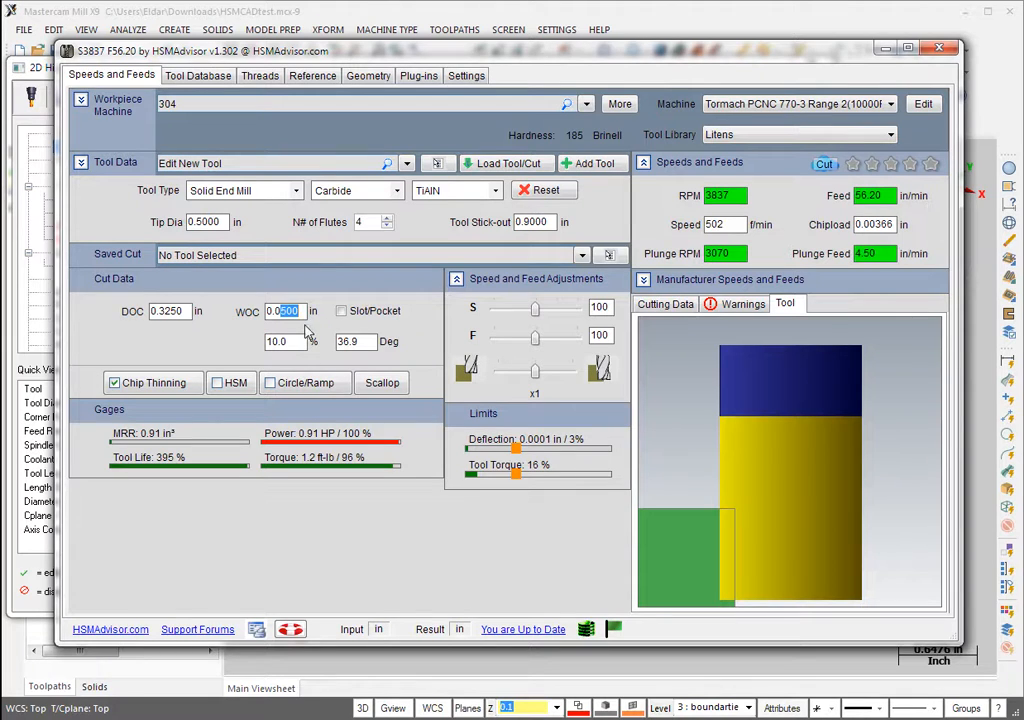
pyautogui.write('0.0400')
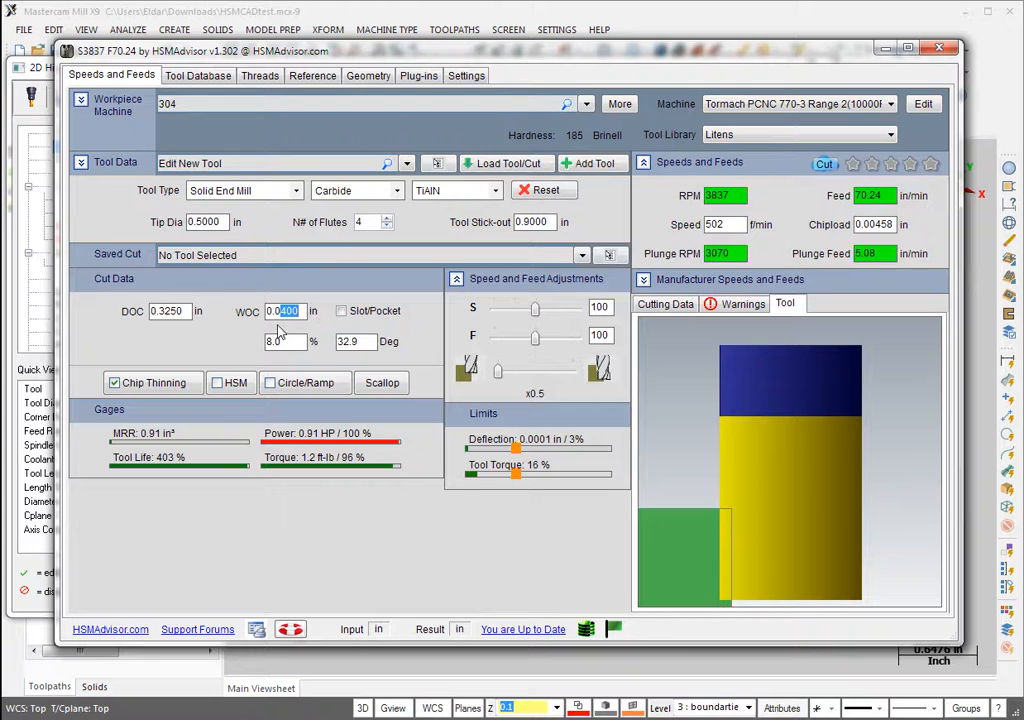
pyautogui.write('0.0300')
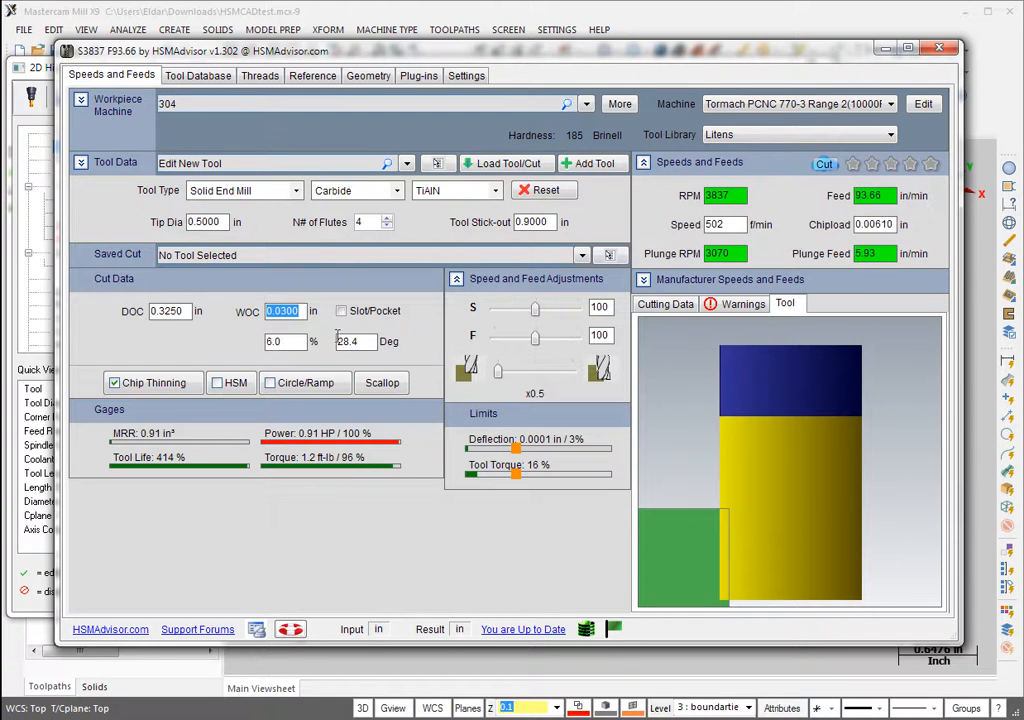
pyautogui.click(283, 341)
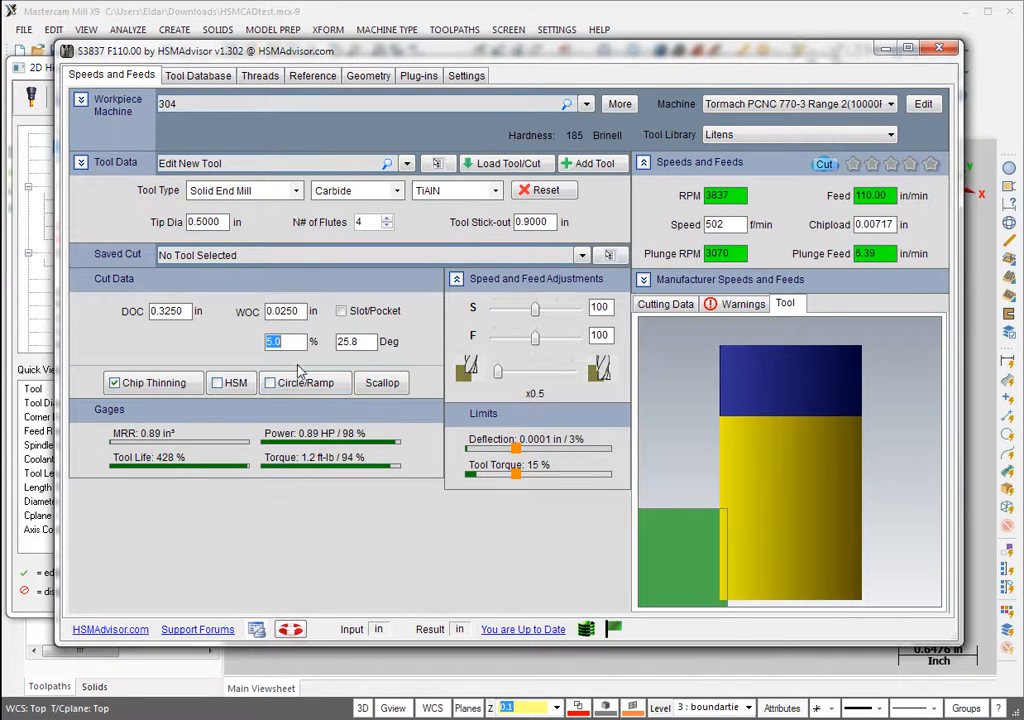
pyautogui.moveTo(132, 311)
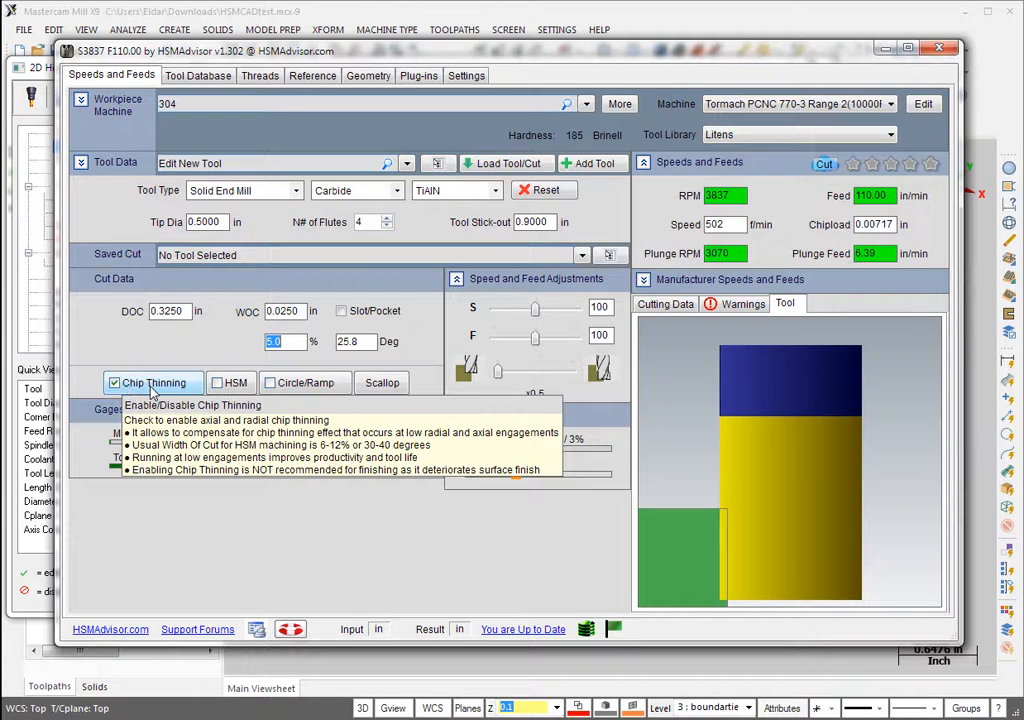
# Step: Enable HSM, giving 7674 RPM at 1004 ft/min and 110 in/min, then review RPM and DOC
pyautogui.click(218, 383)
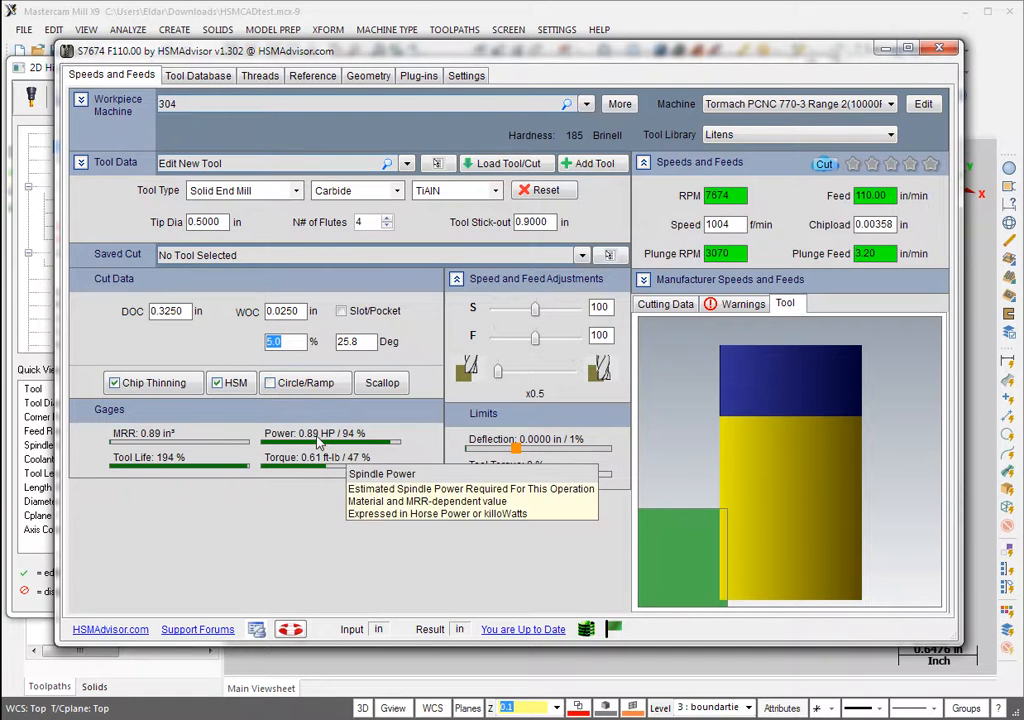
pyautogui.moveTo(315, 442)
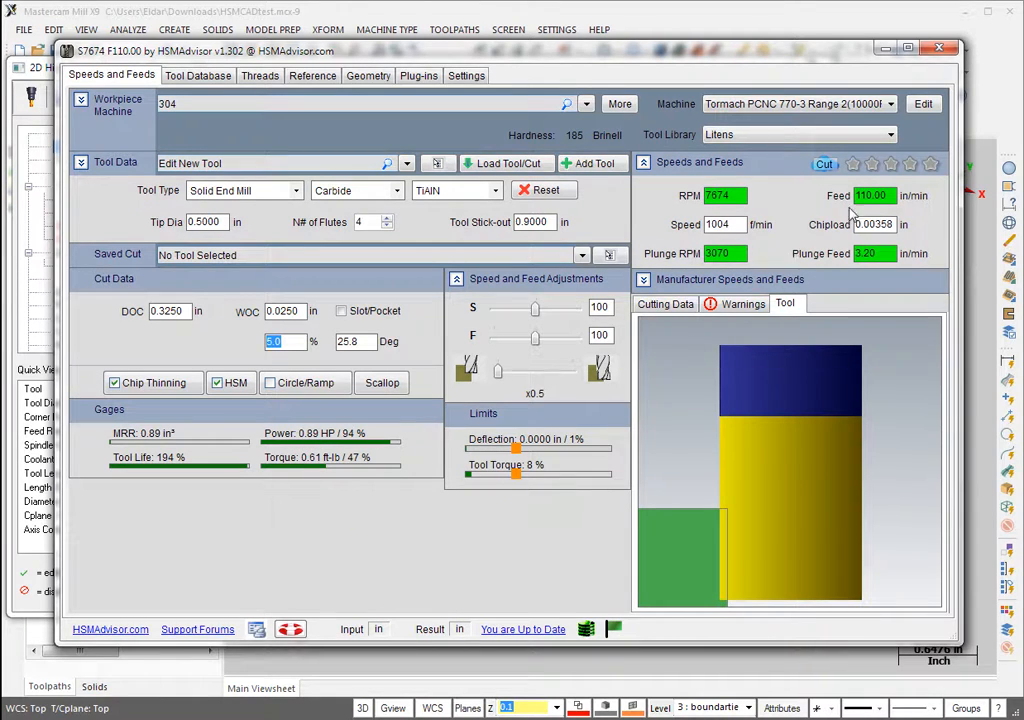
pyautogui.click(718, 195)
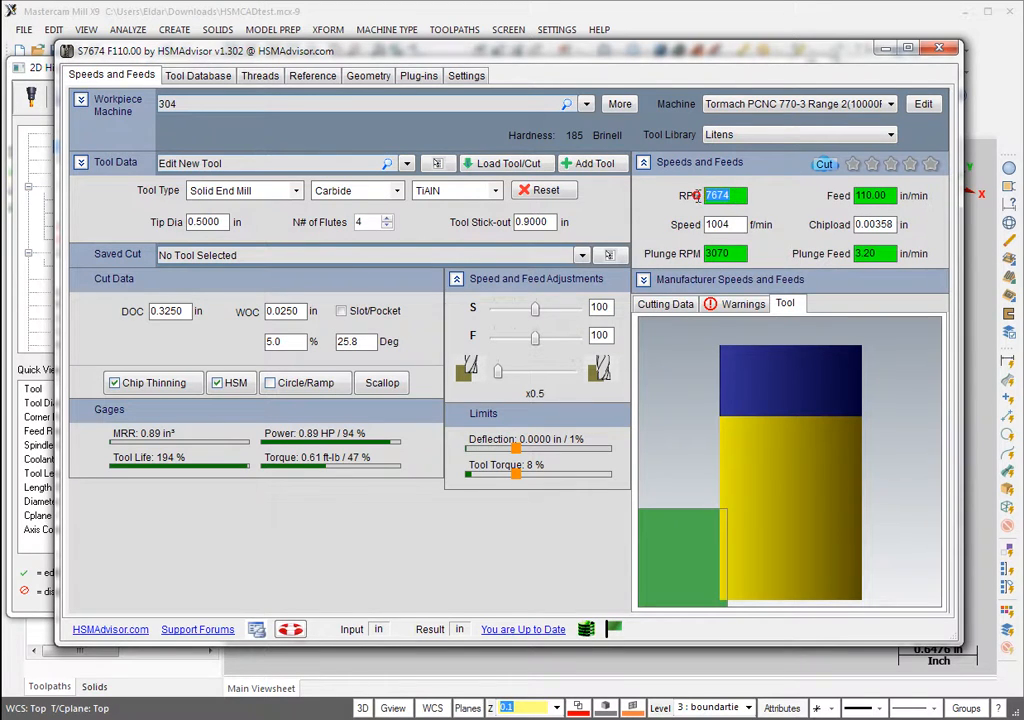
pyautogui.click(870, 195)
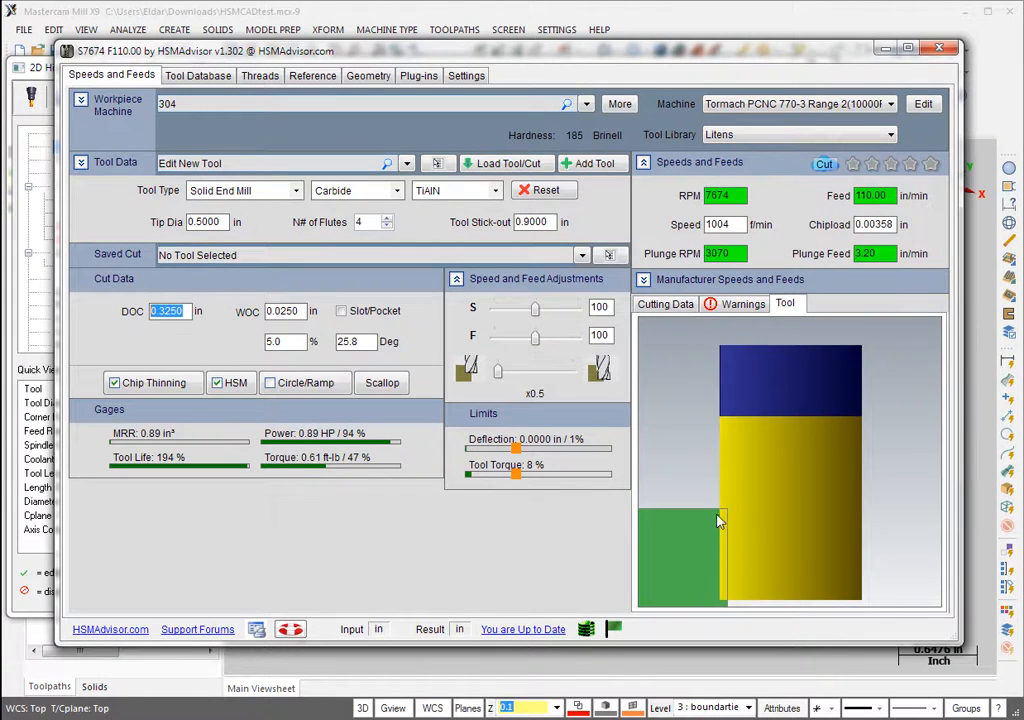
pyautogui.moveTo(247, 311)
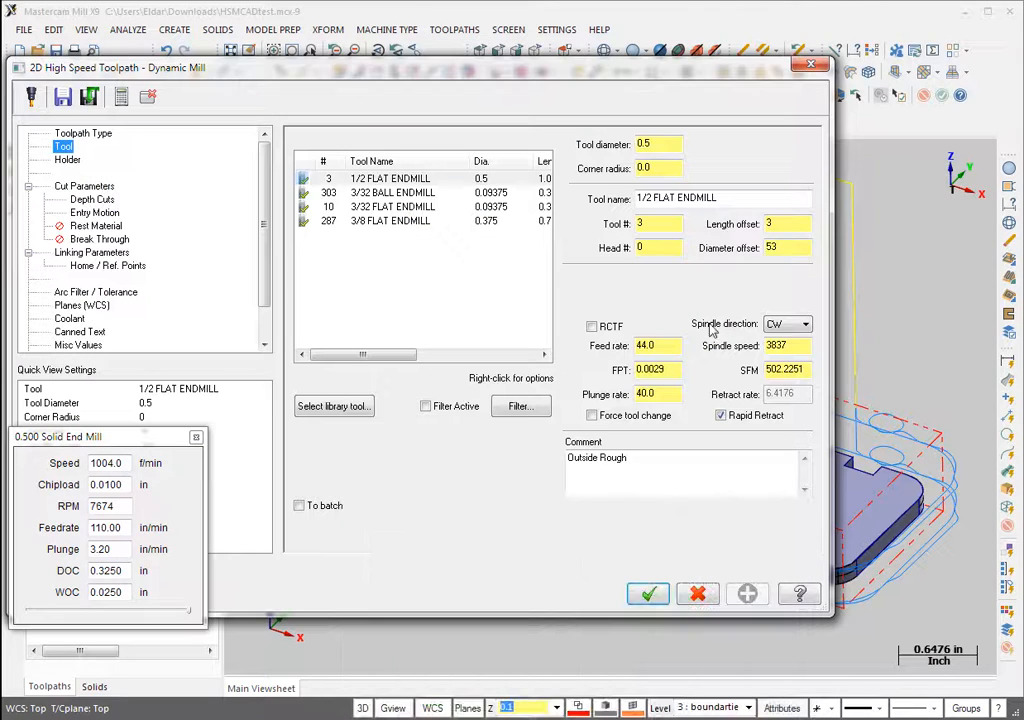
# Step: Enter 7640 RPM and 110 in/min on the Tool page and a 5% stepover in Cut Parameters
pyautogui.tripleClick(787, 345)
pyautogui.write('7640')
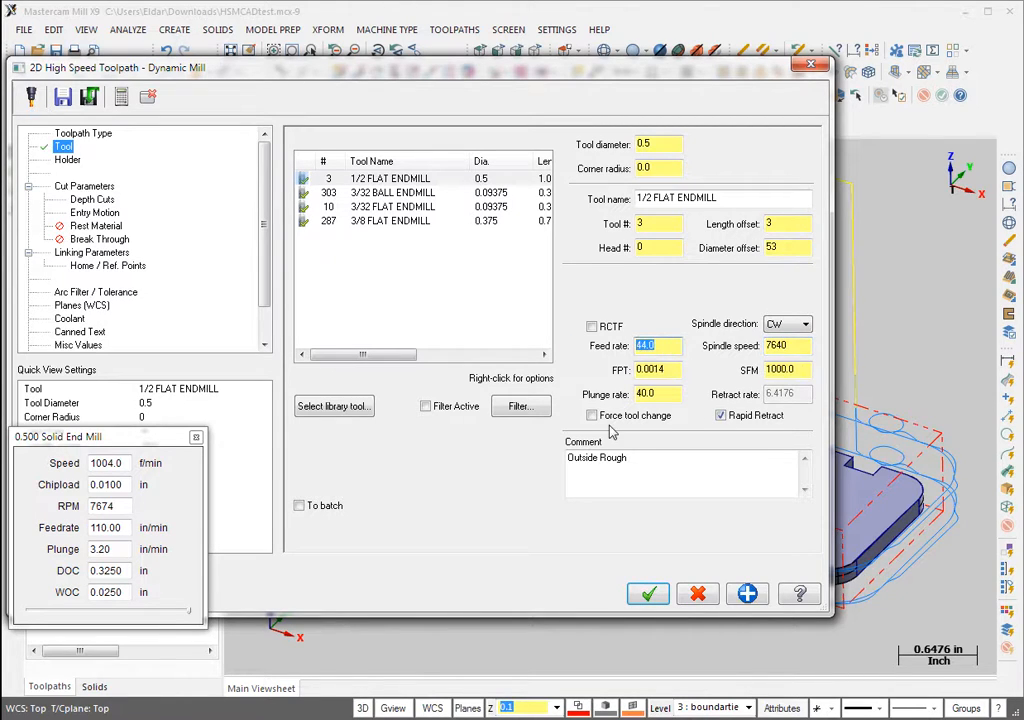
pyautogui.click(650, 393)
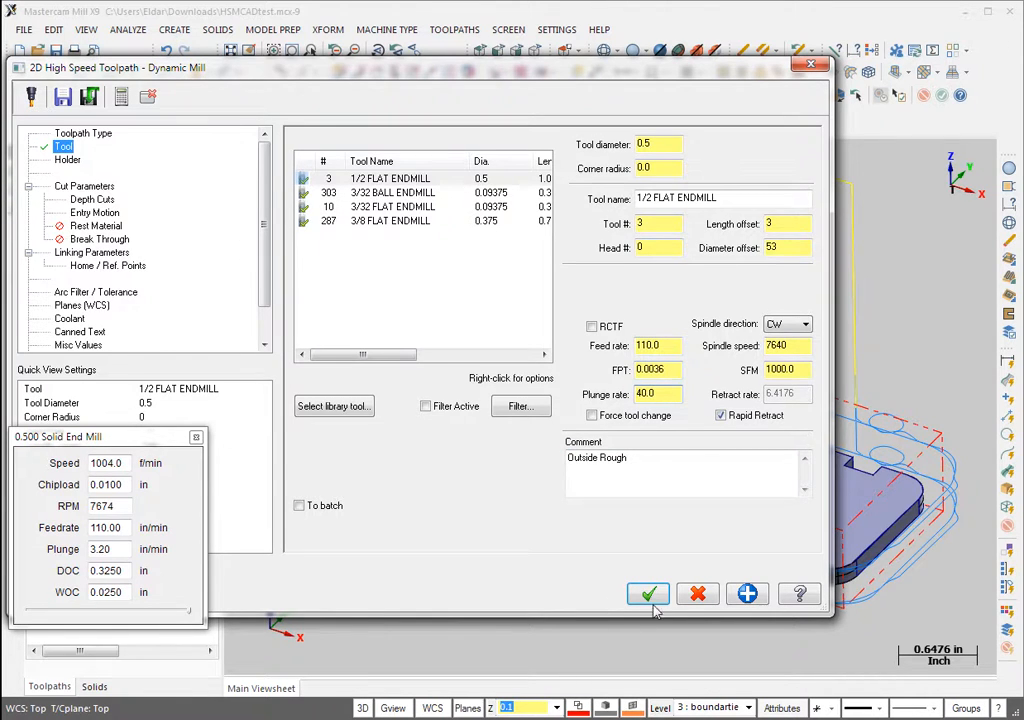
pyautogui.click(91, 199)
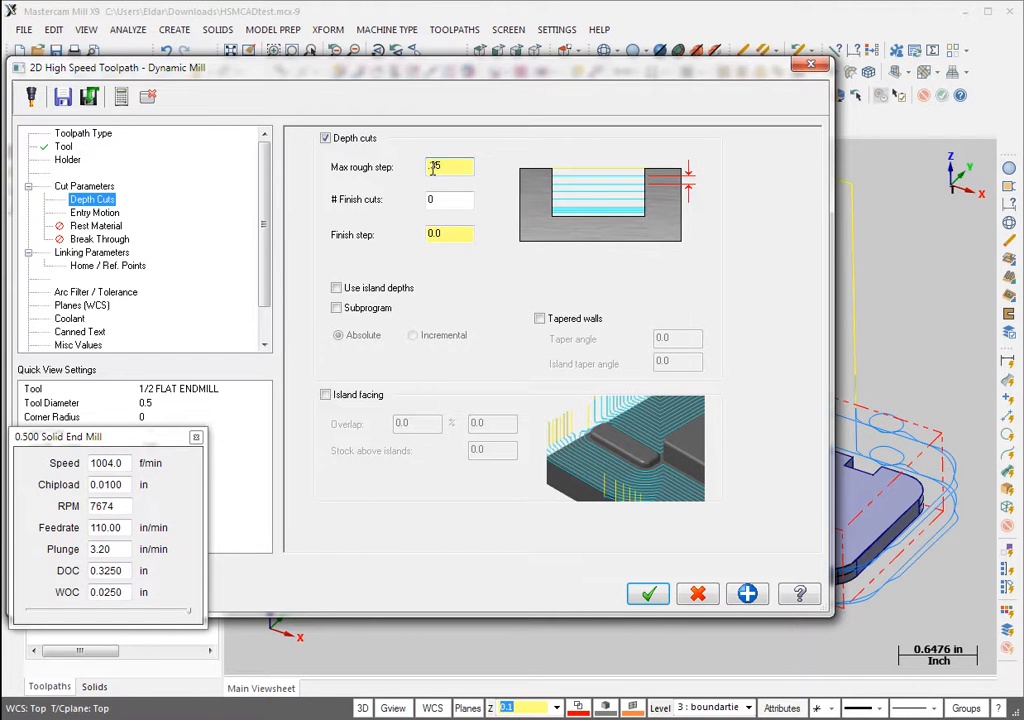
pyautogui.click(84, 186)
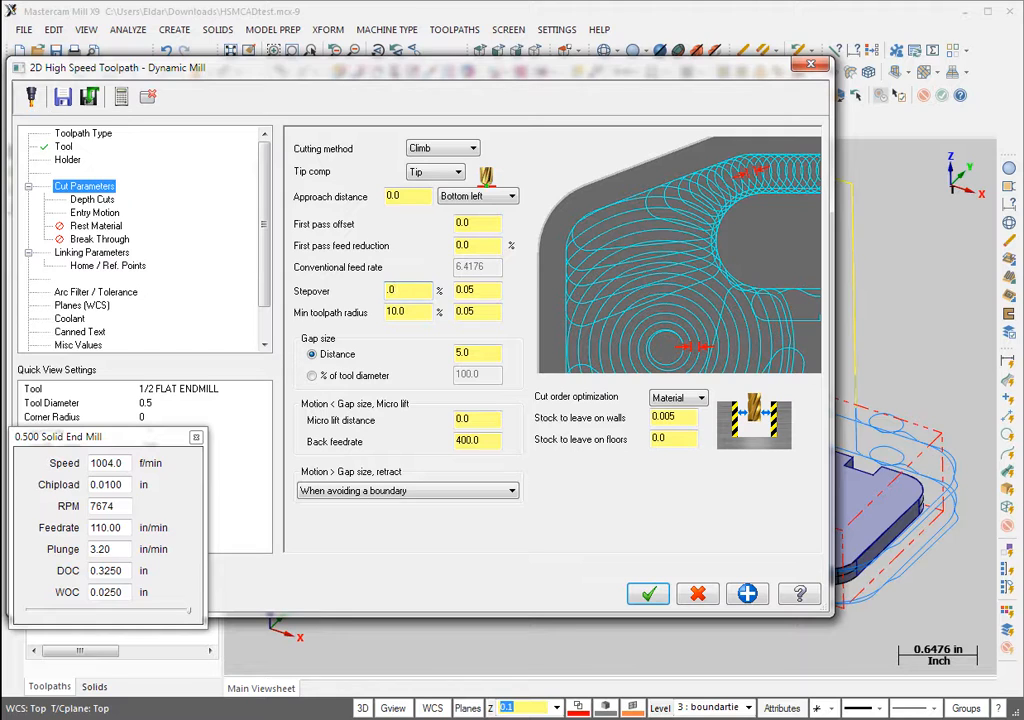
pyautogui.write('5')
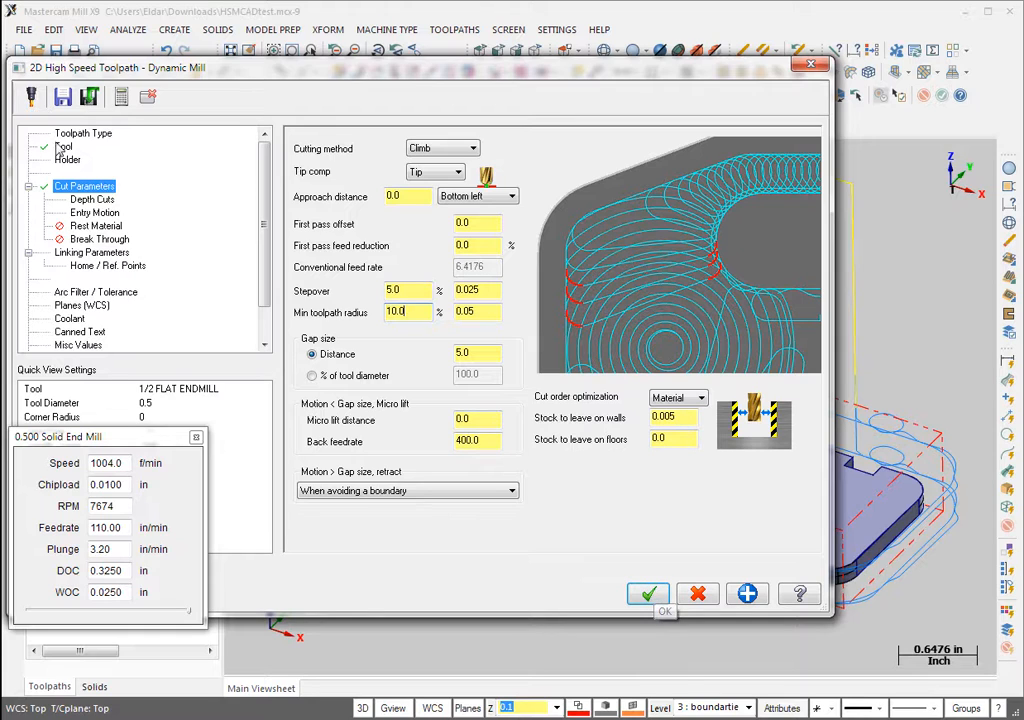
pyautogui.click(63, 146)
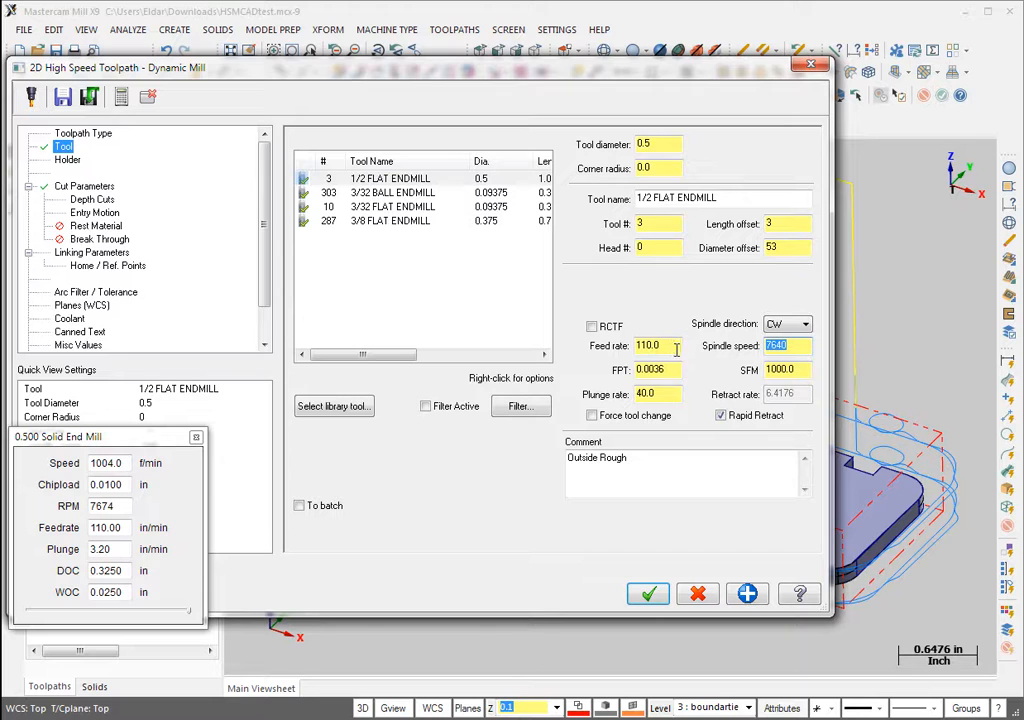
pyautogui.click(655, 345)
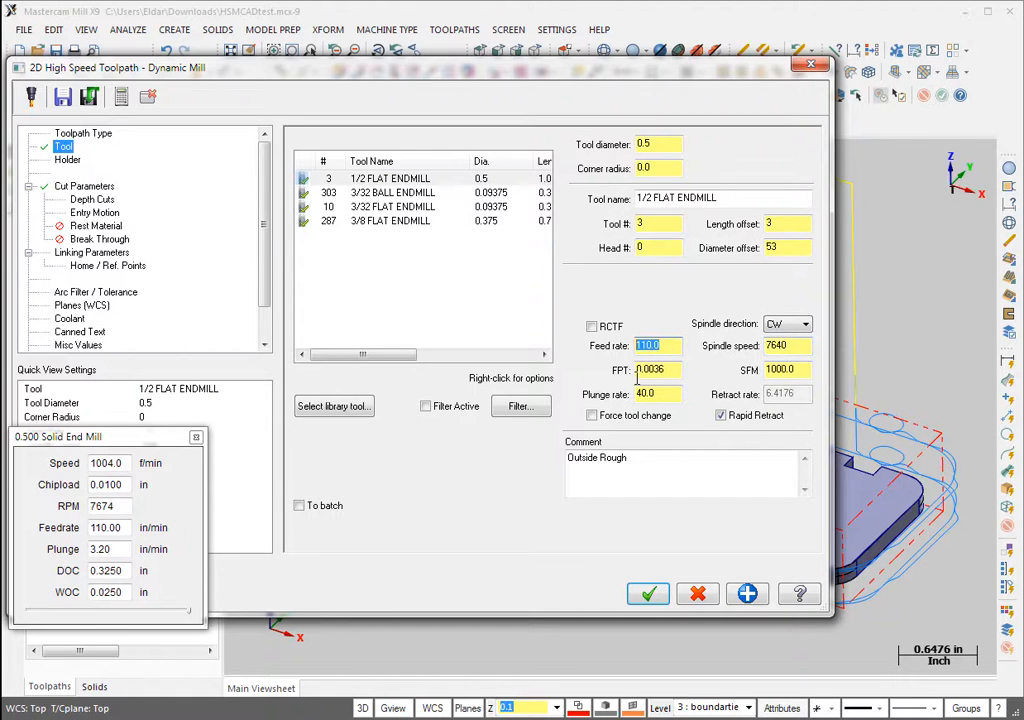
pyautogui.click(648, 593)
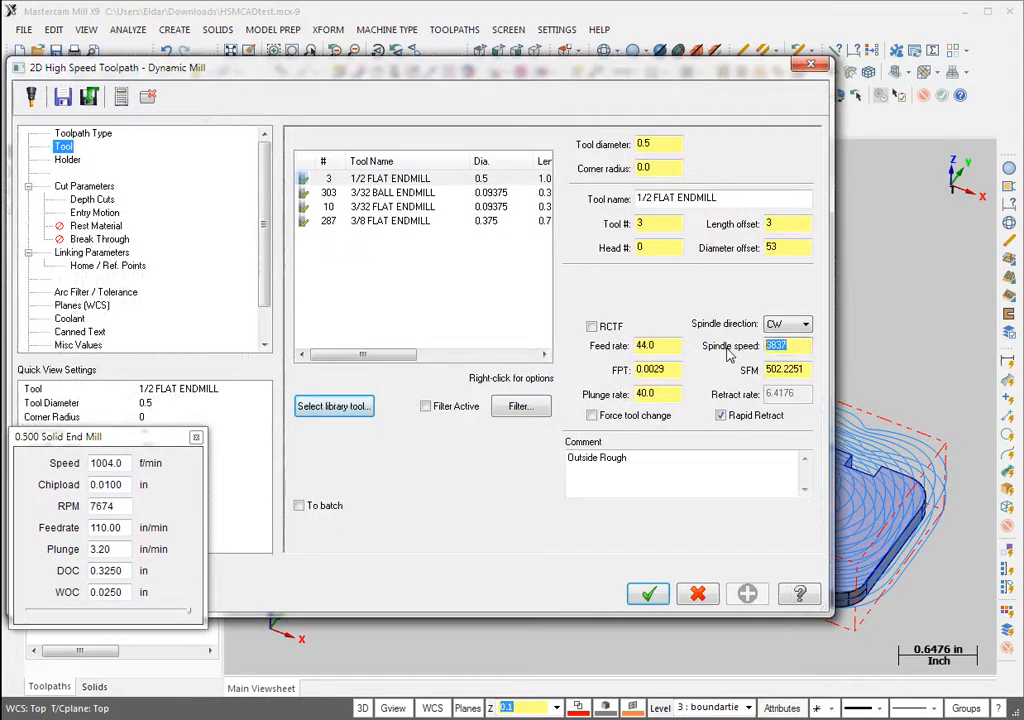
# Step: Enter 7640 spindle speed and change the dynamic mill stepover to 10% (0.05 in)
pyautogui.write('7640')
pyautogui.click(657, 345)
pyautogui.write('110')
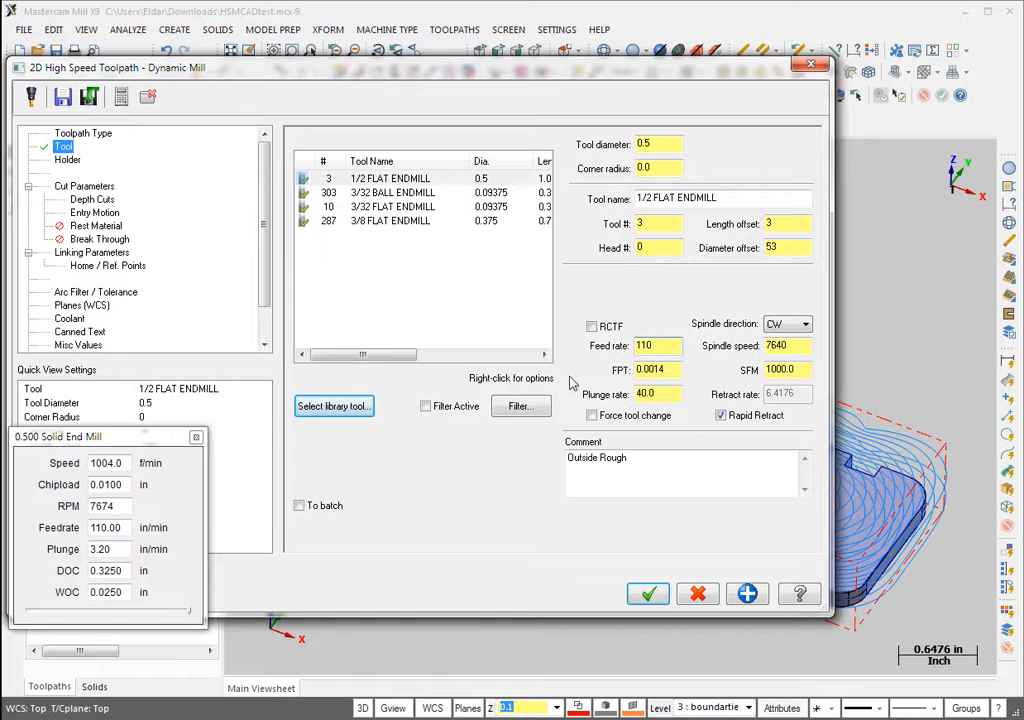
pyautogui.click(91, 199)
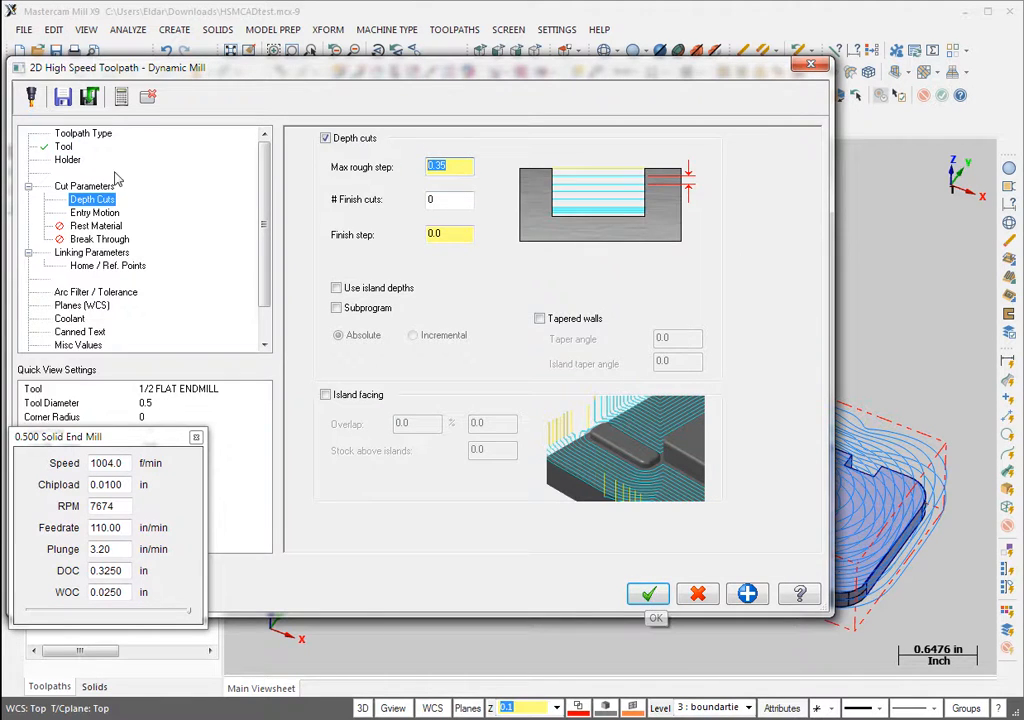
pyautogui.click(85, 186)
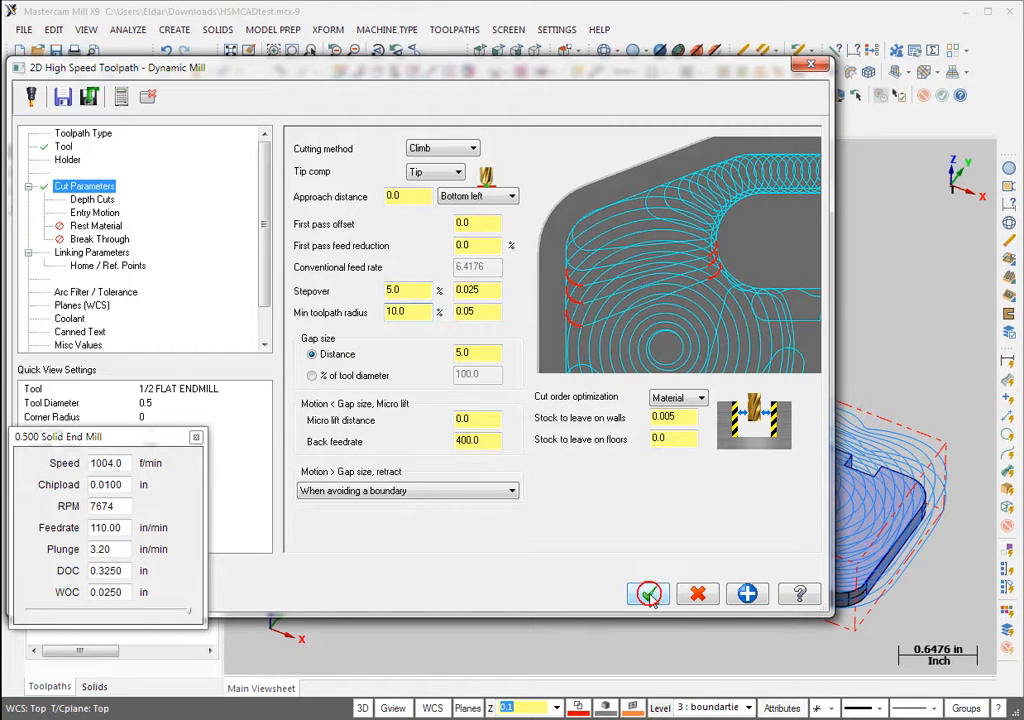
pyautogui.click(648, 594)
pyautogui.write('10')
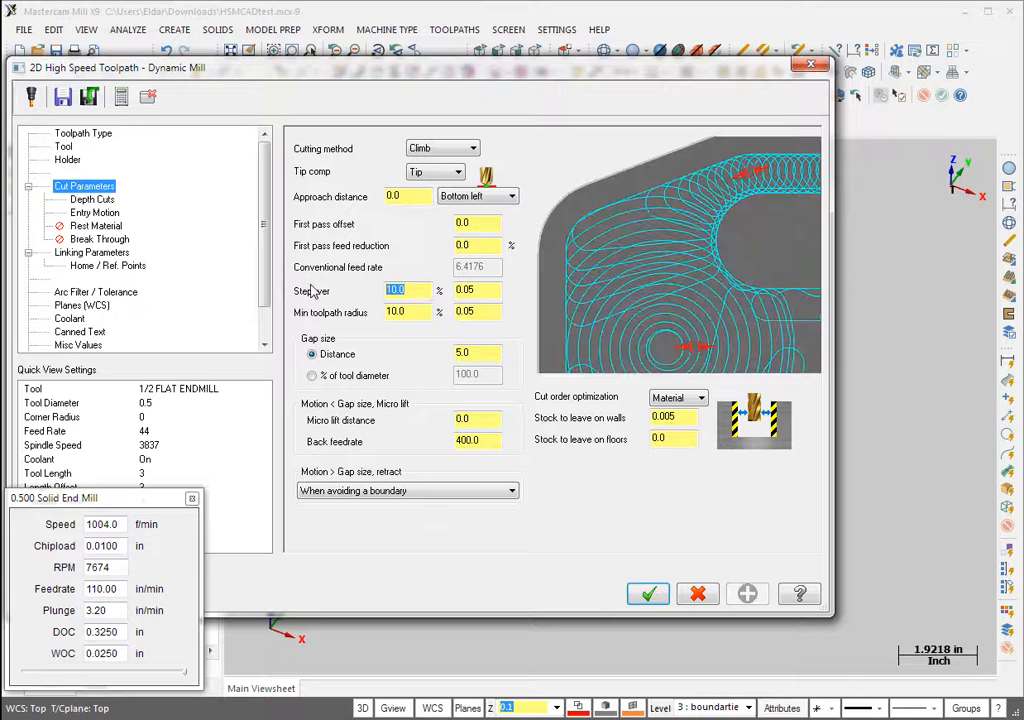
# Step: Return to the Tool page and enter 7601 as the spindle speed
pyautogui.click(63, 146)
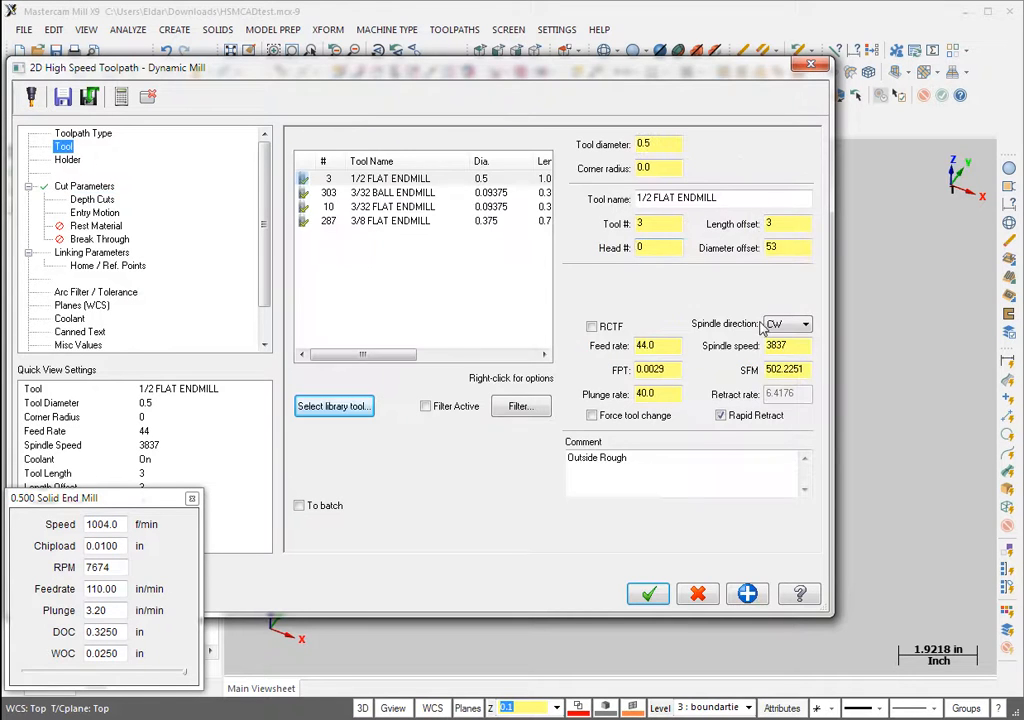
pyautogui.write('7601')
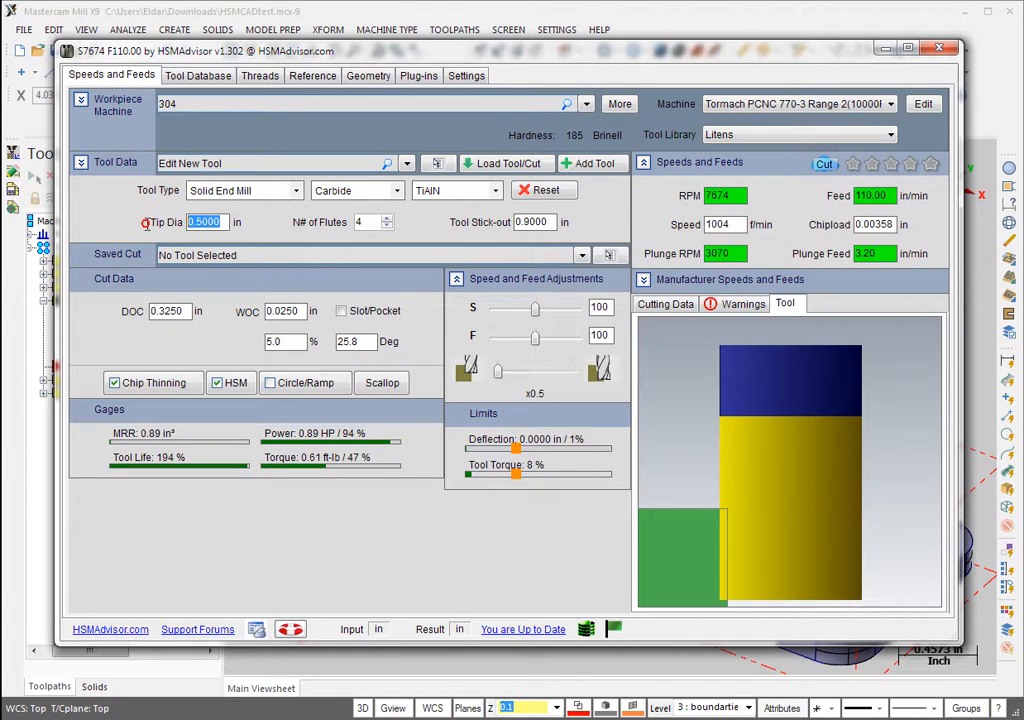
# Step: Set a 3/8 in tip diameter and tune slot depth to 0.0529 in at 87% power, then return to Mastercam
pyautogui.write('3/3')
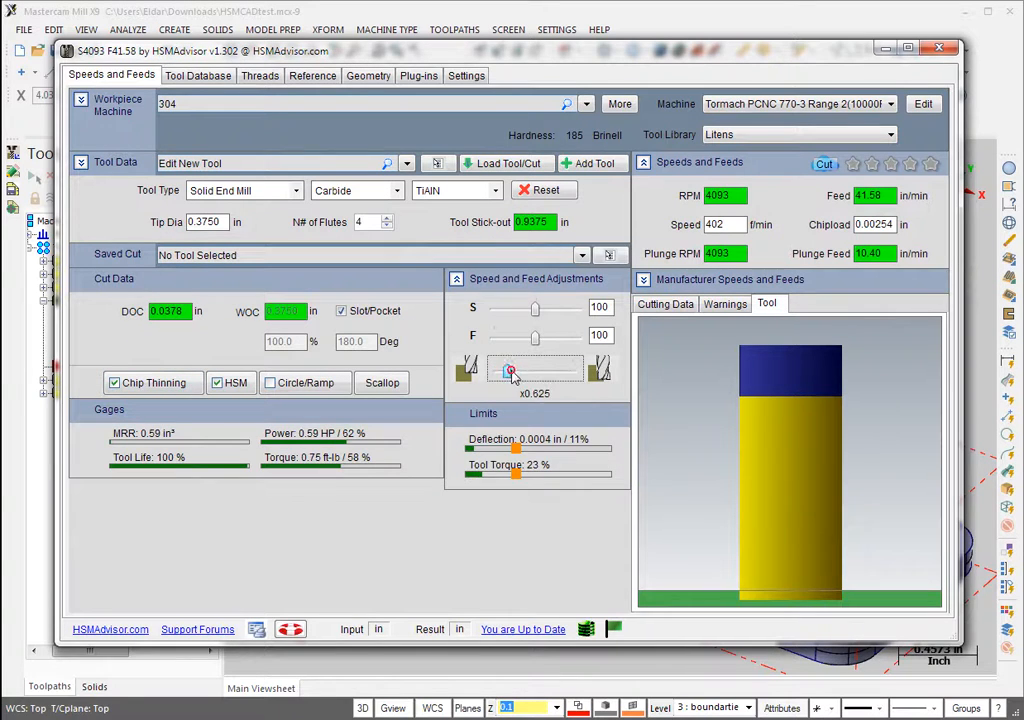
pyautogui.moveTo(512, 372); pyautogui.dragTo(533, 372)
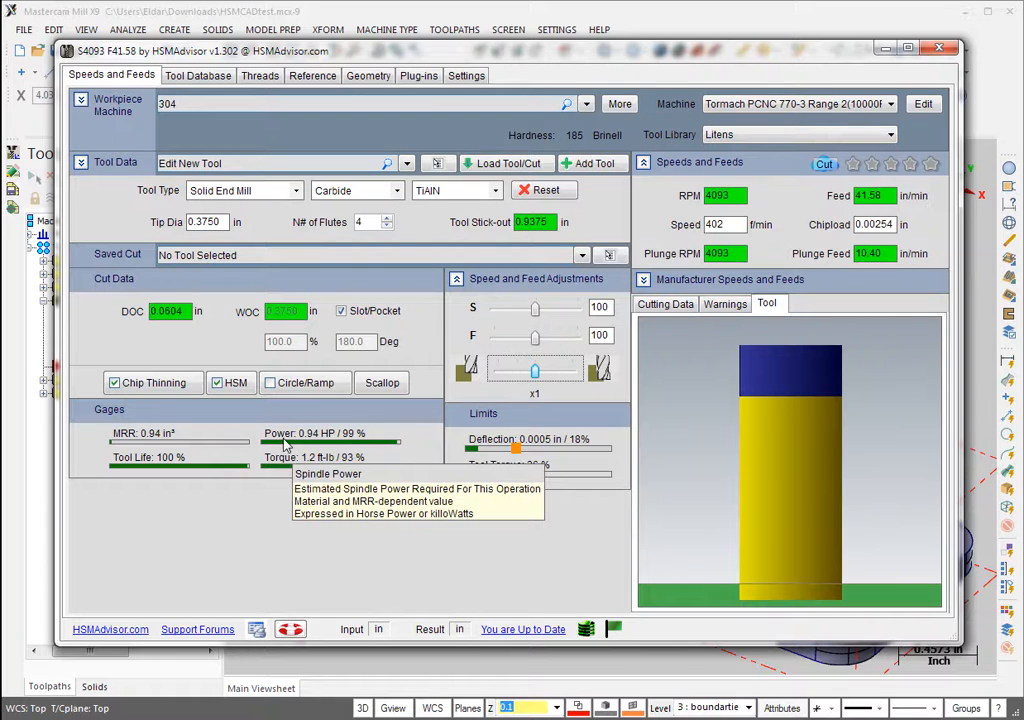
pyautogui.moveTo(305, 442)
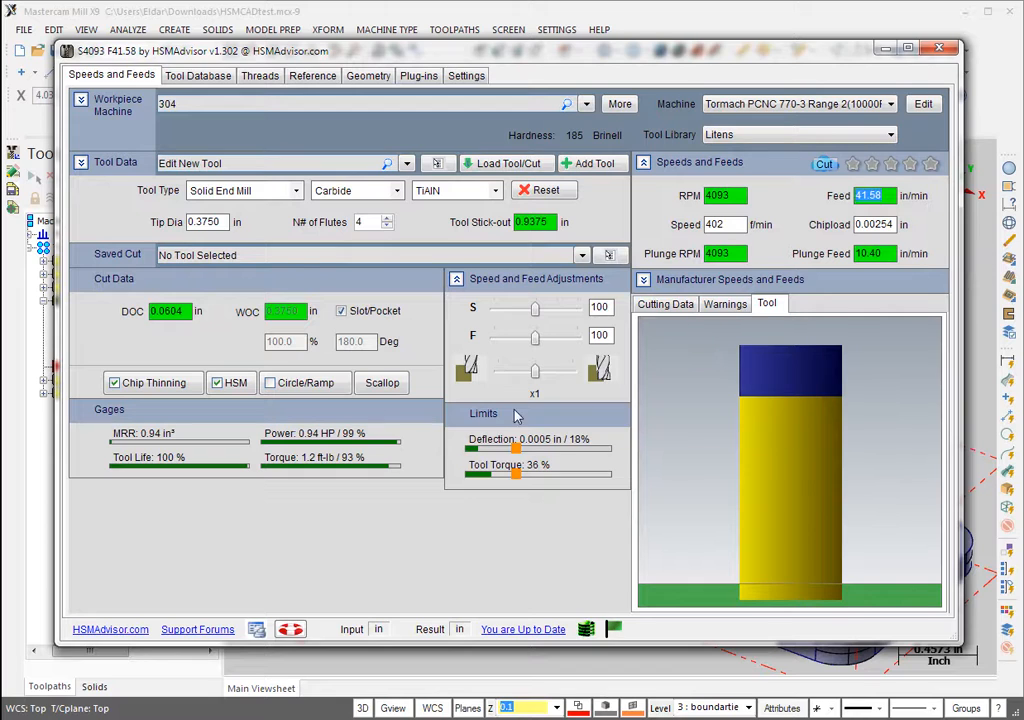
pyautogui.moveTo(535, 371); pyautogui.dragTo(530, 371)
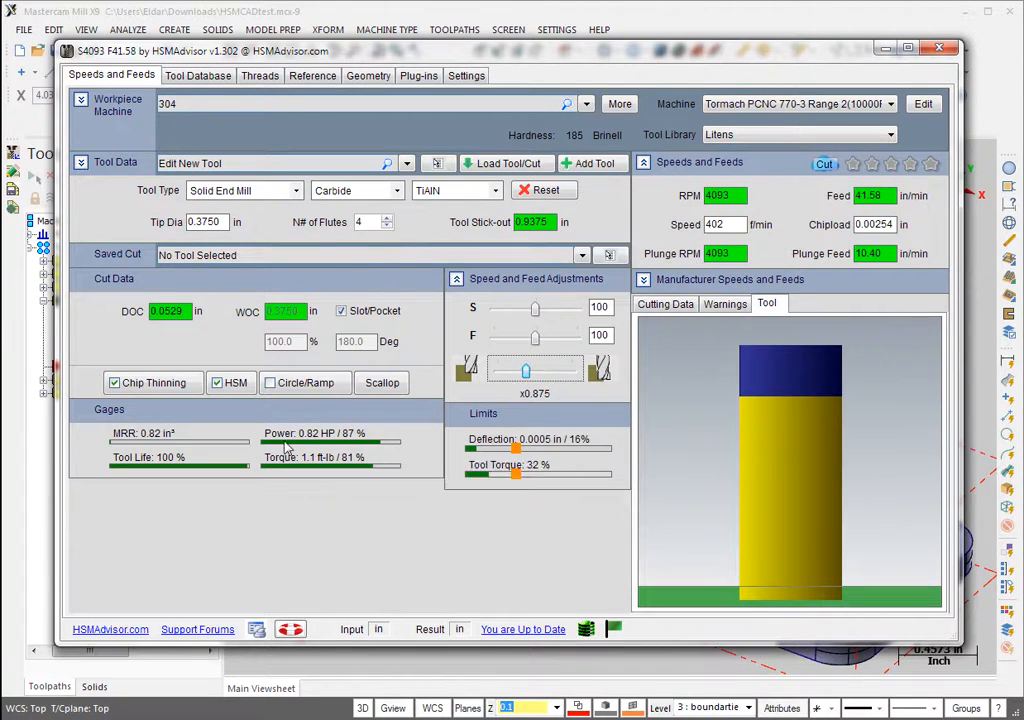
pyautogui.moveTo(525, 371); pyautogui.dragTo(533, 371)
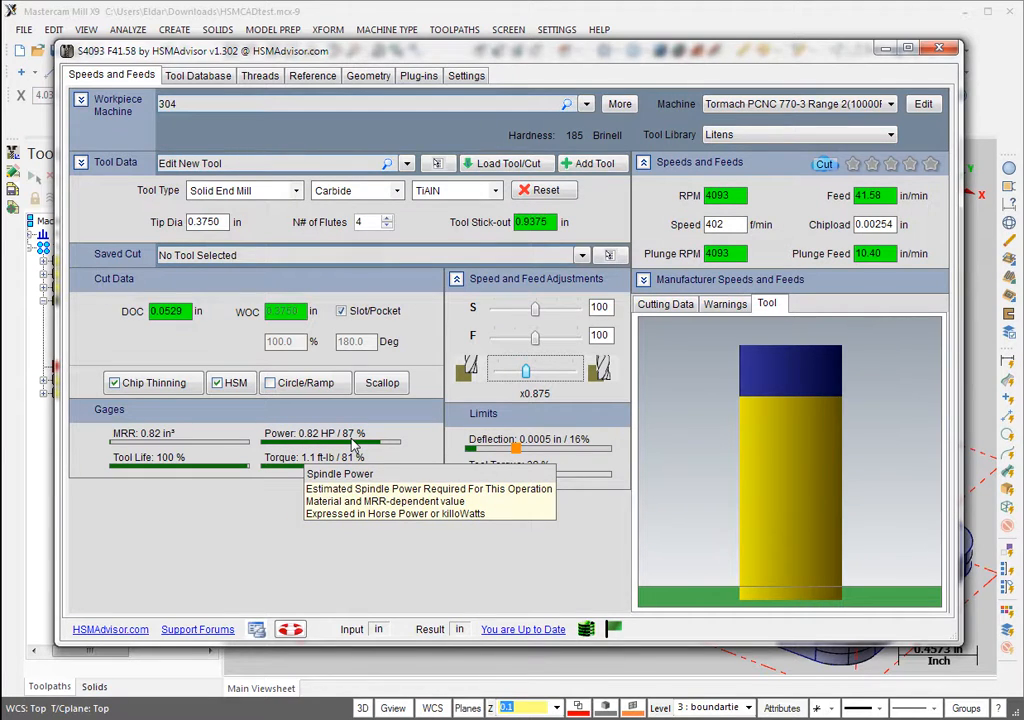
pyautogui.moveTo(360, 448)
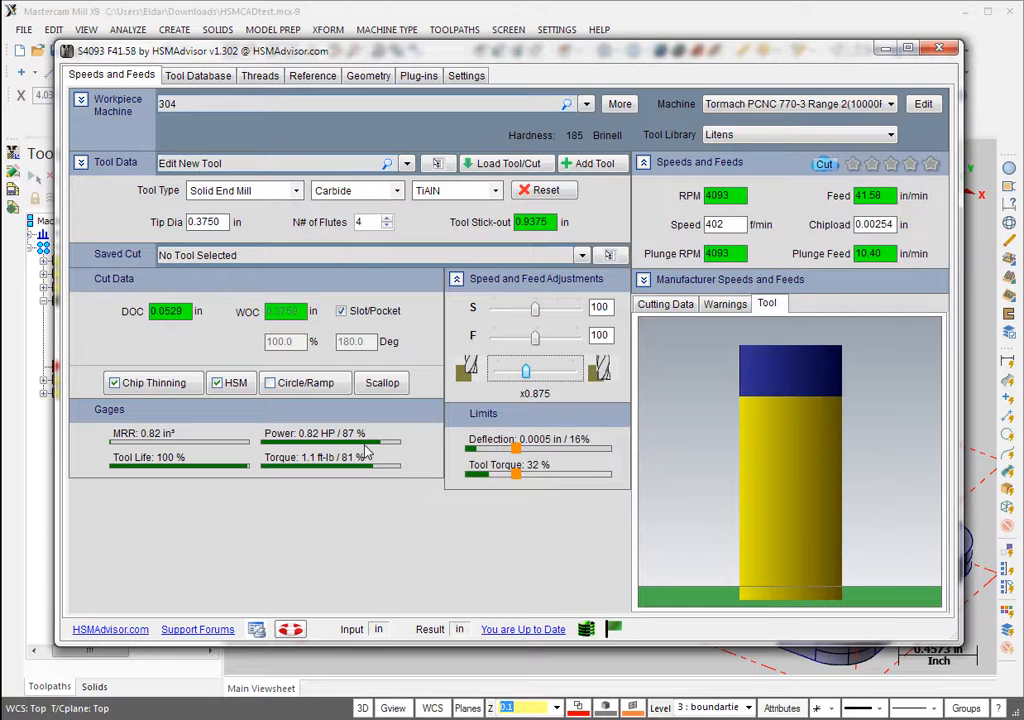
pyautogui.click(180, 311)
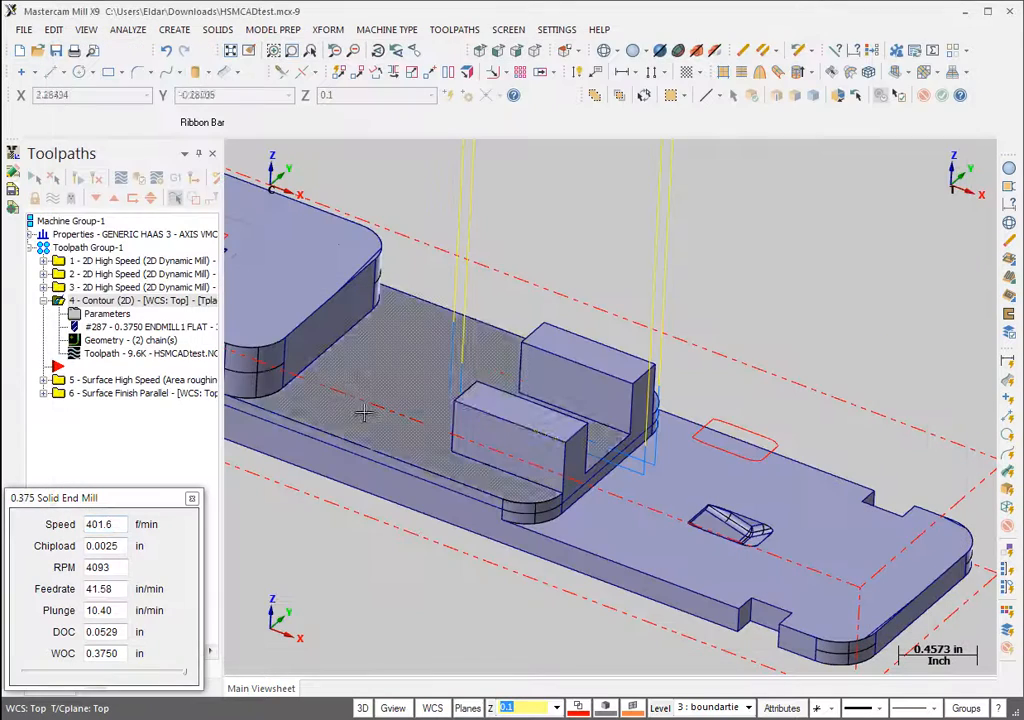
# Step: Set the contour toolpath's feed rate and plunge rate to 41 in/min
pyautogui.doubleClick(130, 300)
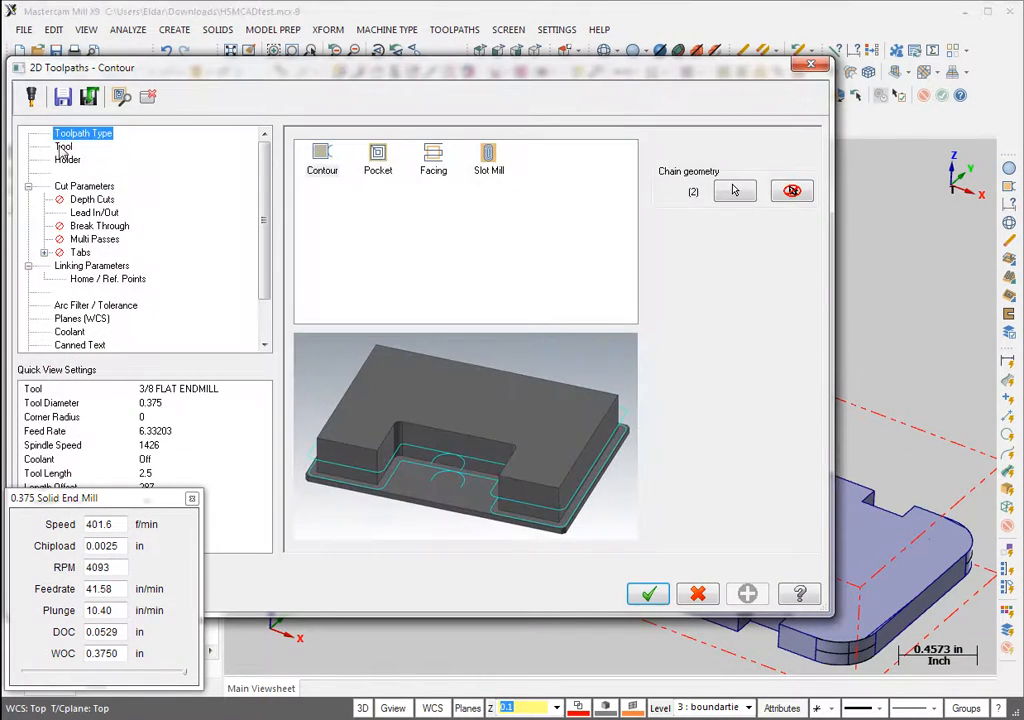
pyautogui.click(64, 146)
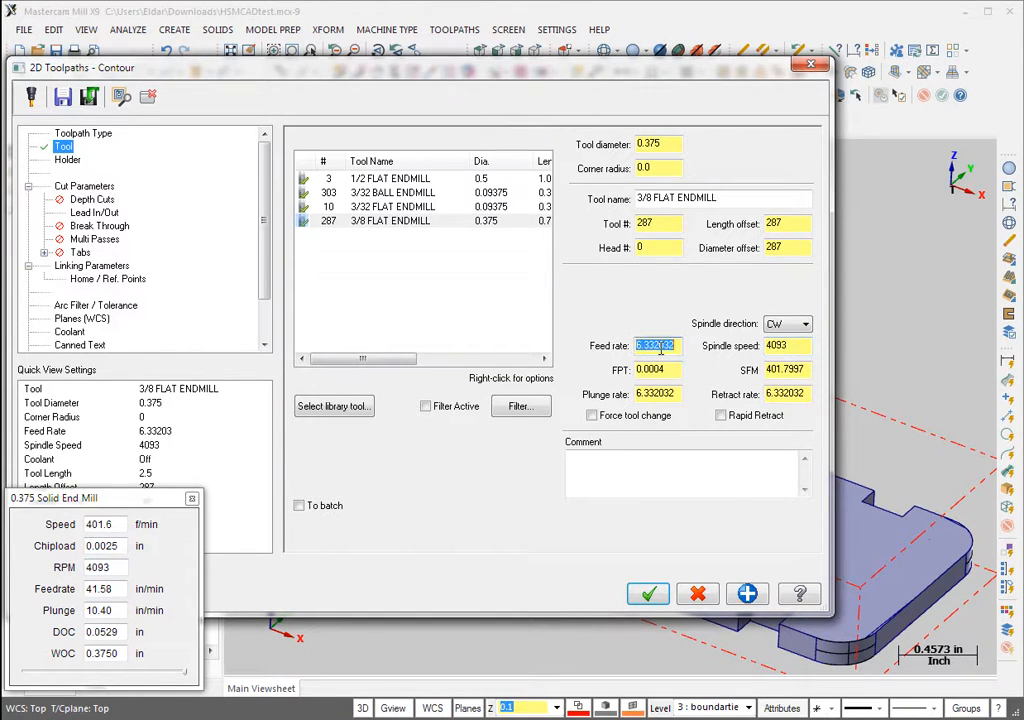
pyautogui.write('41.0')
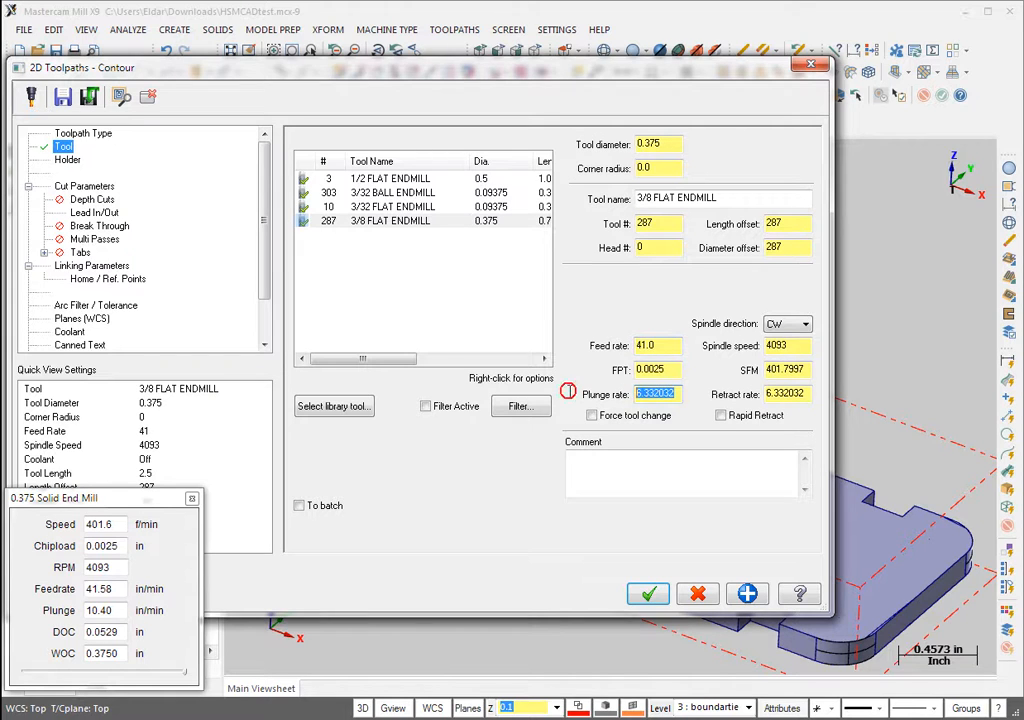
pyautogui.write('41')
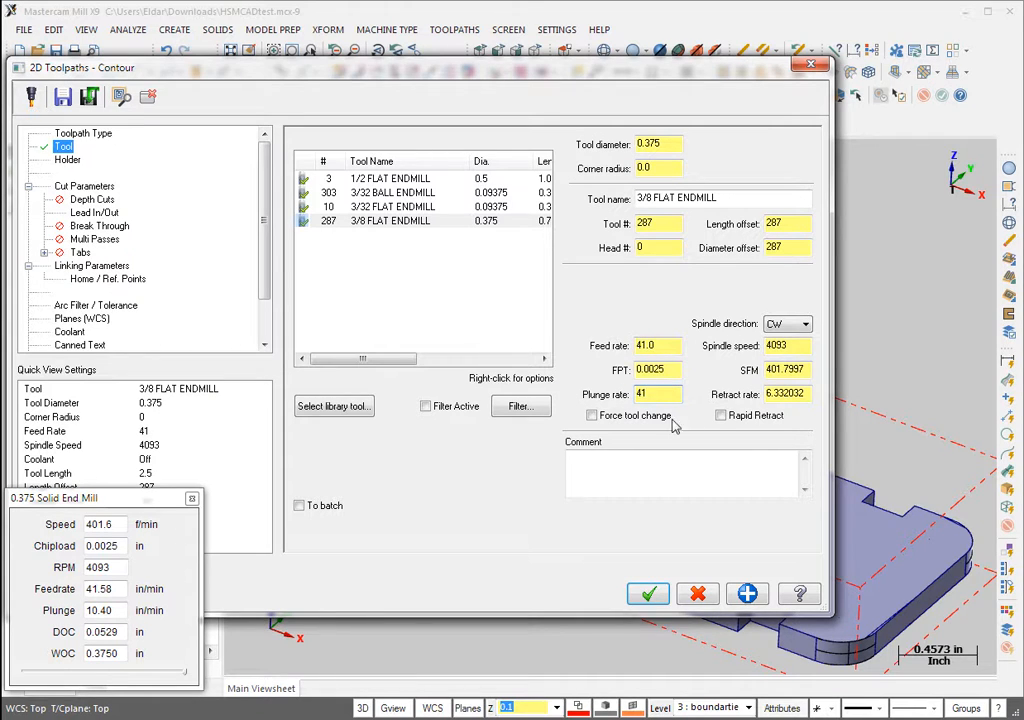
# Step: Set the contour's depth cuts to a 0.053-inch max rough step
pyautogui.click(84, 186)
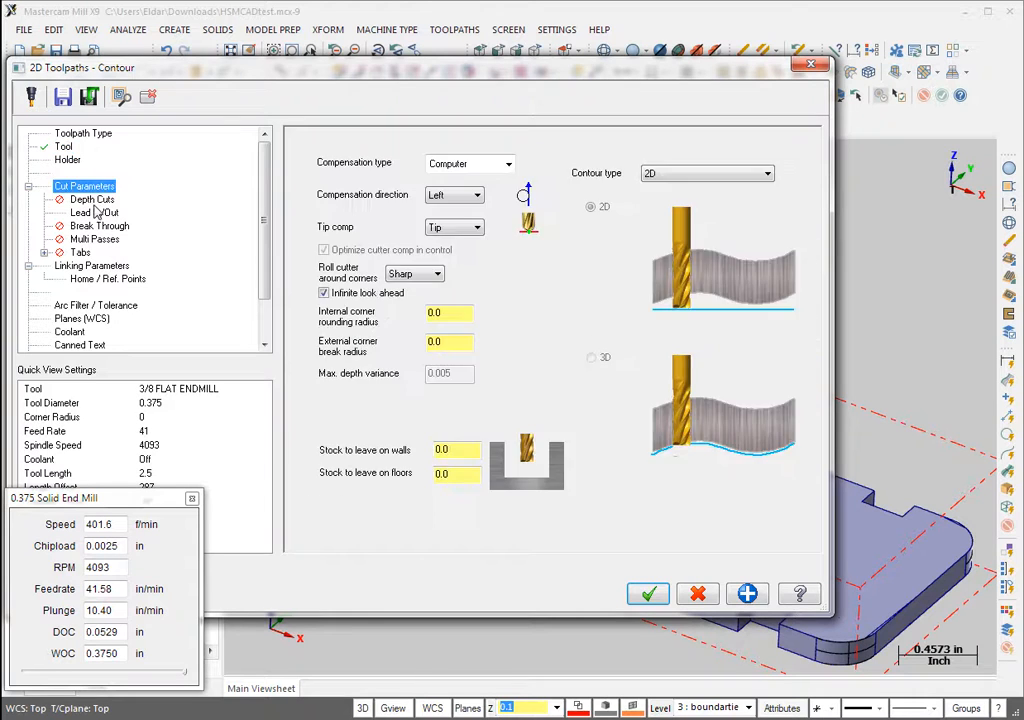
pyautogui.click(92, 199)
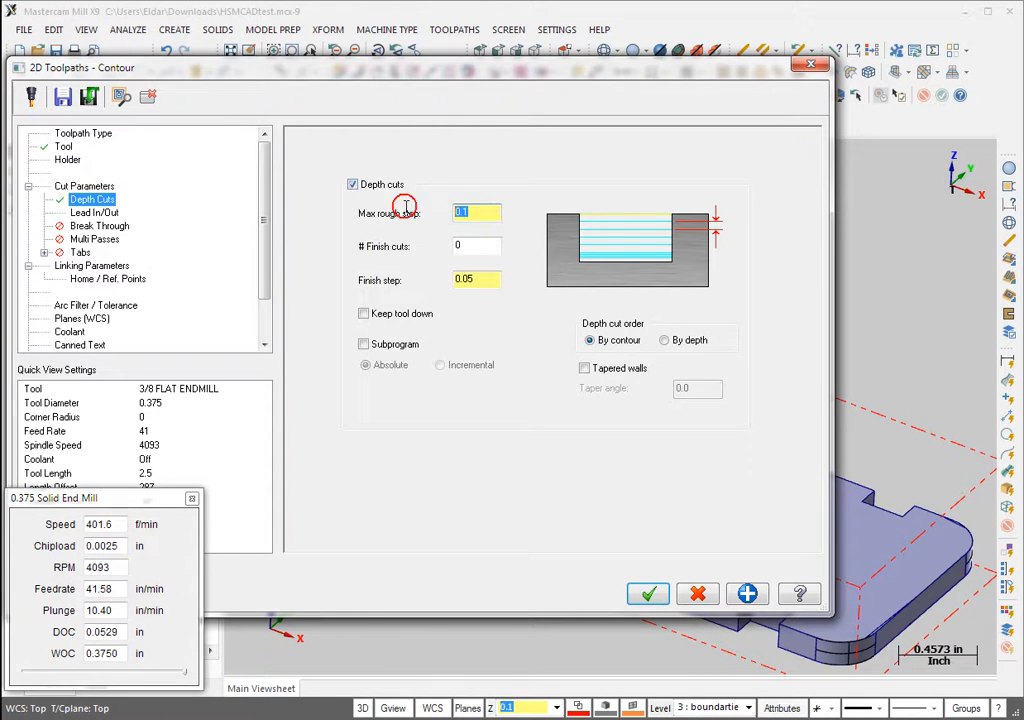
pyautogui.write('.052')
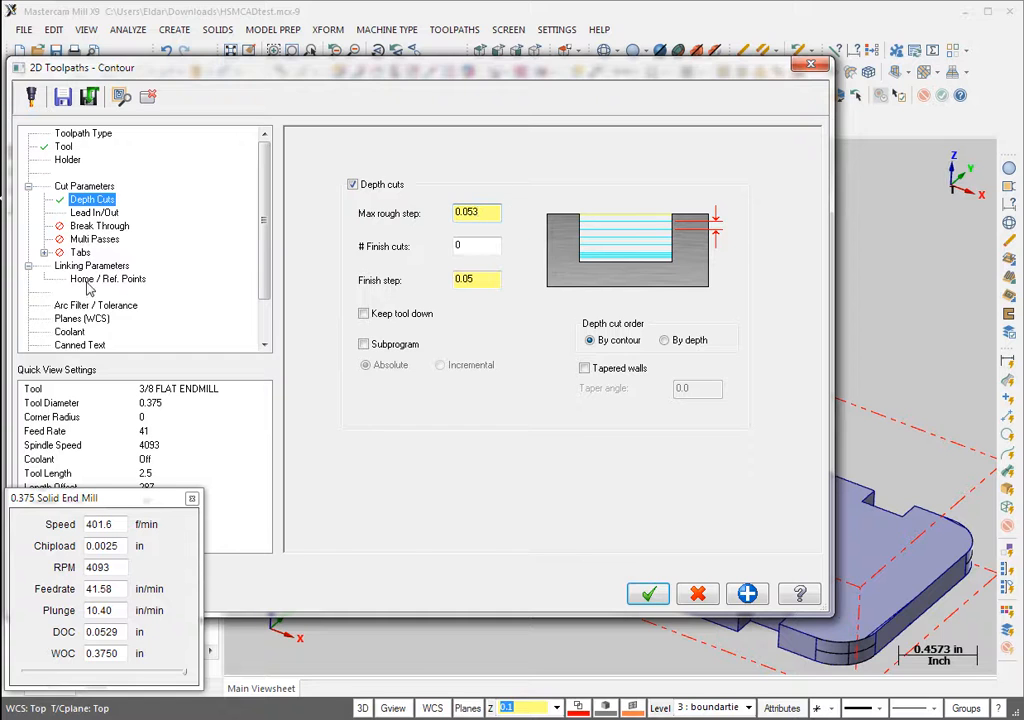
pyautogui.click(95, 266)
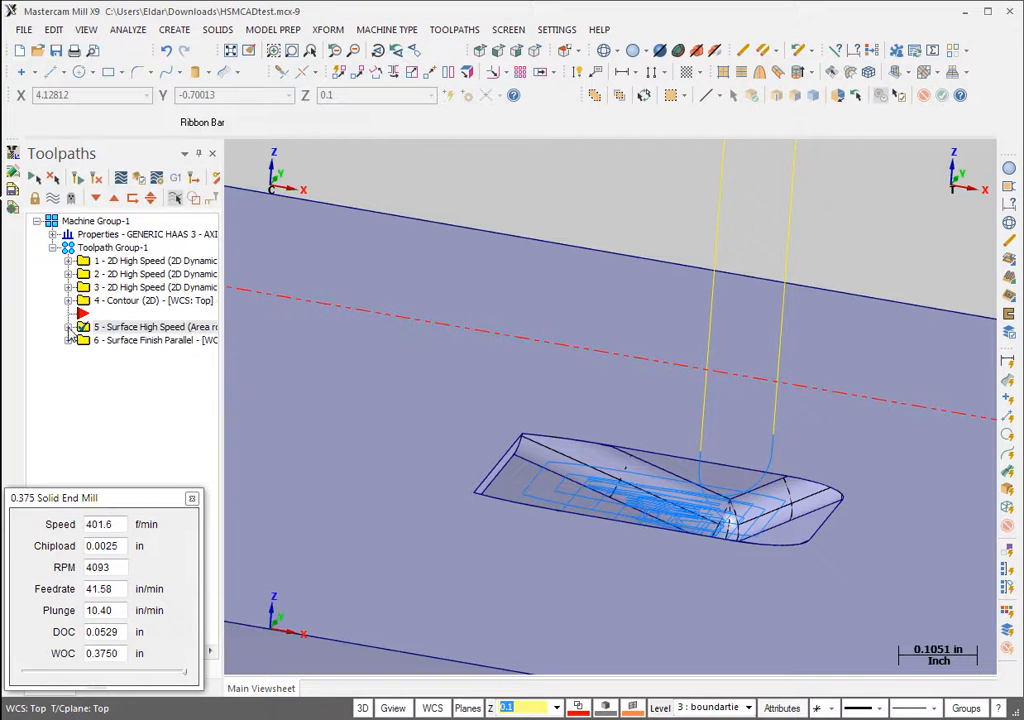
# Step: Open toolpath 5, Surface High Speed Area Roughing, with its 3/32 flat endmill at 10000 RPM
pyautogui.doubleClick(155, 327)
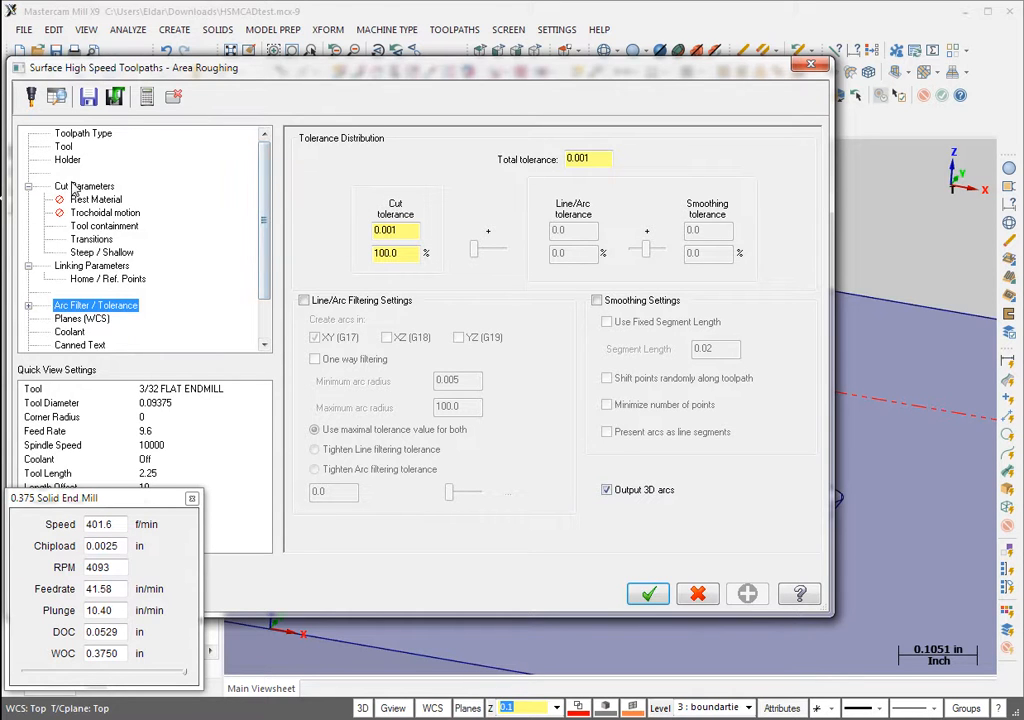
# Step: Set up a 3/32 two-flute end mill in the HSMAdvisor calculator
pyautogui.click(63, 146)
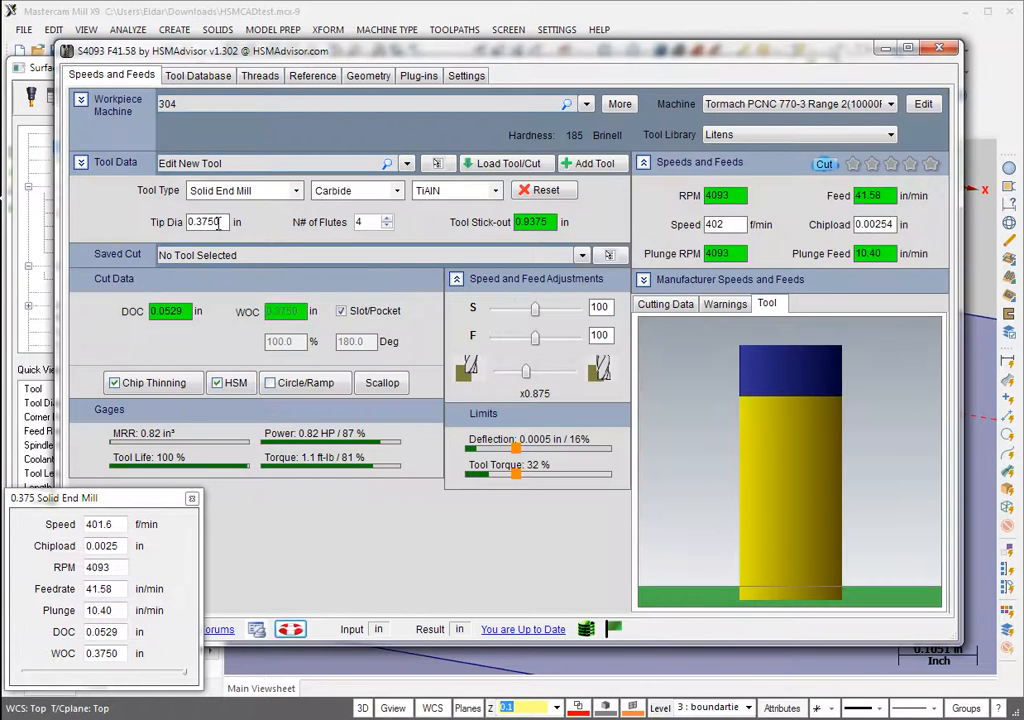
pyautogui.write('38')
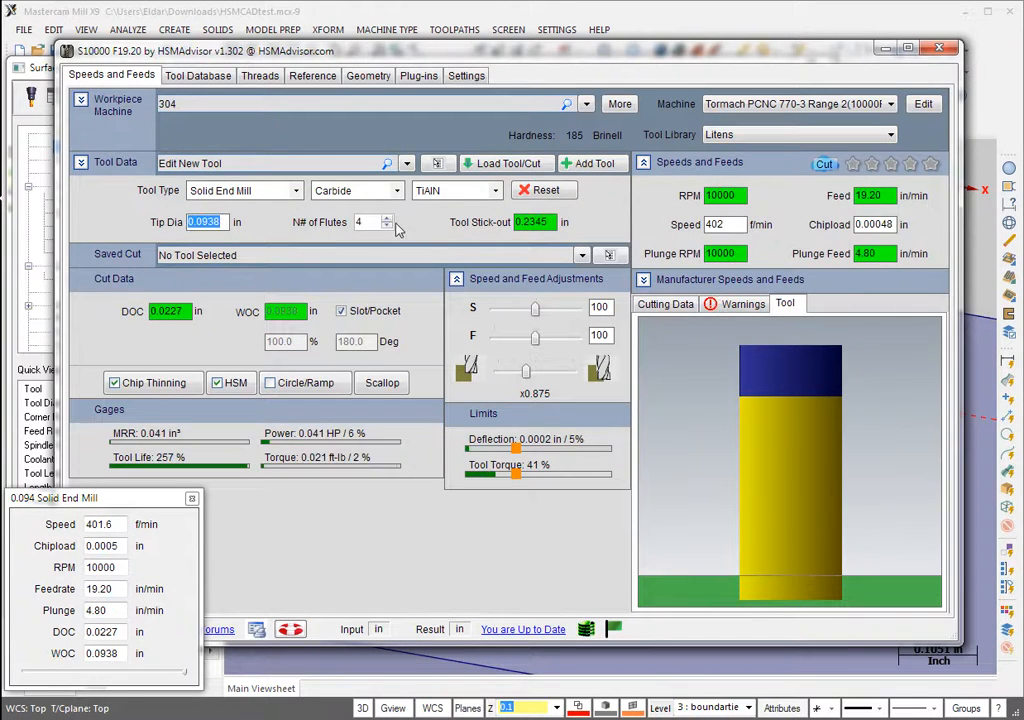
pyautogui.click(386, 225)
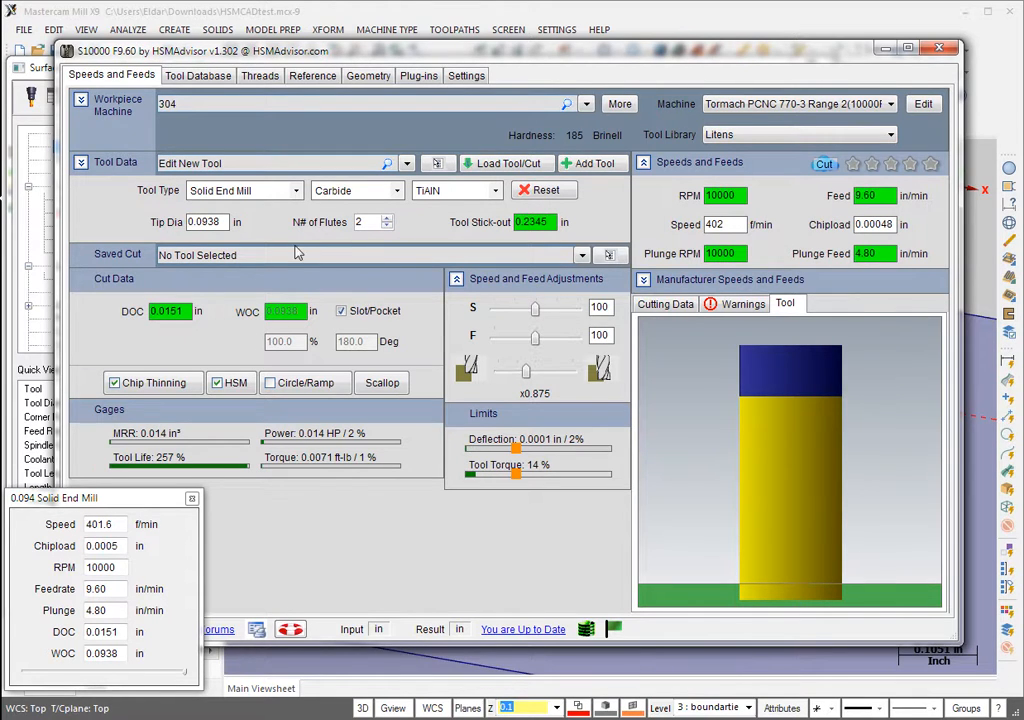
pyautogui.moveTo(428, 335)
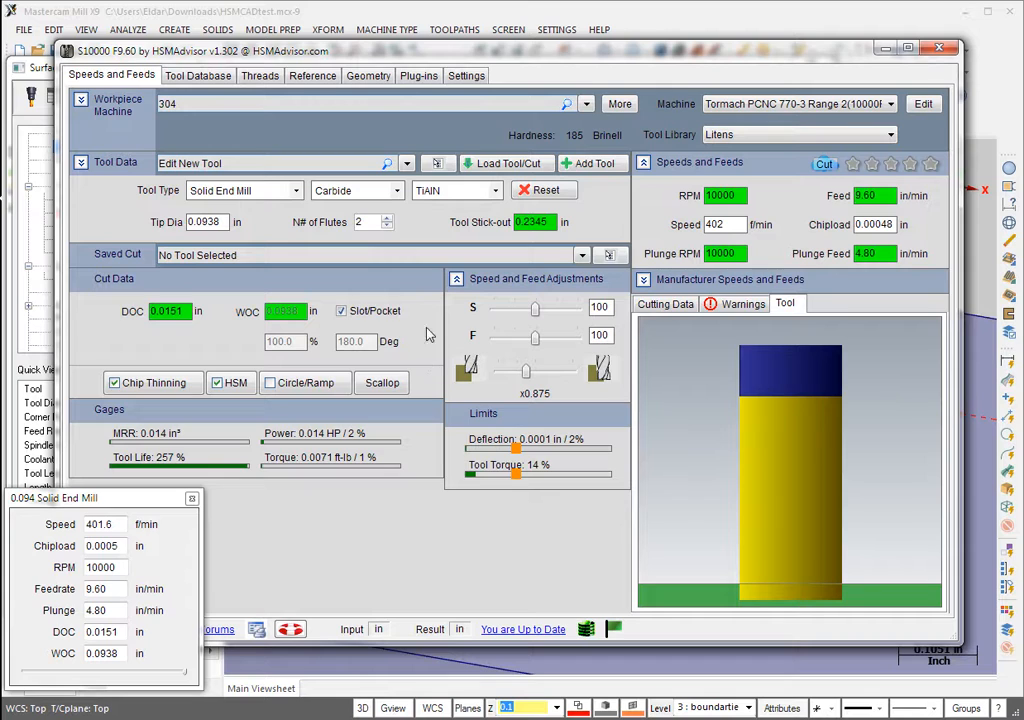
pyautogui.moveTo(355, 315)
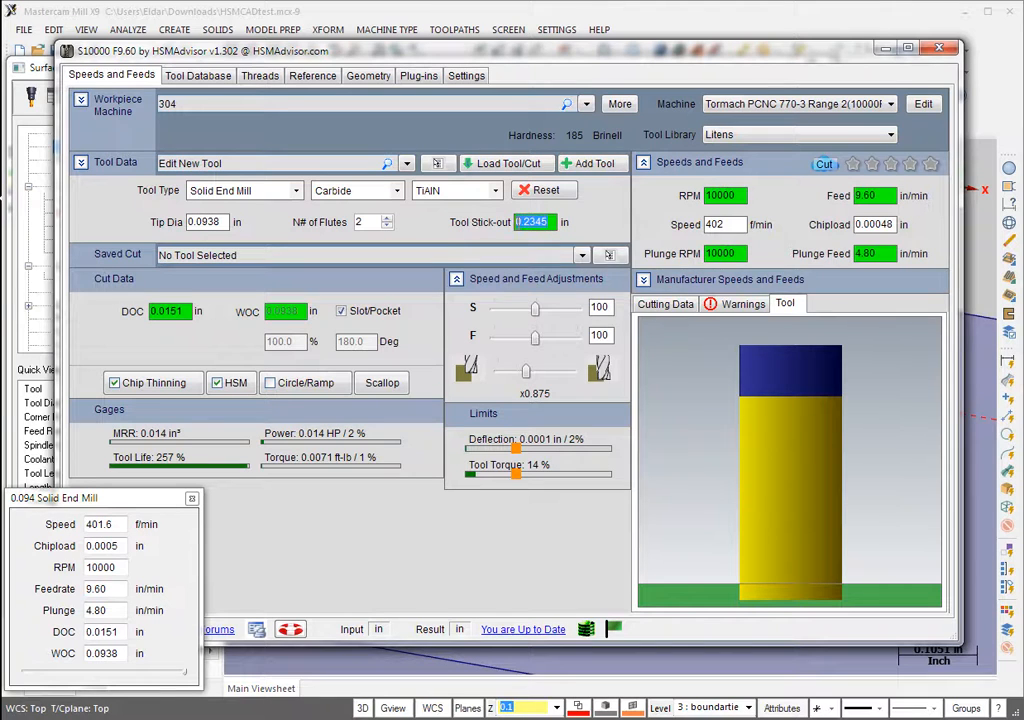
# Step: Set 0.5-inch stick-out and full depth multiplier, giving 10000 RPM and 9.60 in/min
pyautogui.write('5')
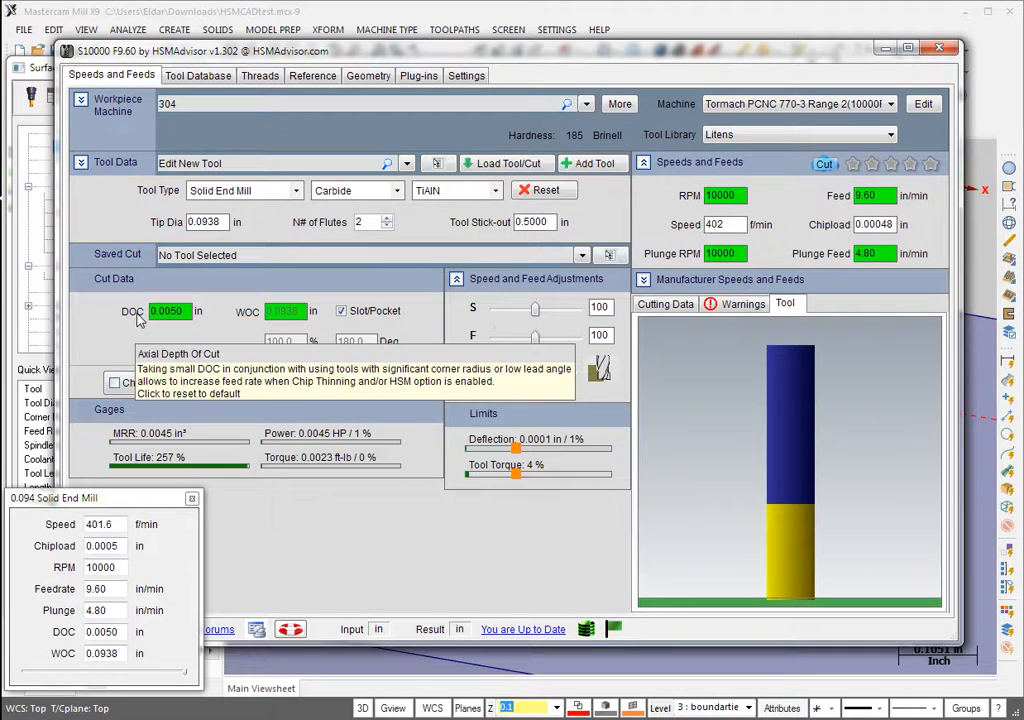
pyautogui.moveTo(535, 370); pyautogui.dragTo(535, 370)
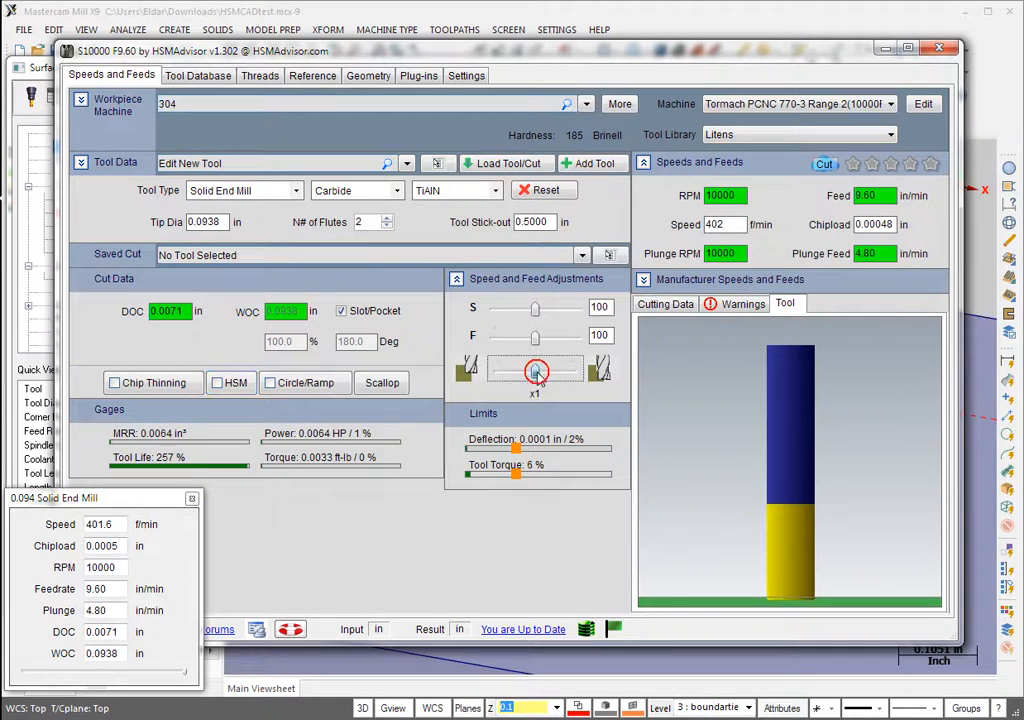
pyautogui.click(142, 311)
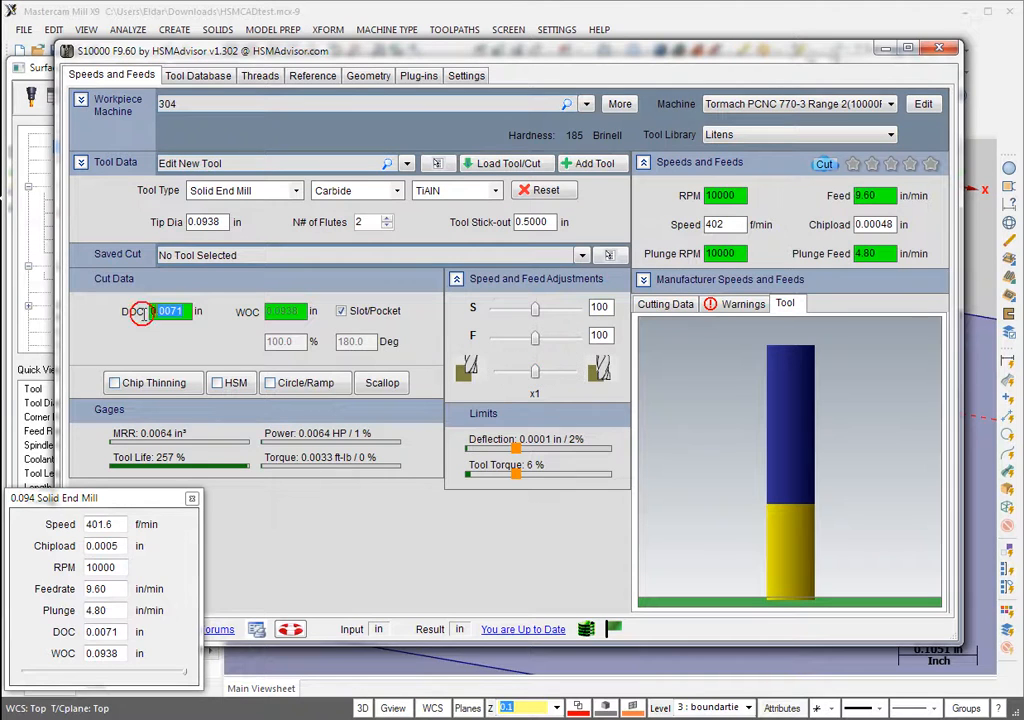
pyautogui.click(170, 311)
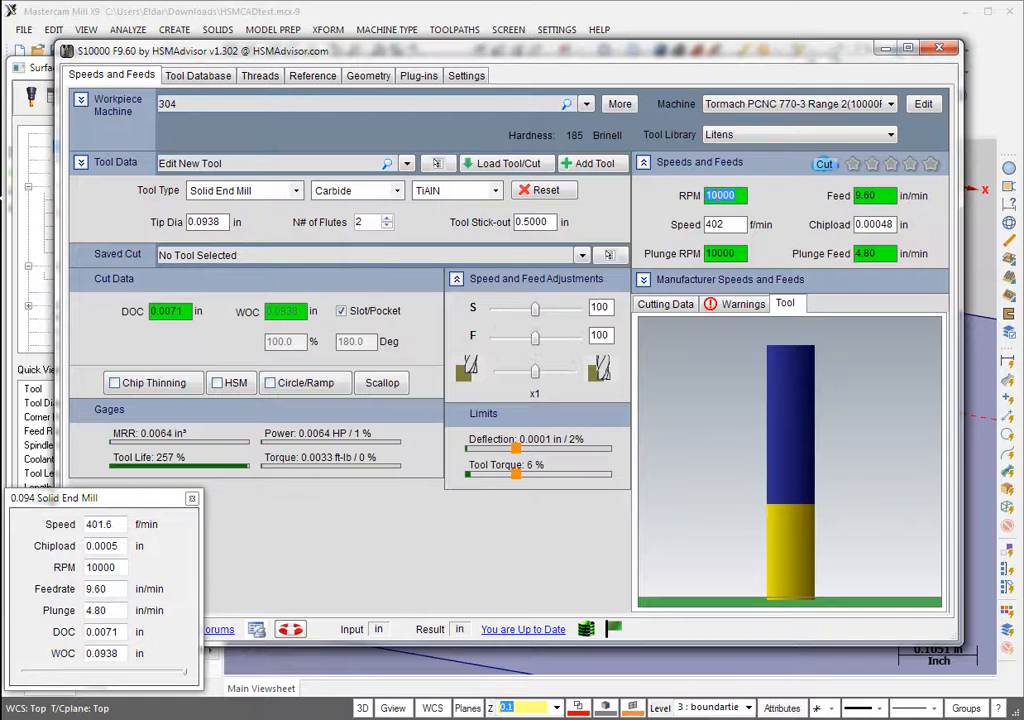
pyautogui.click(863, 195)
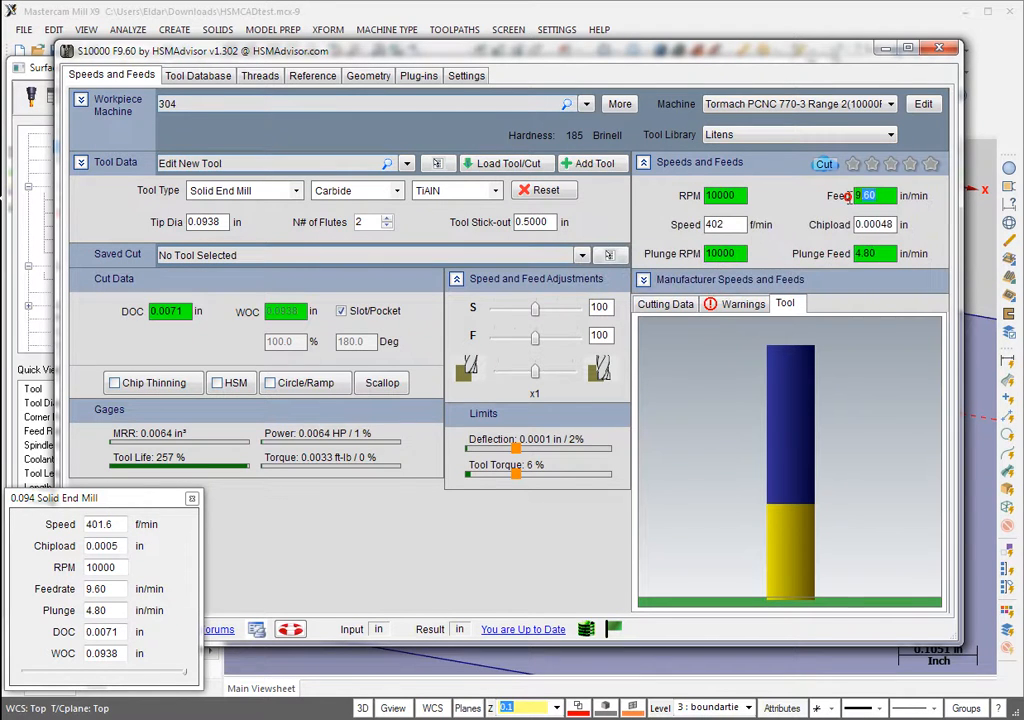
pyautogui.moveTo(515, 440)
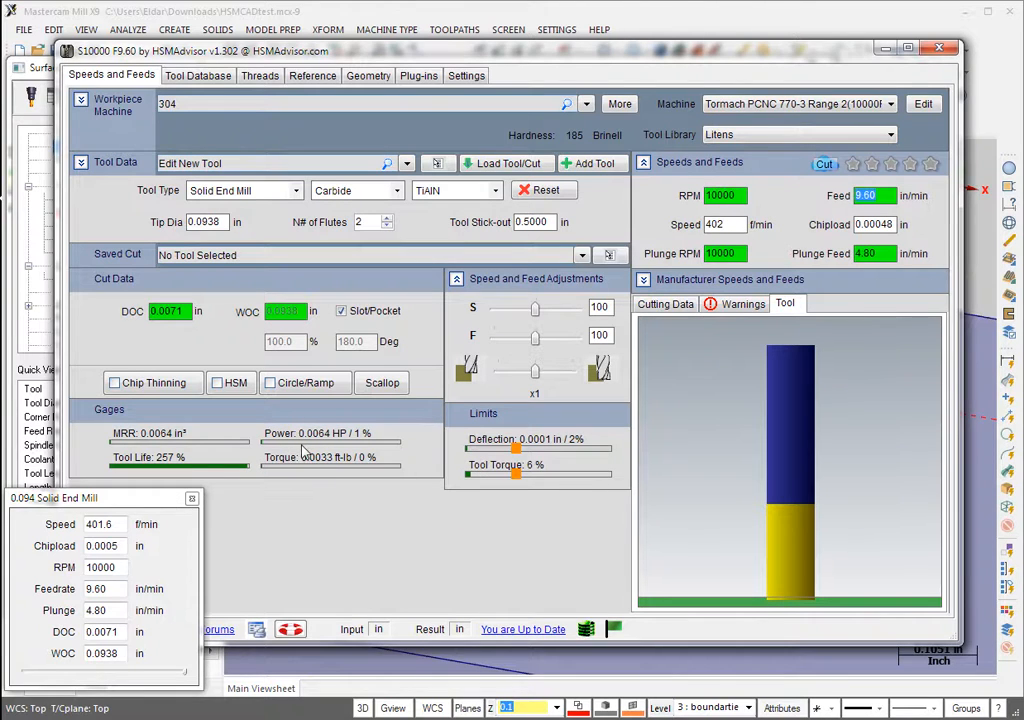
pyautogui.moveTo(335, 433)
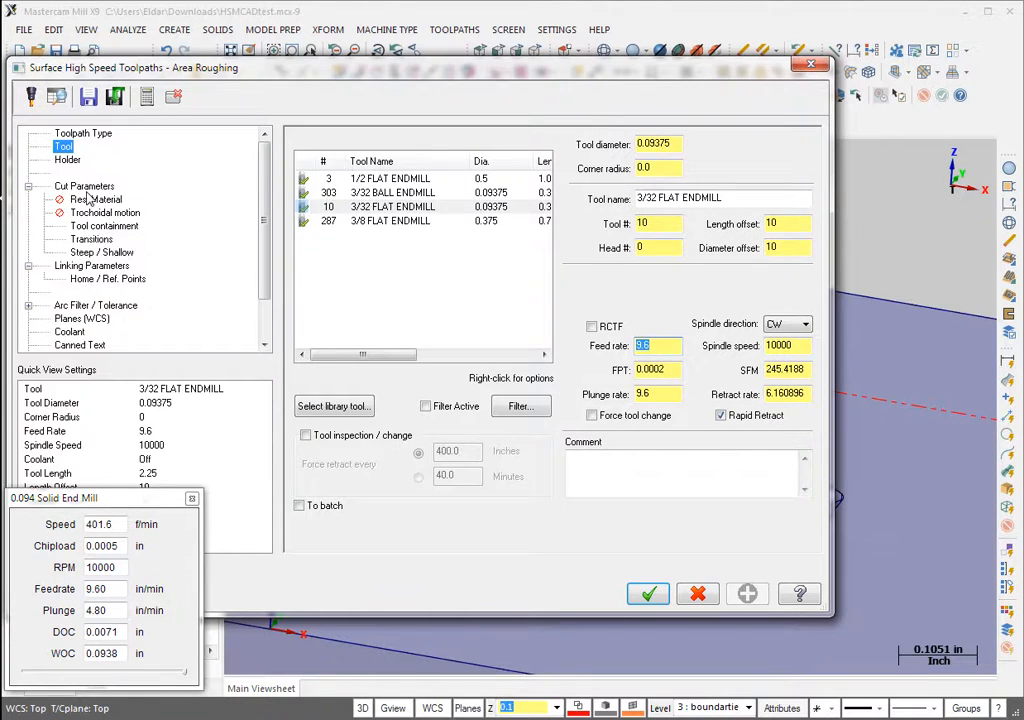
# Step: Check the area roughing 0.0173-inch stepdown and 44% stepover, then return to HSMAdvisor
pyautogui.click(84, 186)
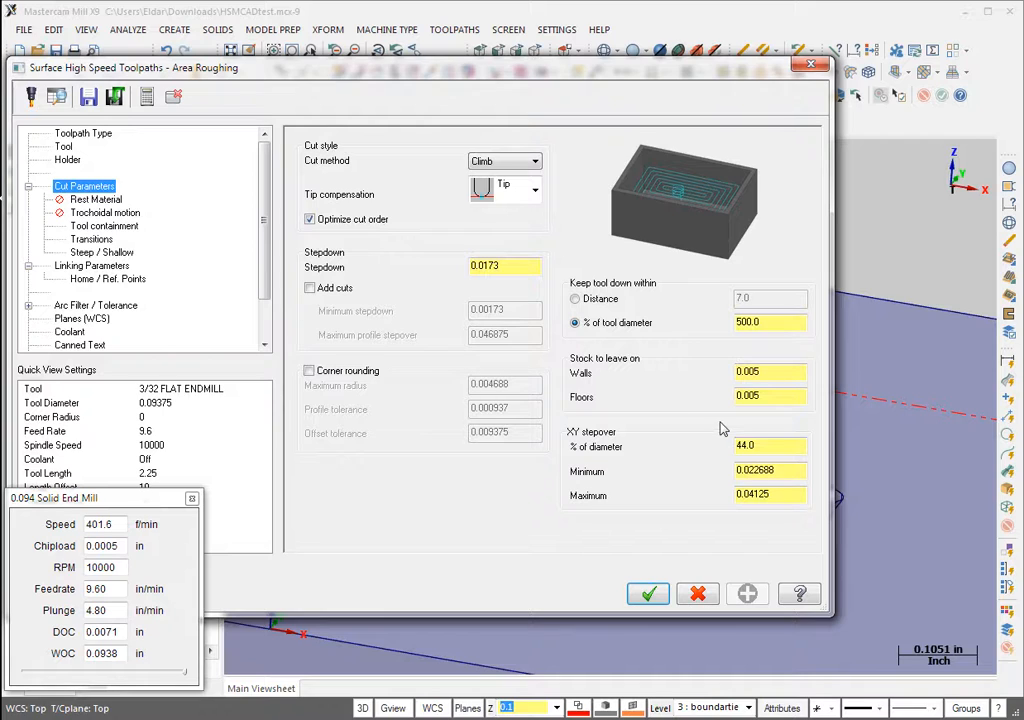
pyautogui.click(504, 265)
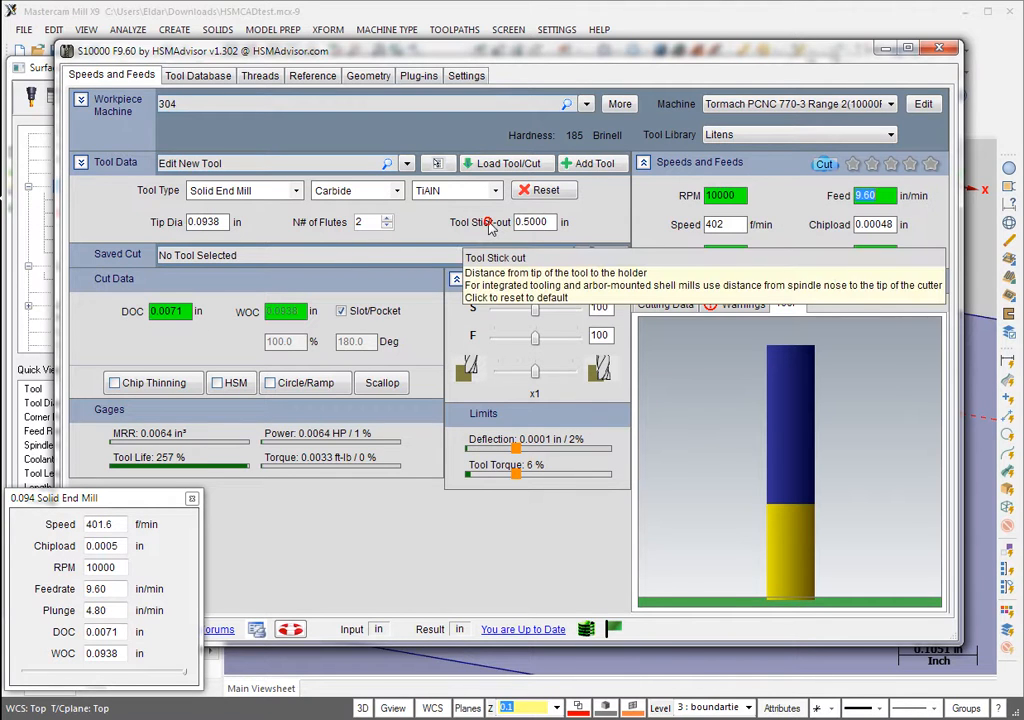
# Step: Edit the HSMAdvisor depth of cut field for the 3/32 roughing end mill
pyautogui.write('0.2345')
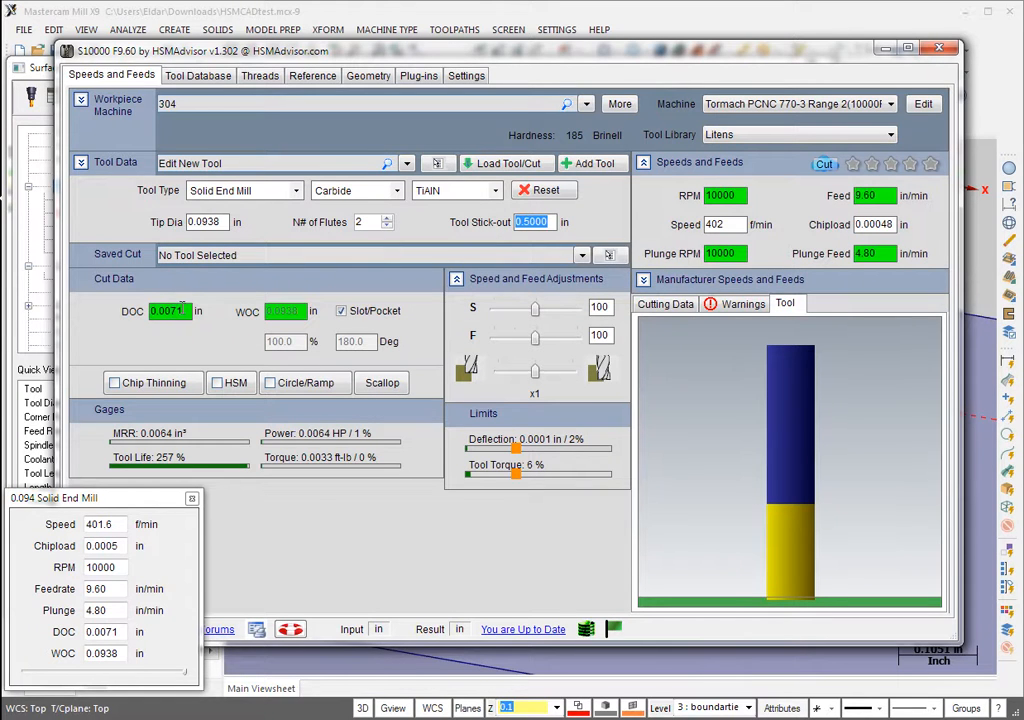
pyautogui.moveTo(495, 222)
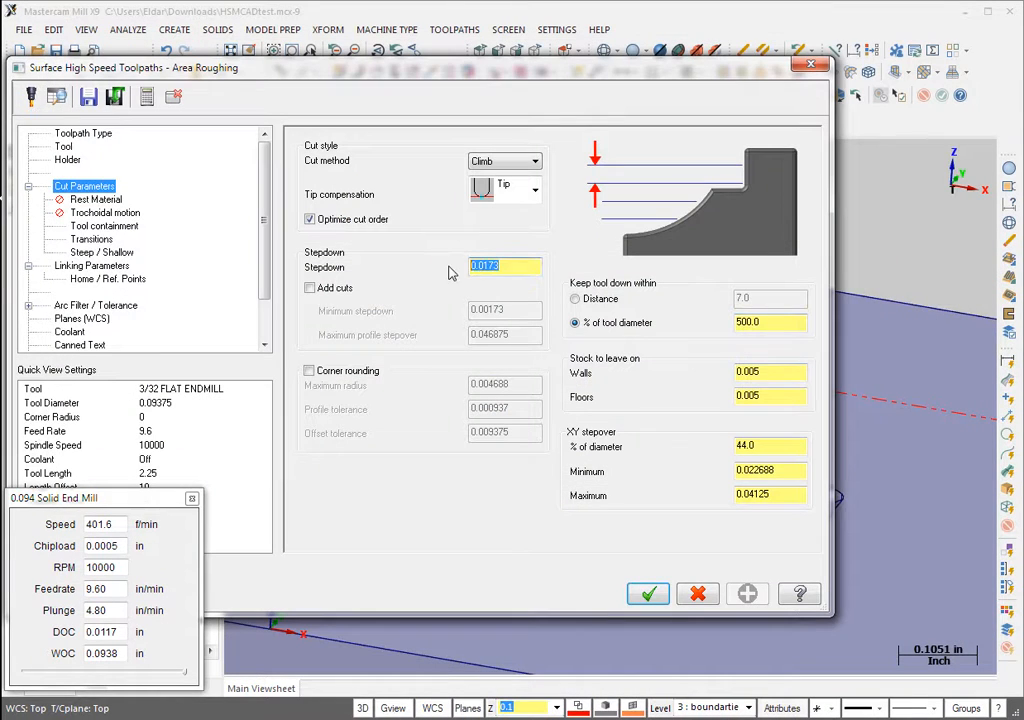
# Step: Set the area roughing stepdown to 0.0117 inch and accept to regenerate the toolpath
pyautogui.write('0.0117')
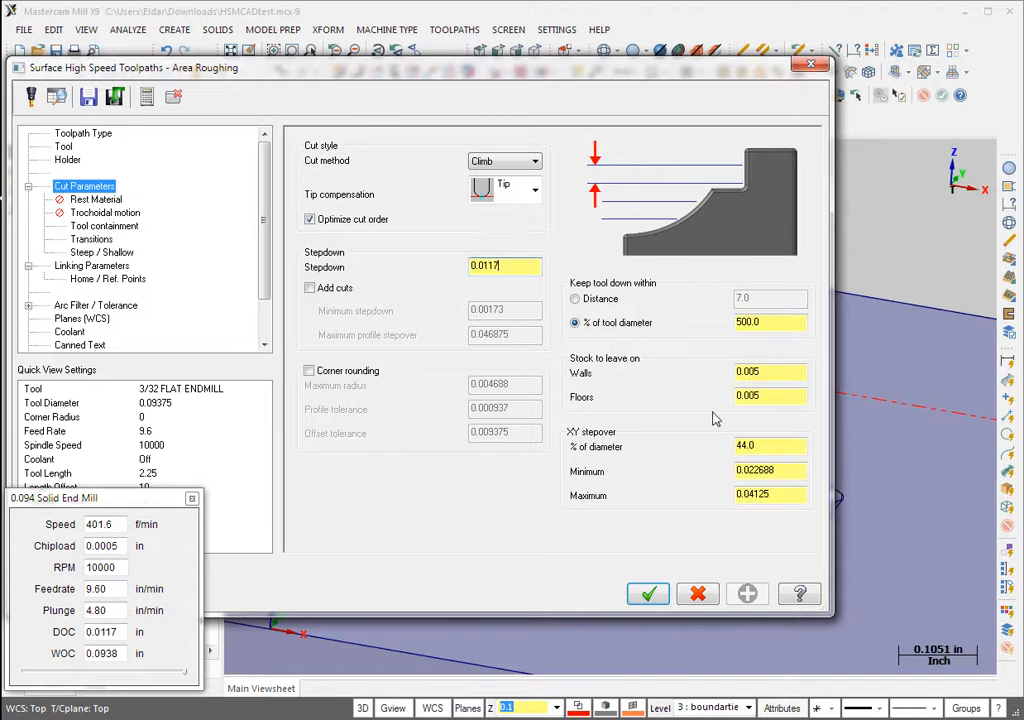
pyautogui.click(647, 594)
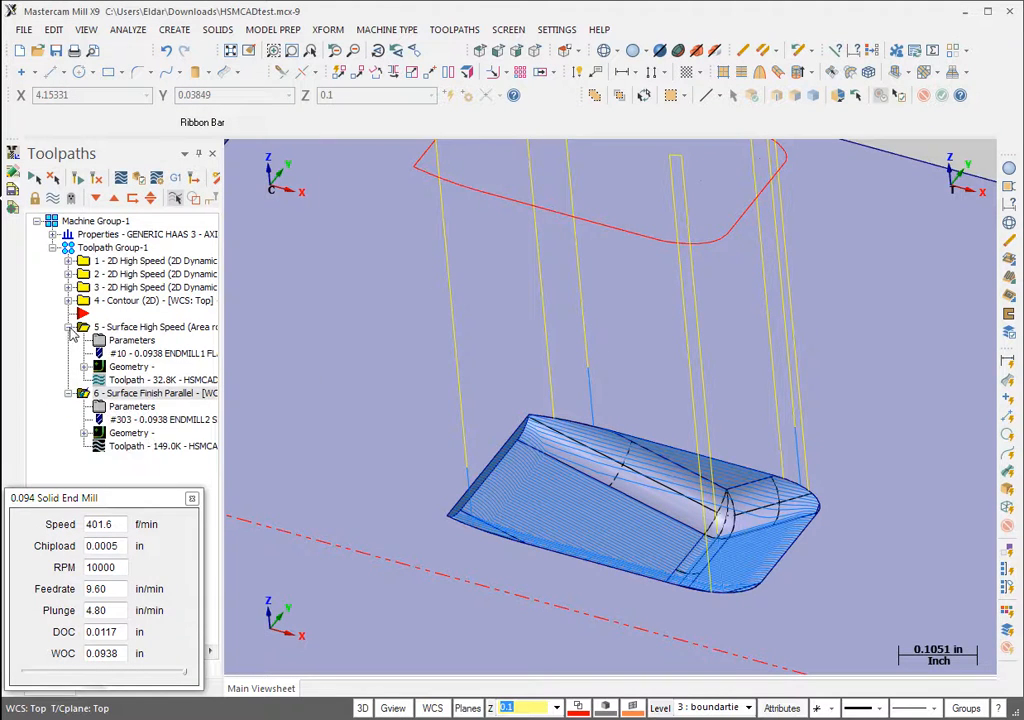
# Step: Change the HSMAdvisor cutter to a ball nose, giving 0.0058-inch DOC and 14.40 in/min
pyautogui.click(84, 326)
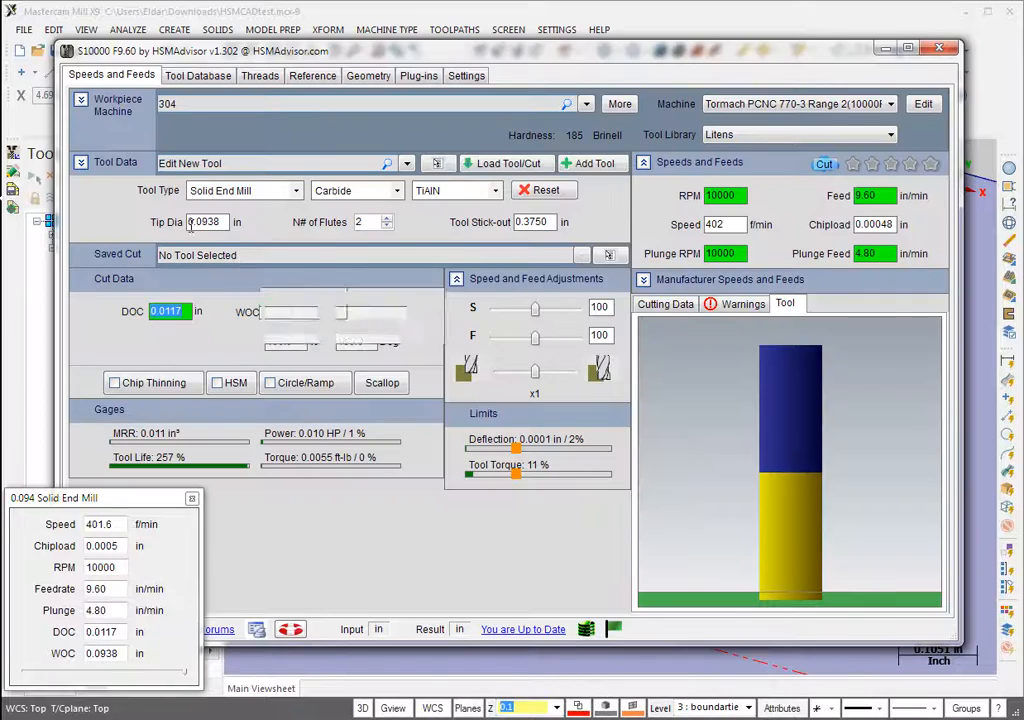
pyautogui.click(373, 256)
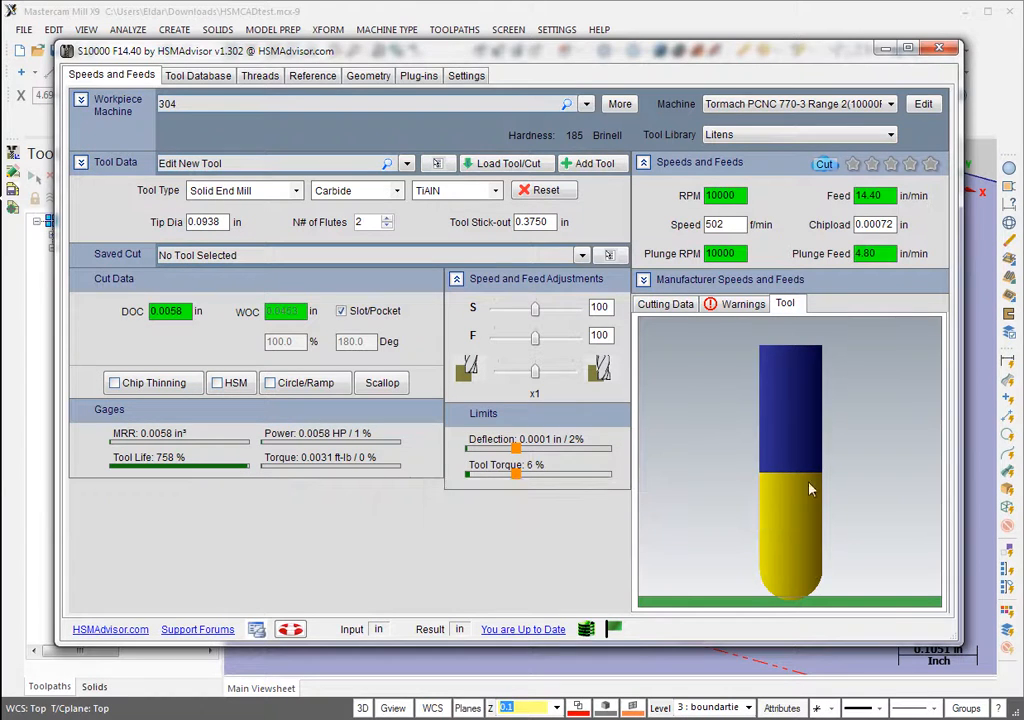
pyautogui.moveTo(770, 585)
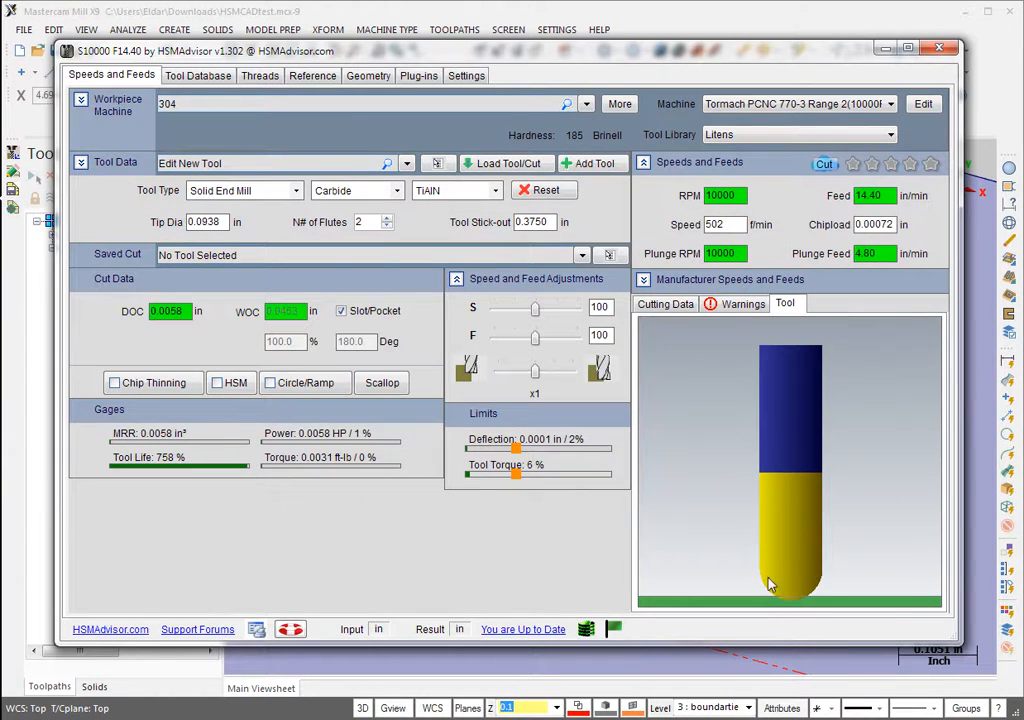
pyautogui.moveTo(925, 318)
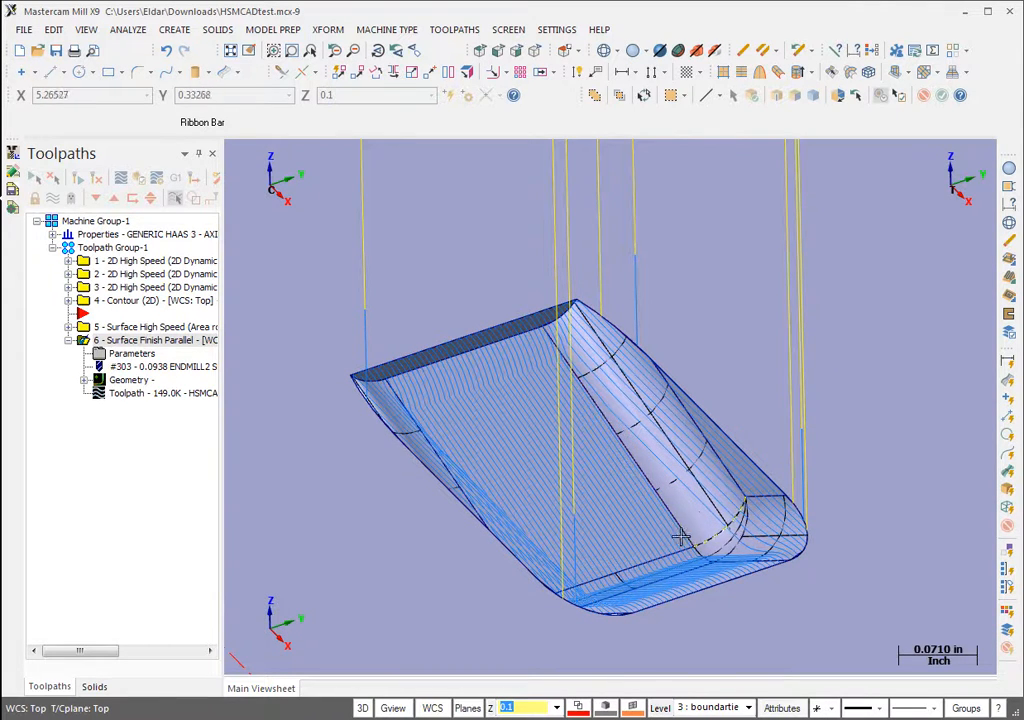
# Step: Orbit the part to inspect the Surface Finish Parallel toolpath
pyautogui.moveTo(680, 535); pyautogui.dragTo(705, 543)
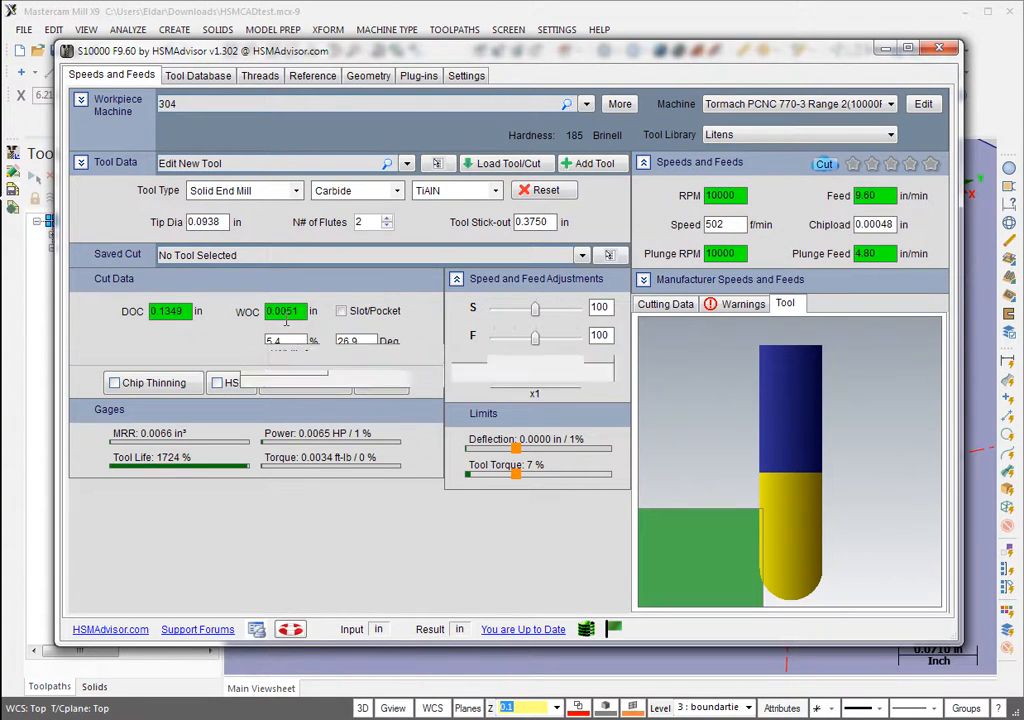
pyautogui.moveTo(133, 311)
pyautogui.write('0.0500')
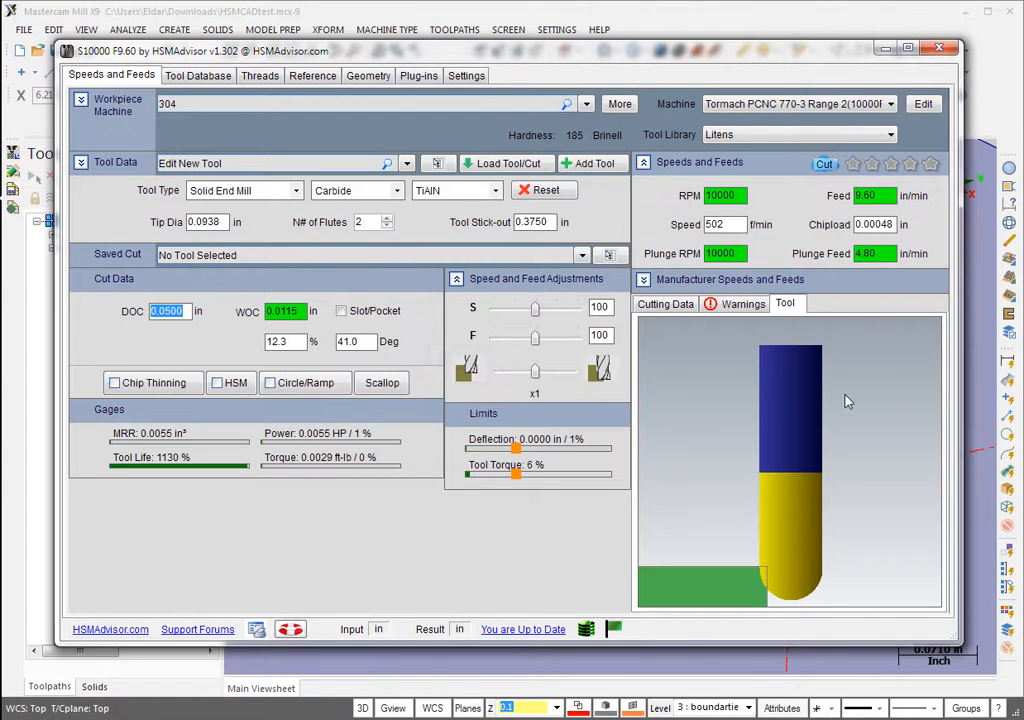
# Step: Enter 0.05-inch DOC and 0.025-inch WOC with chip thinning, yielding a 5.91 in/min feed
pyautogui.click(283, 311)
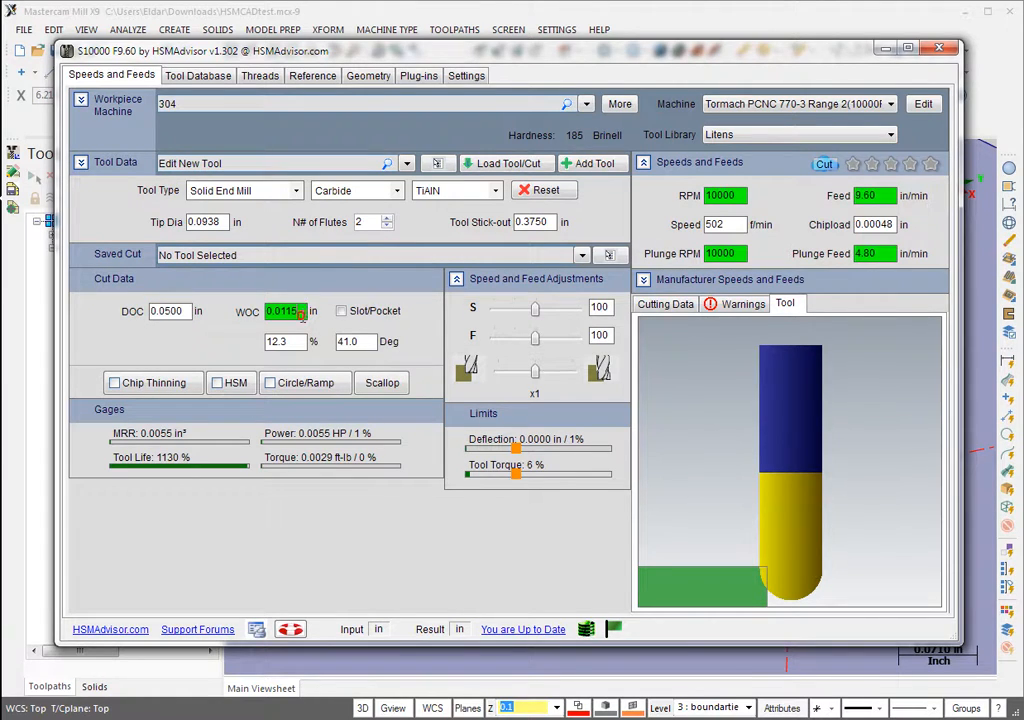
pyautogui.write('0.0500')
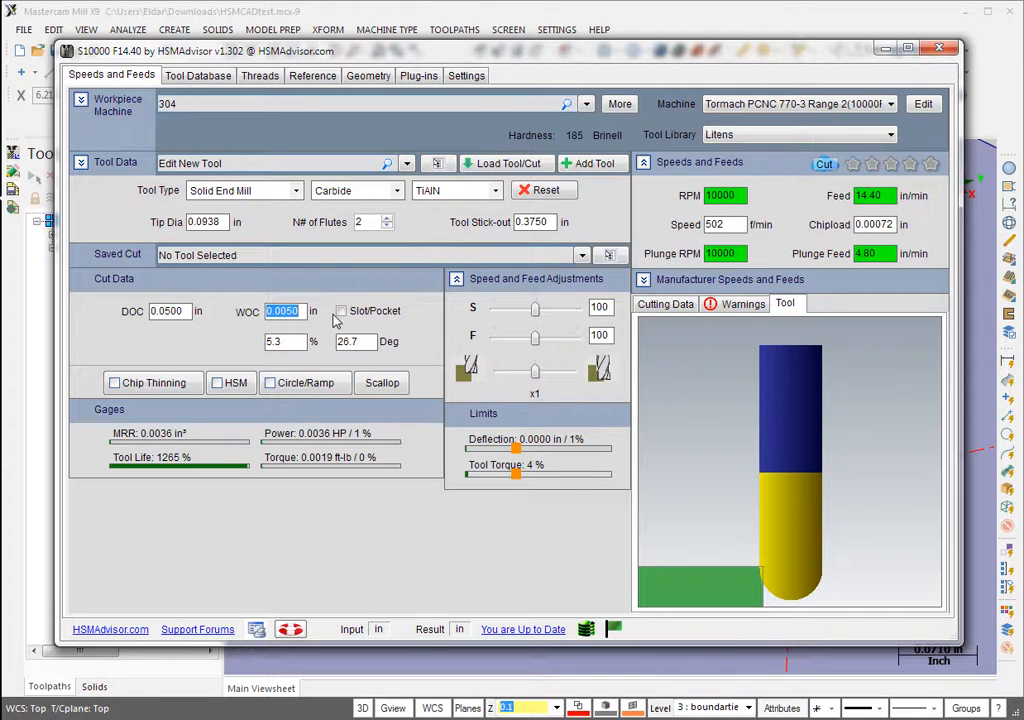
pyautogui.click(115, 382)
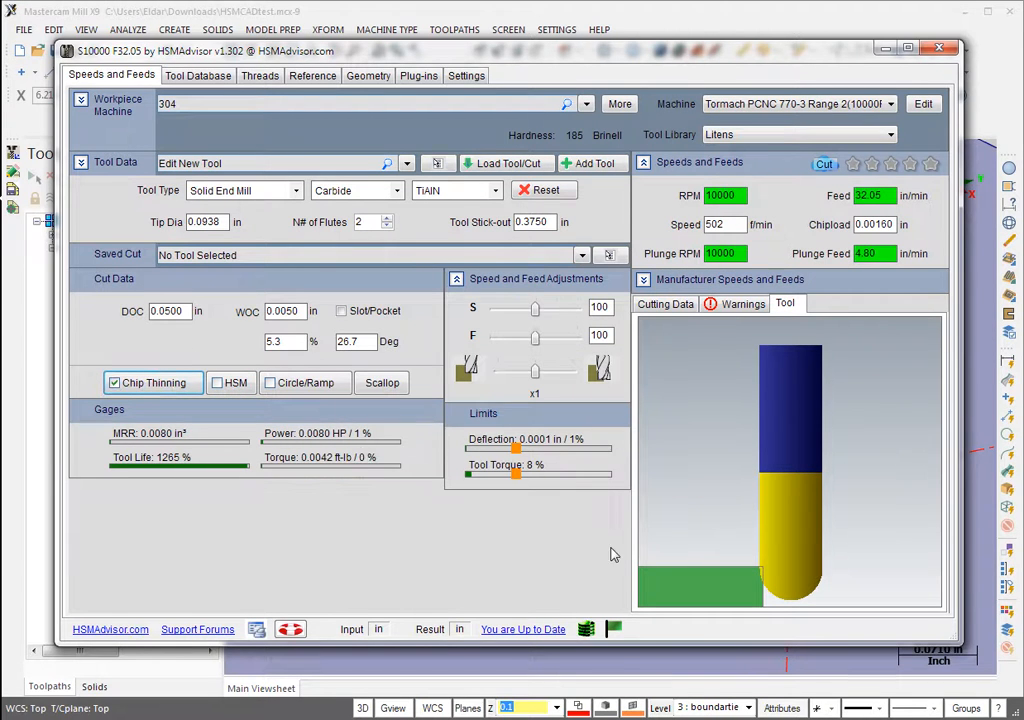
pyautogui.moveTo(989, 73)
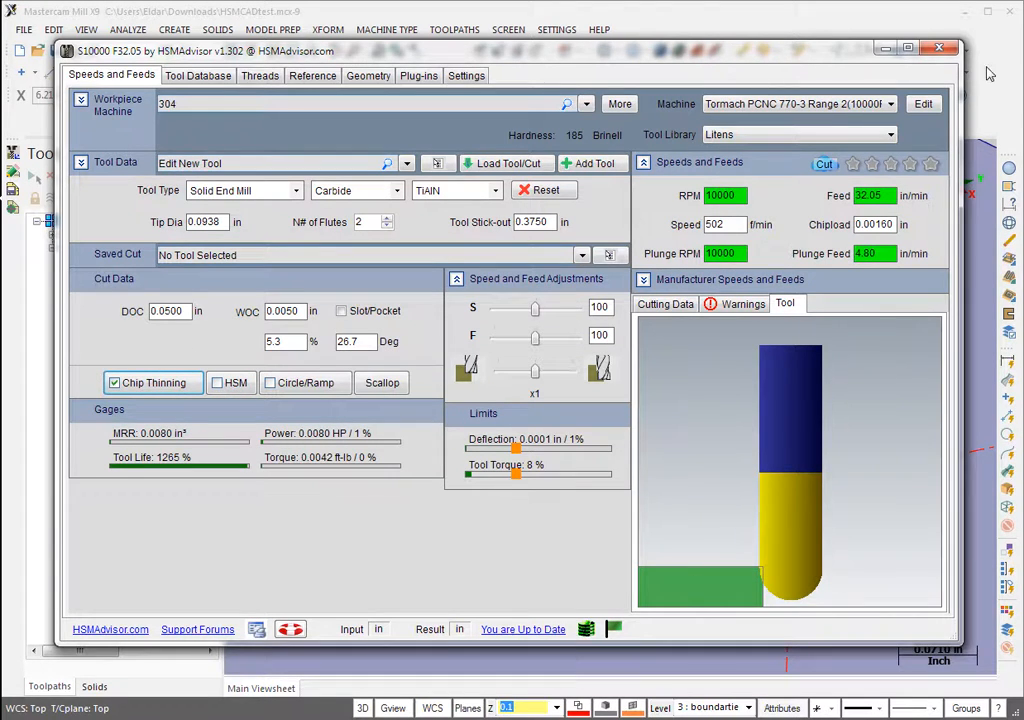
pyautogui.click(938, 47)
pyautogui.write('0.0250')
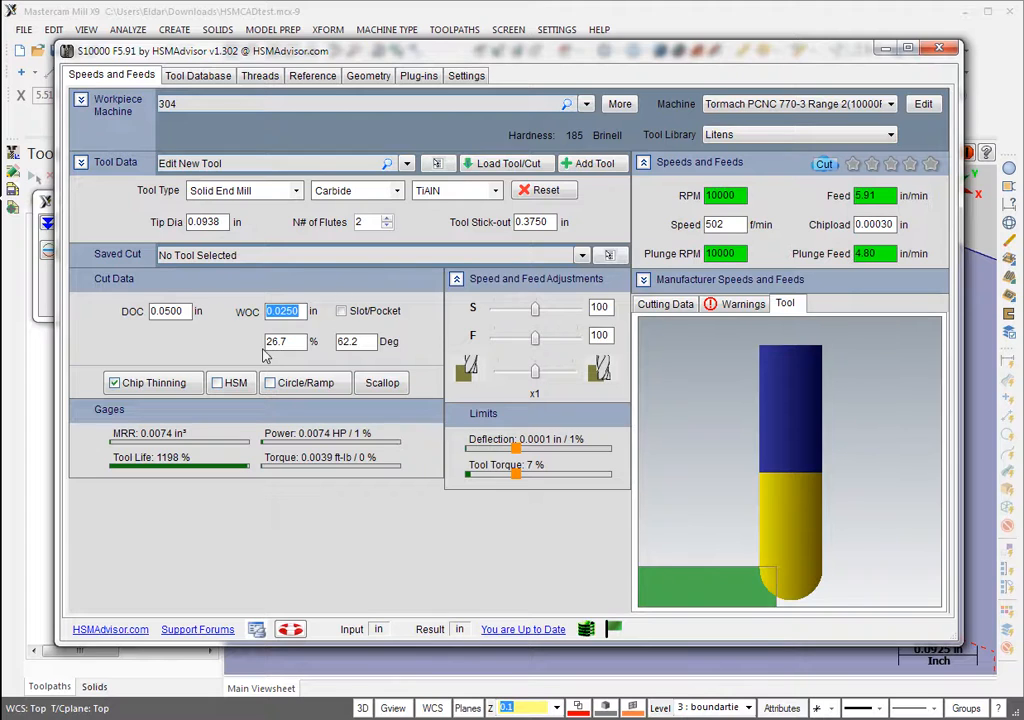
pyautogui.click(290, 311)
pyautogui.write('6')
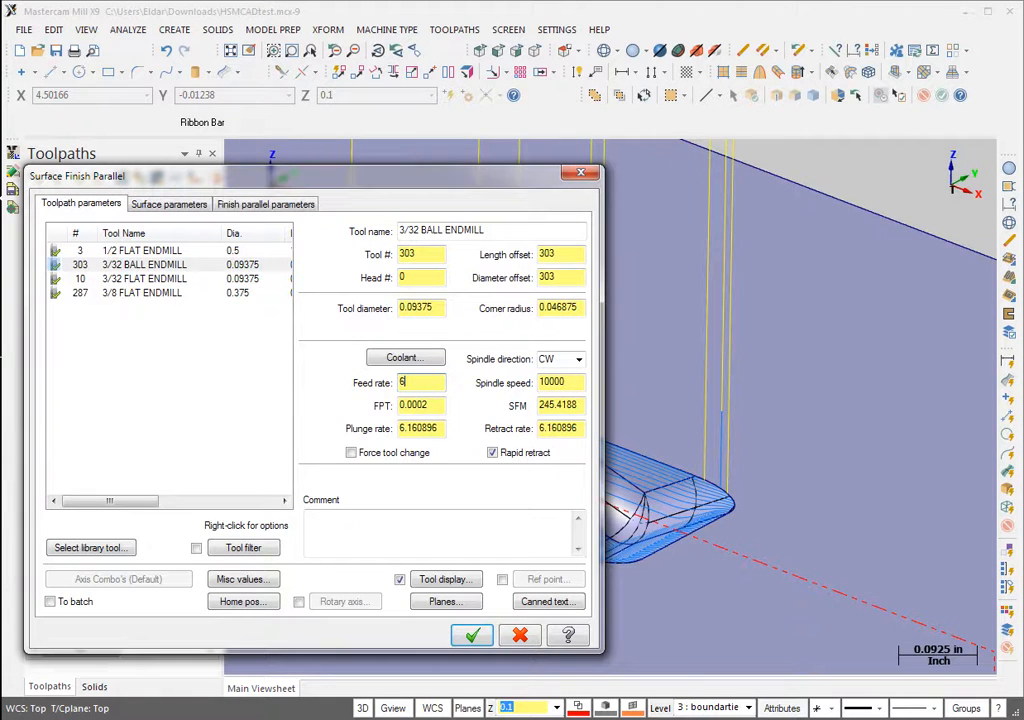
# Step: Review the surface and parallel finishing parameters, then accept the feed-6 finishing toolpath
pyautogui.click(169, 204)
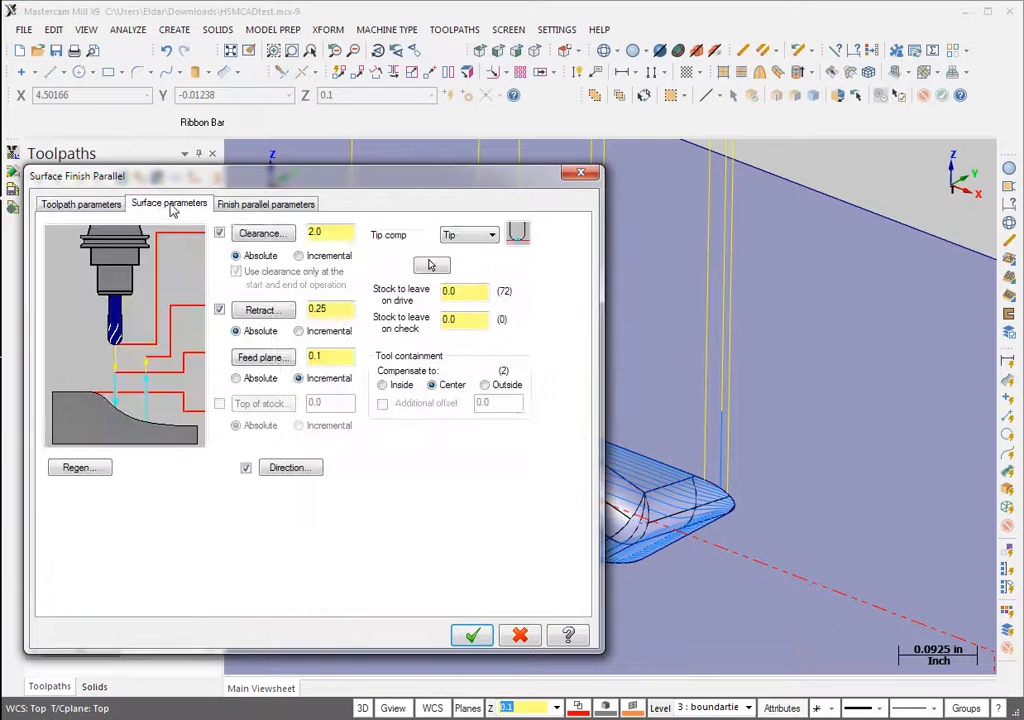
pyautogui.click(266, 203)
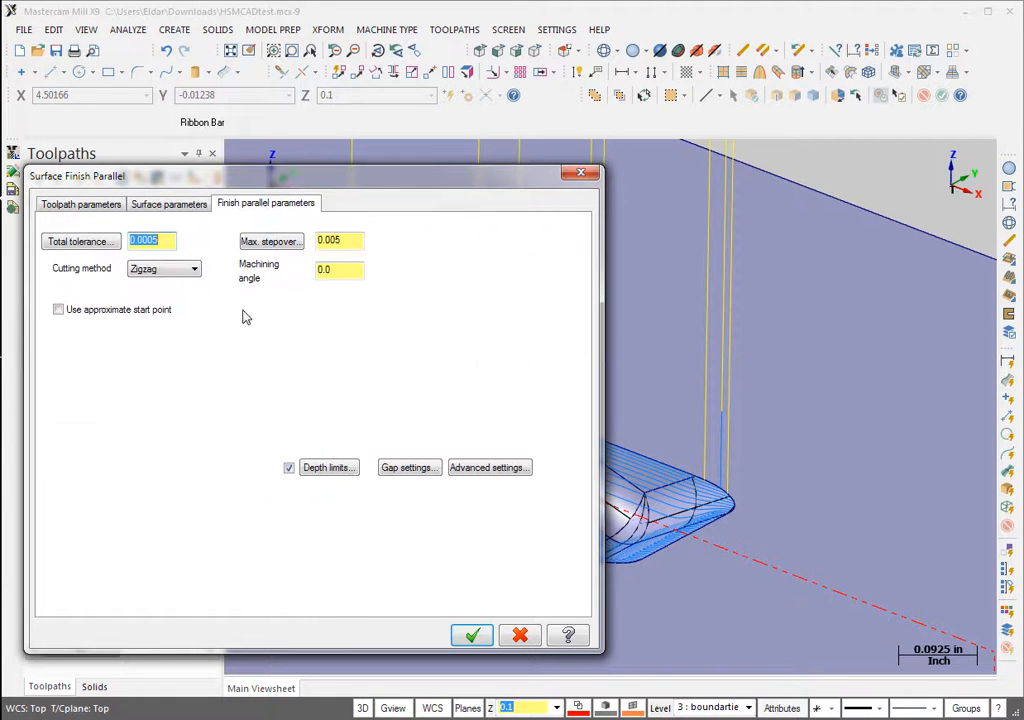
pyautogui.click(470, 635)
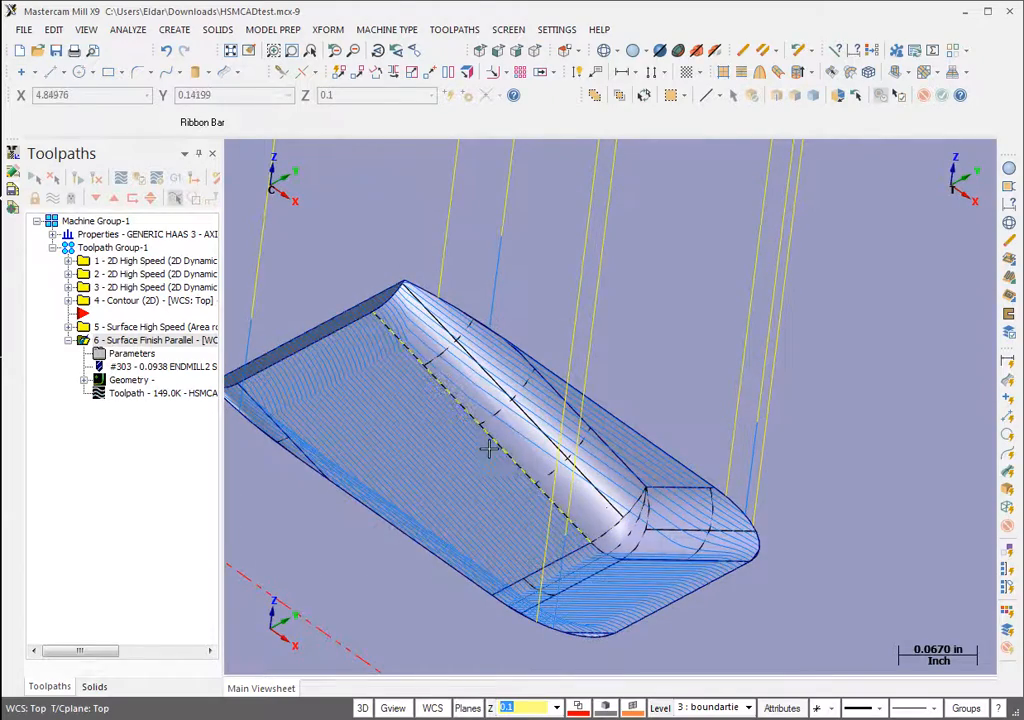
# Step: Orbit the part to inspect the ball-nose finishing passes from several angles
pyautogui.moveTo(490, 450); pyautogui.dragTo(595, 490)
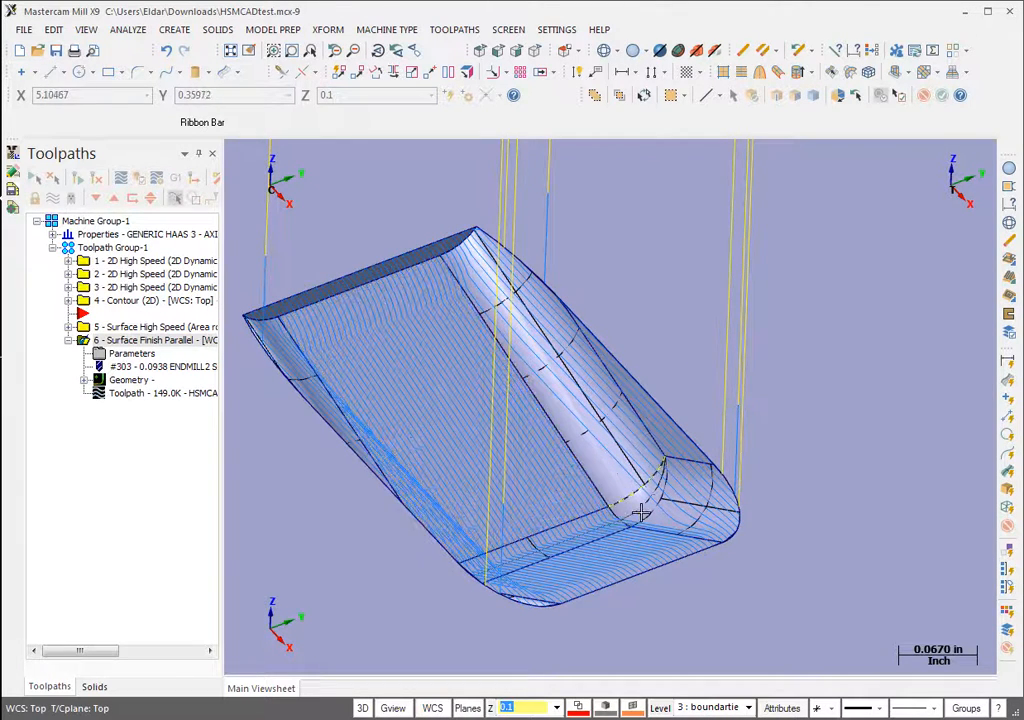
pyautogui.moveTo(640, 515); pyautogui.dragTo(640, 500)
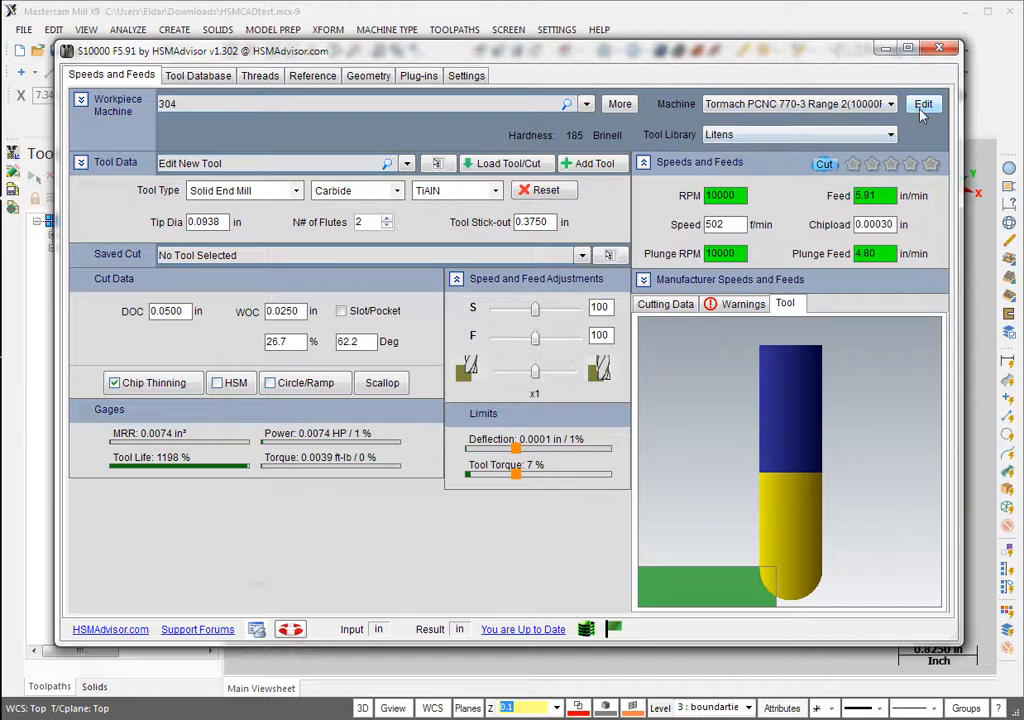
# Step: Save the Tormach machine definition at 1.0 HP max power and close HSMAdvisor
pyautogui.click(922, 103)
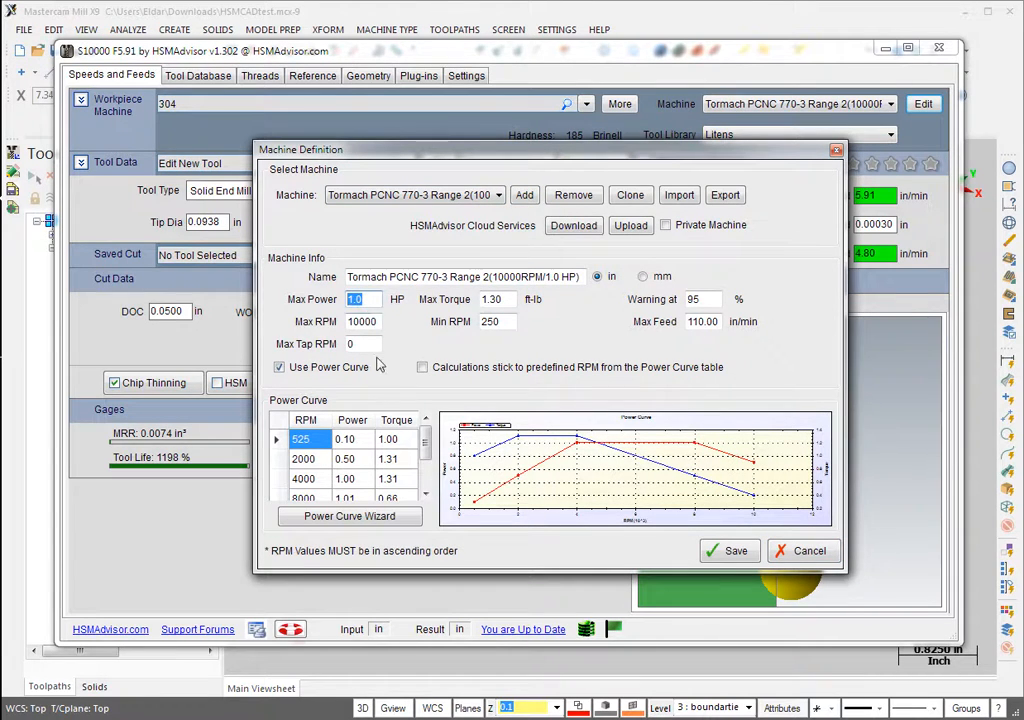
pyautogui.click(365, 299)
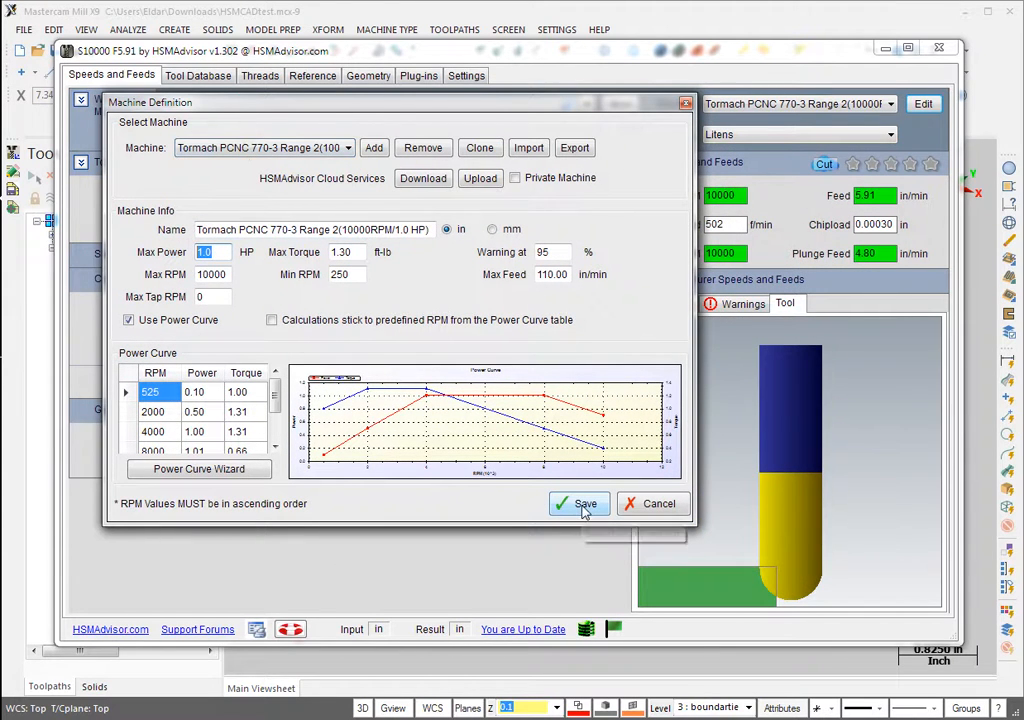
pyautogui.moveTo(586, 503)
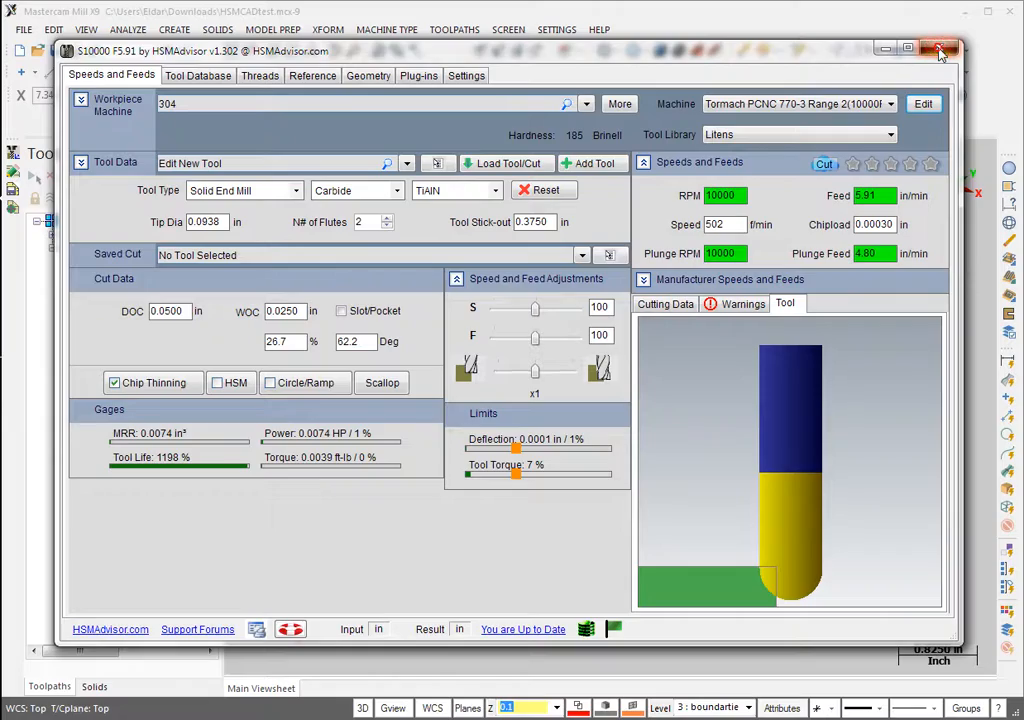
pyautogui.click(941, 50)
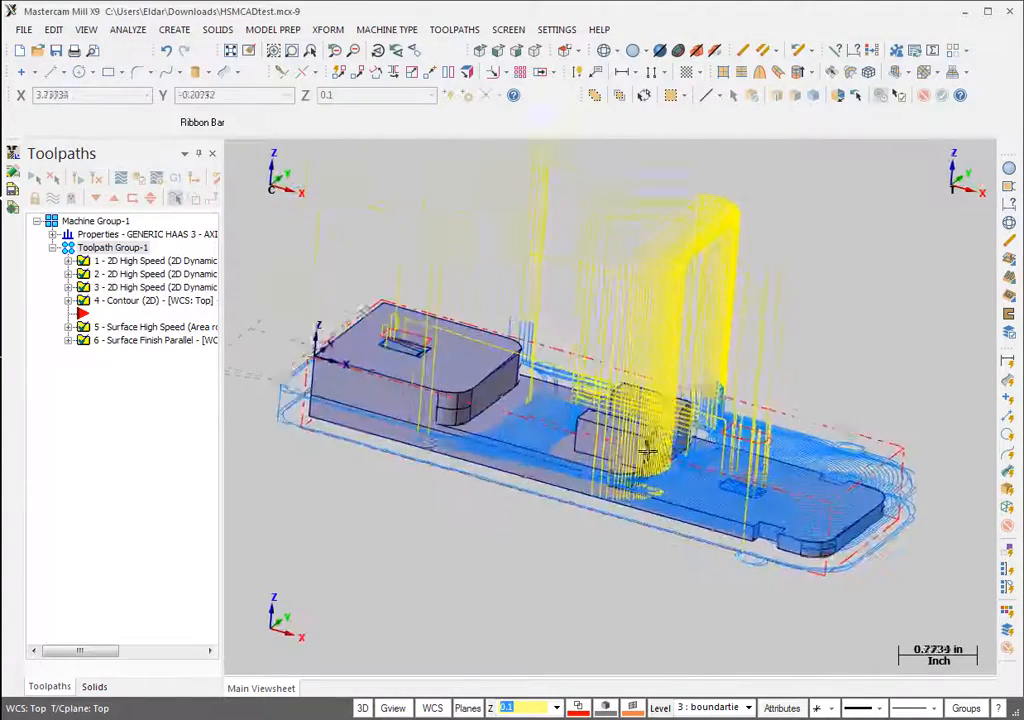